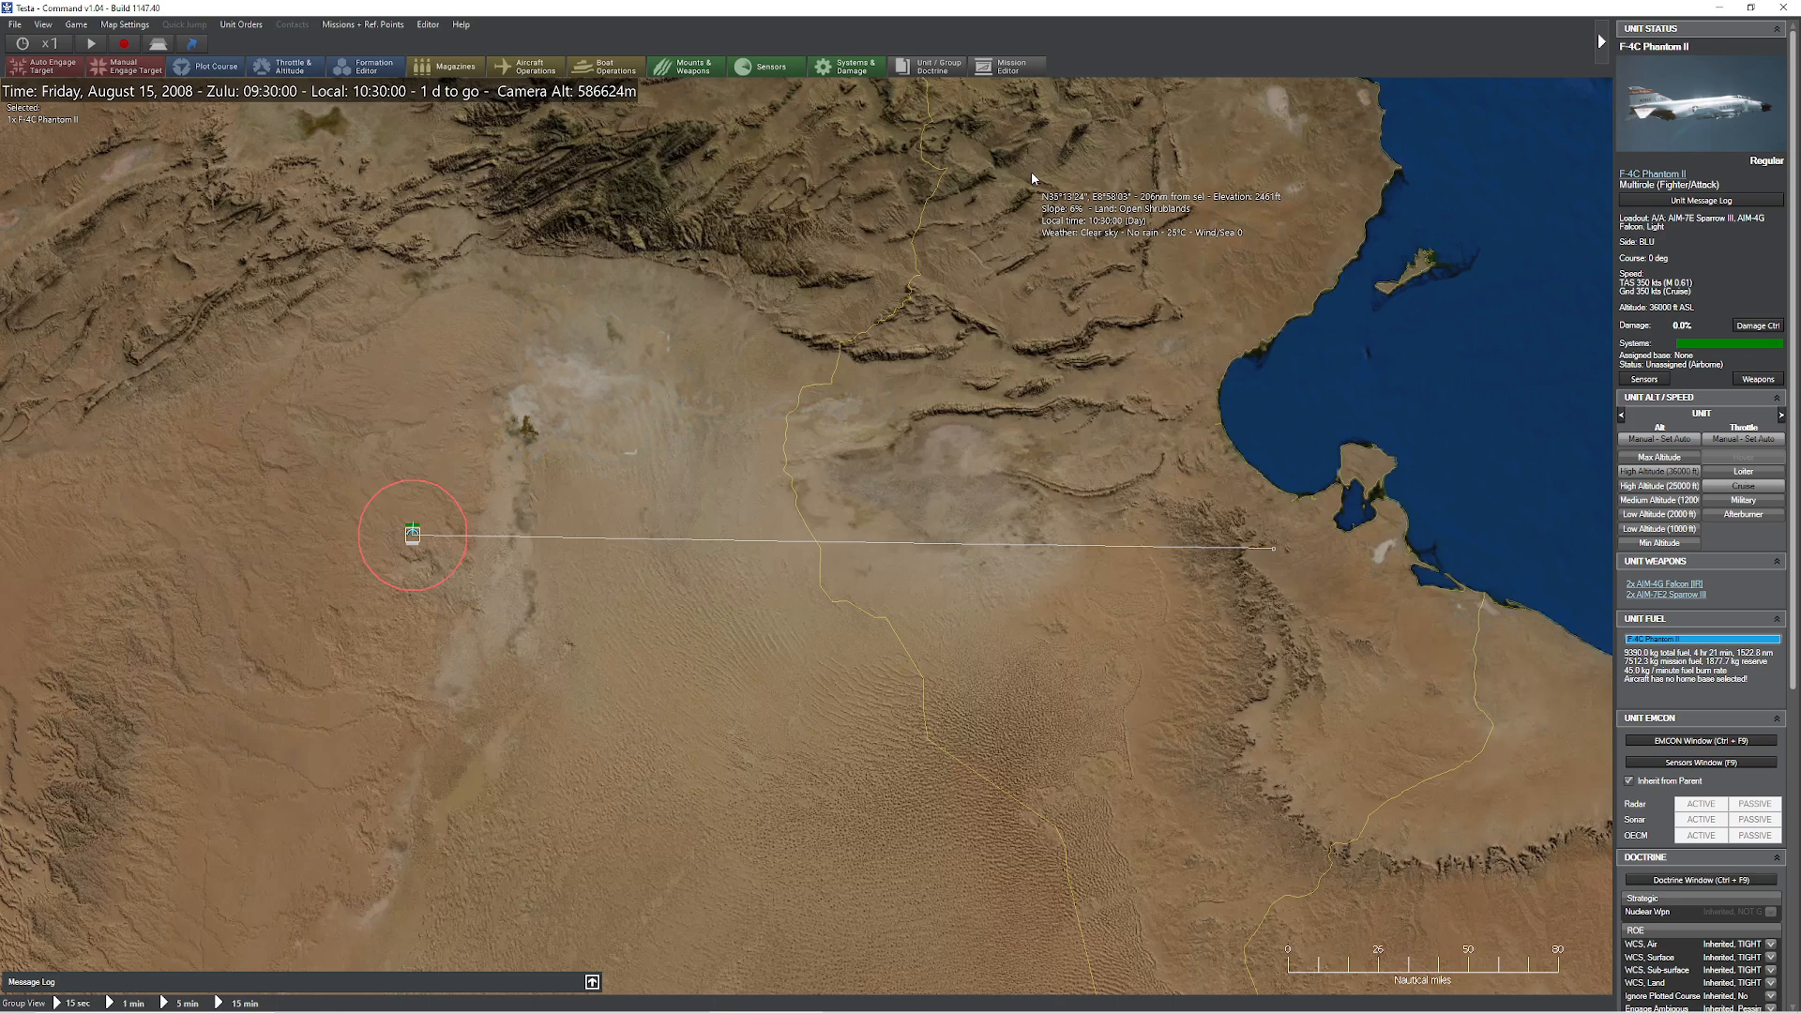
{"action": "mouse_move", "coordinate": [937, 233]}
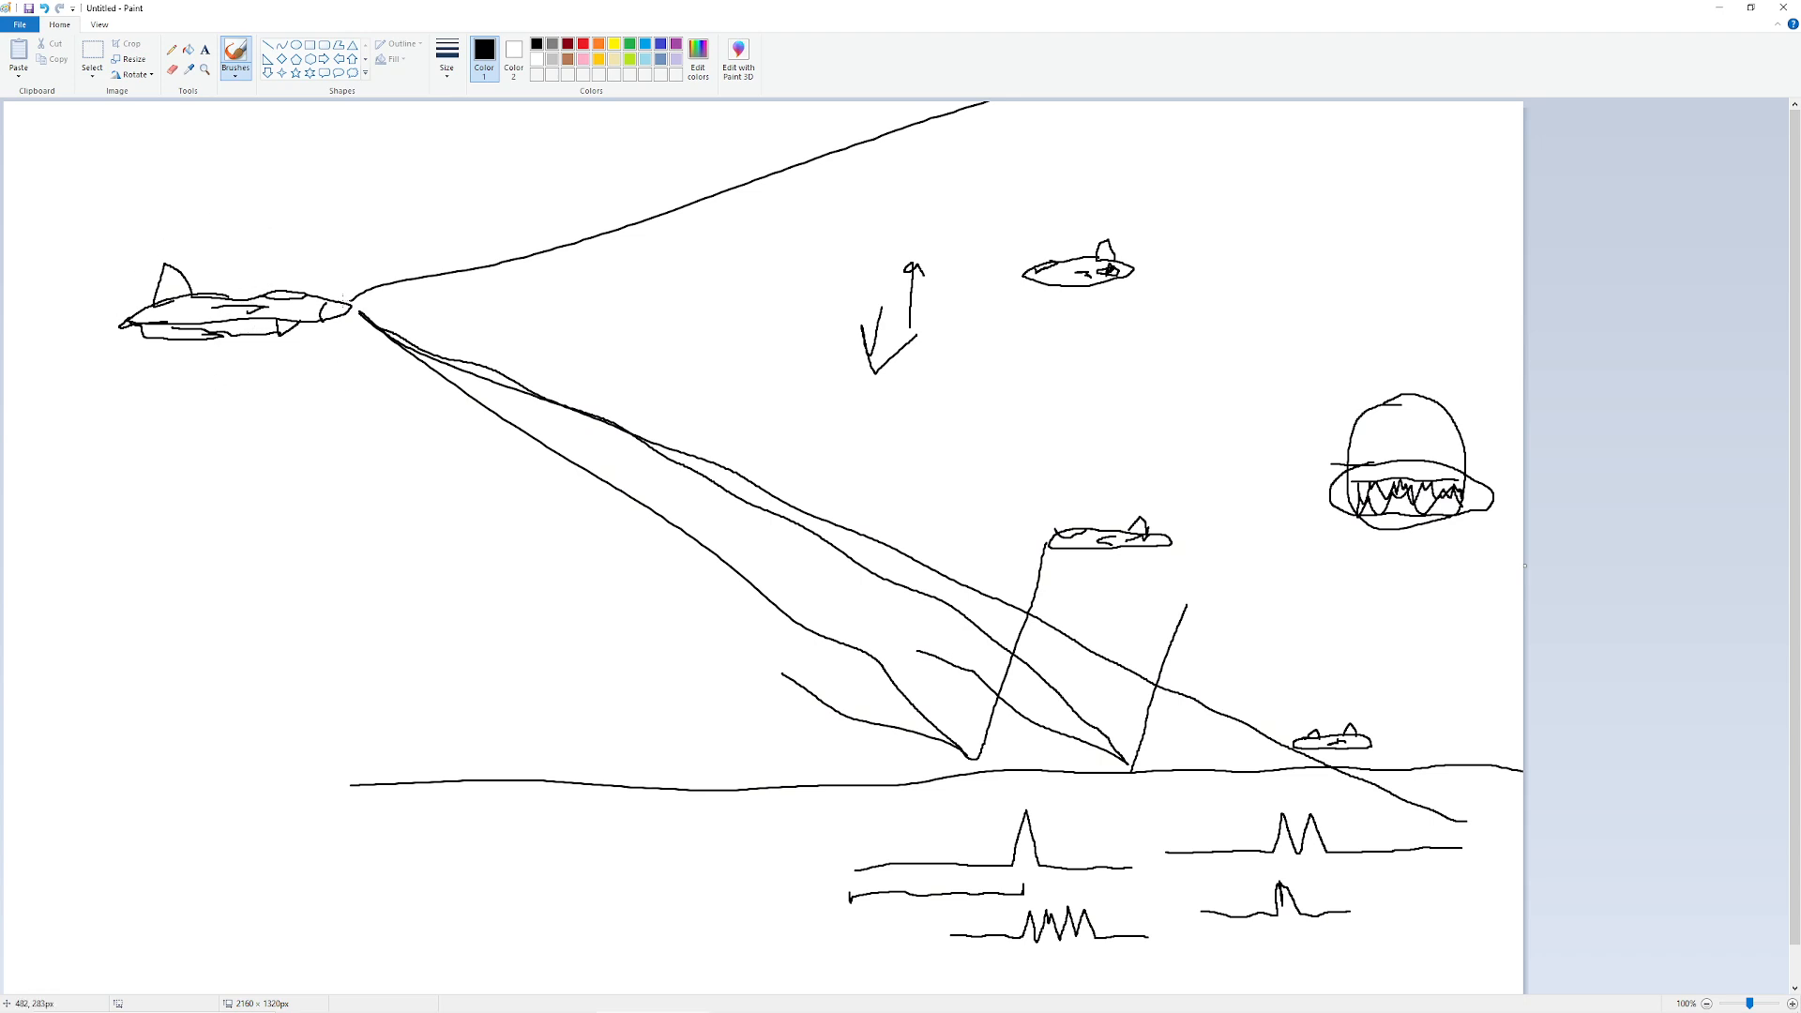
{"action": "mouse_move", "coordinate": [800, 276]}
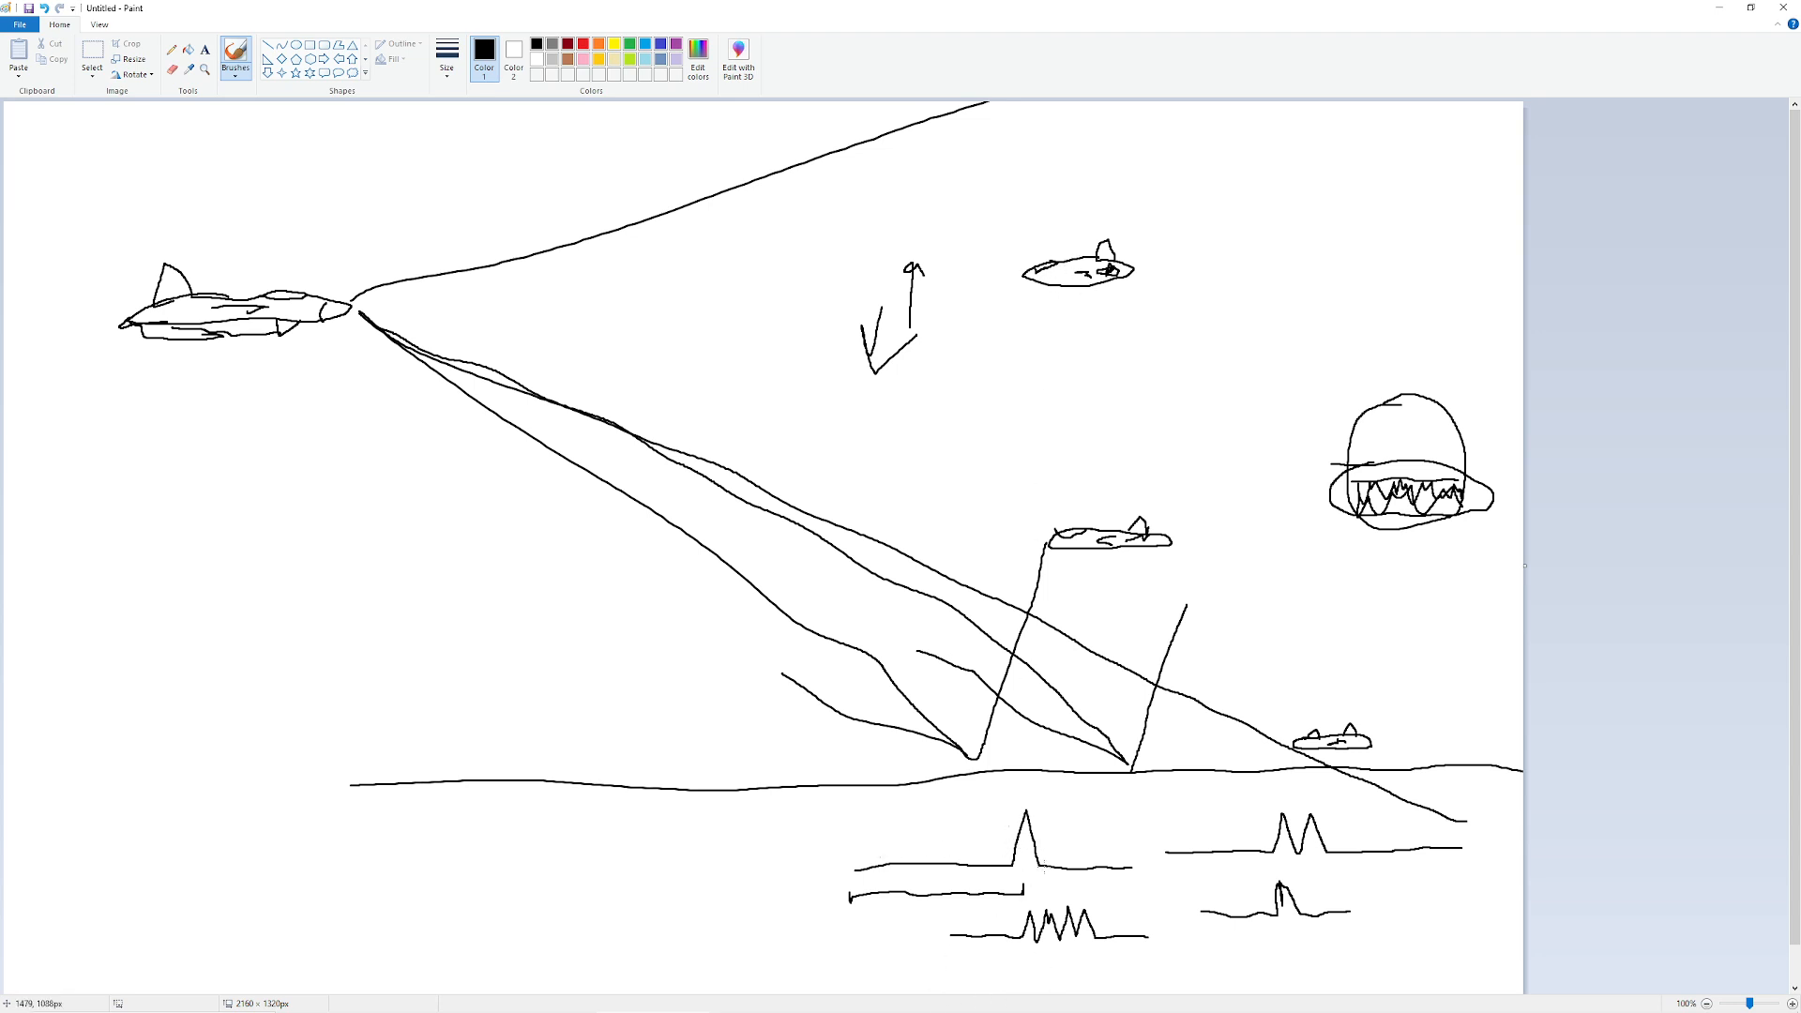
{"action": "mouse_move", "coordinate": [952, 901]}
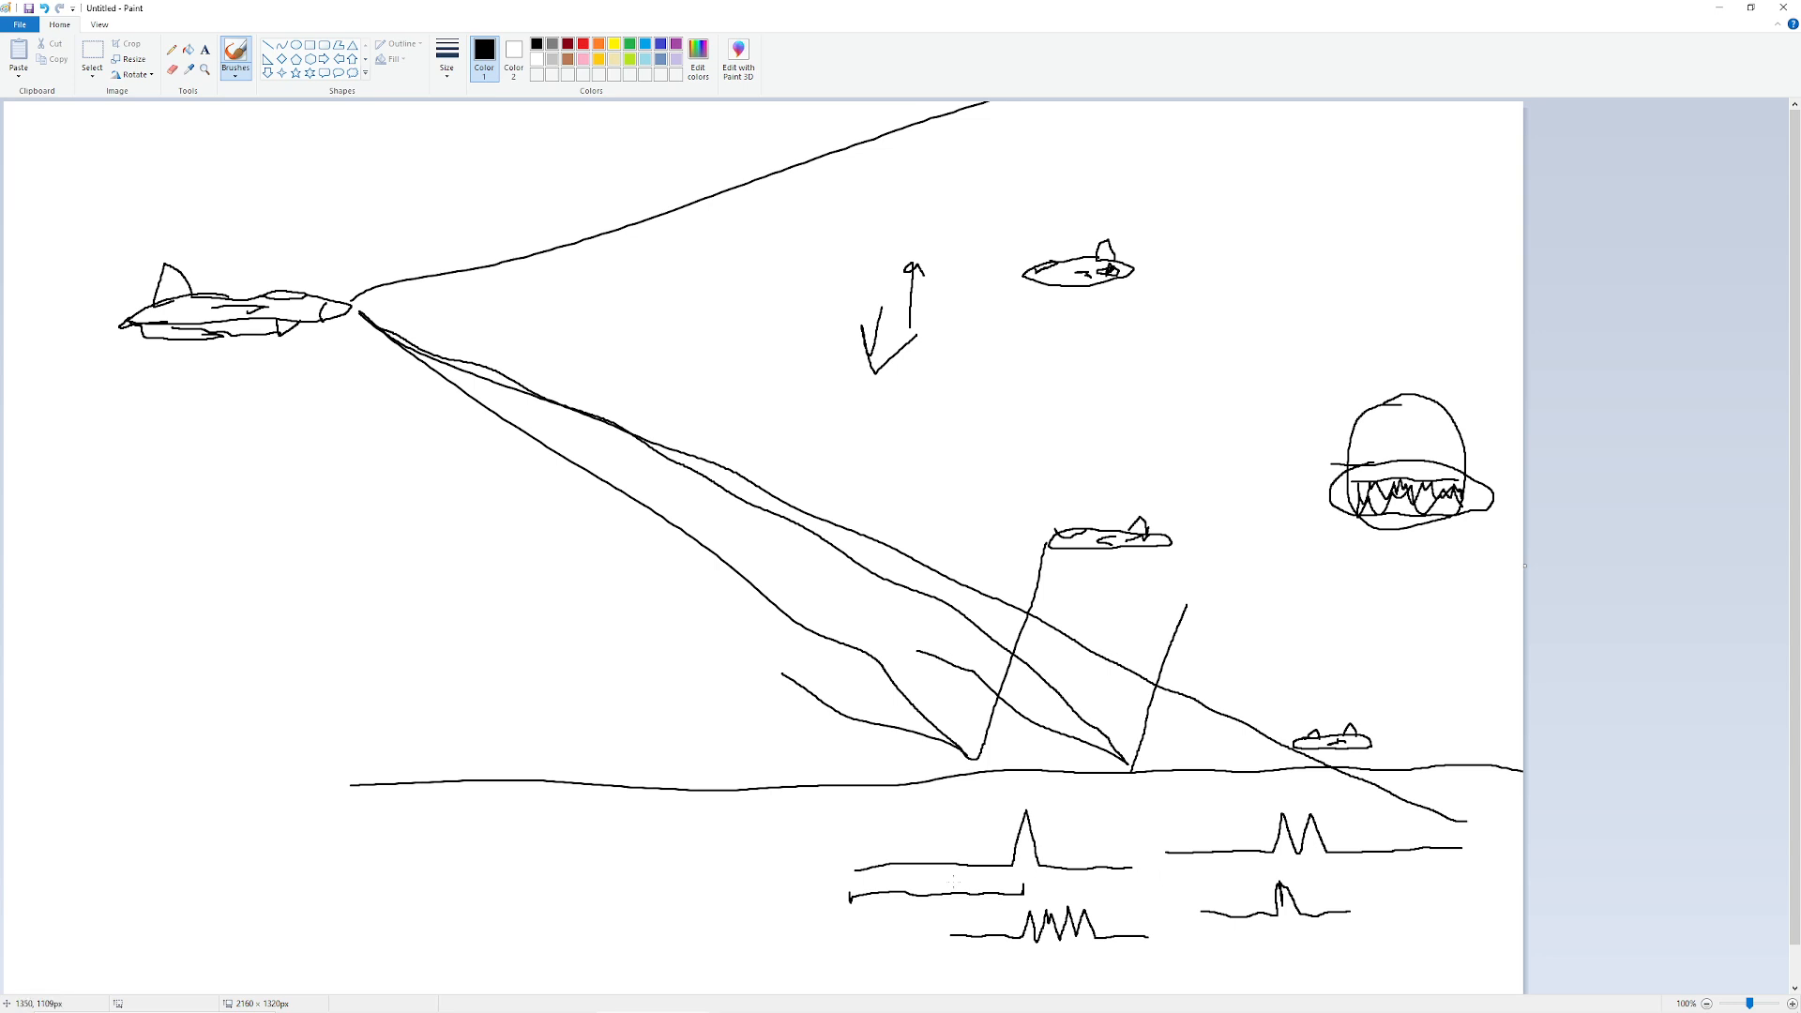
{"action": "mouse_move", "coordinate": [928, 876]}
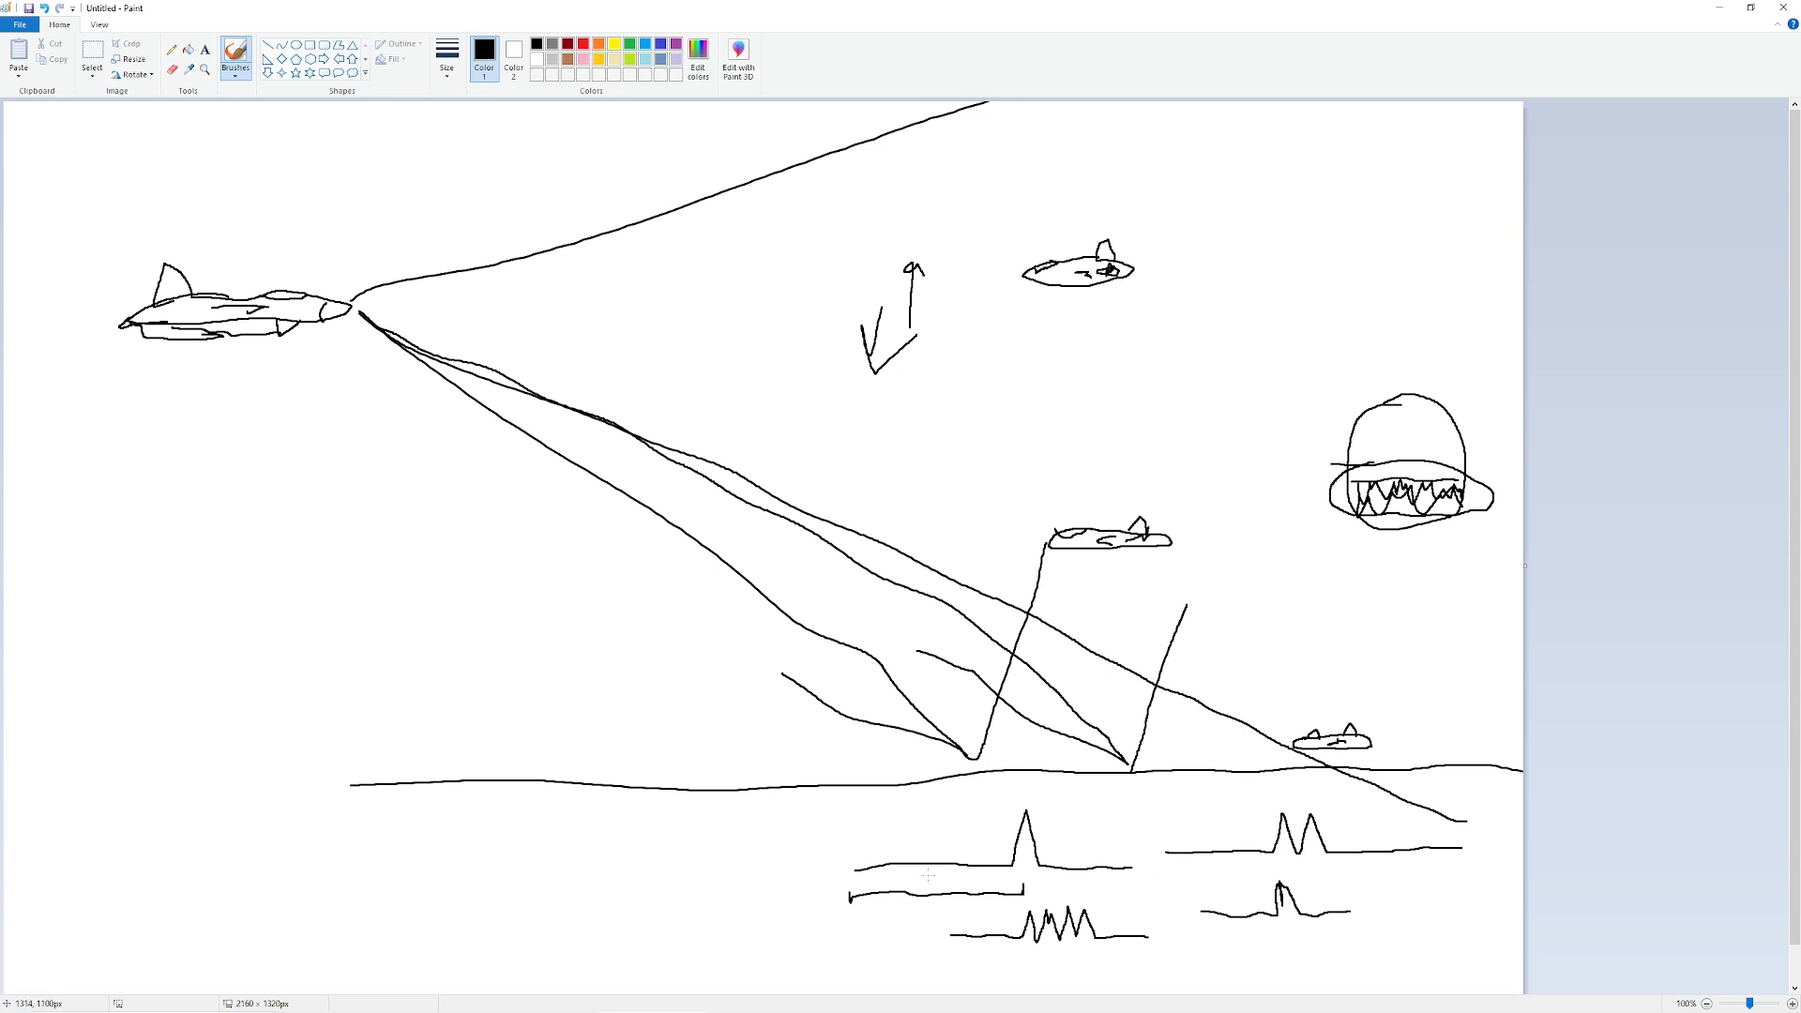
{"action": "mouse_move", "coordinate": [904, 726]}
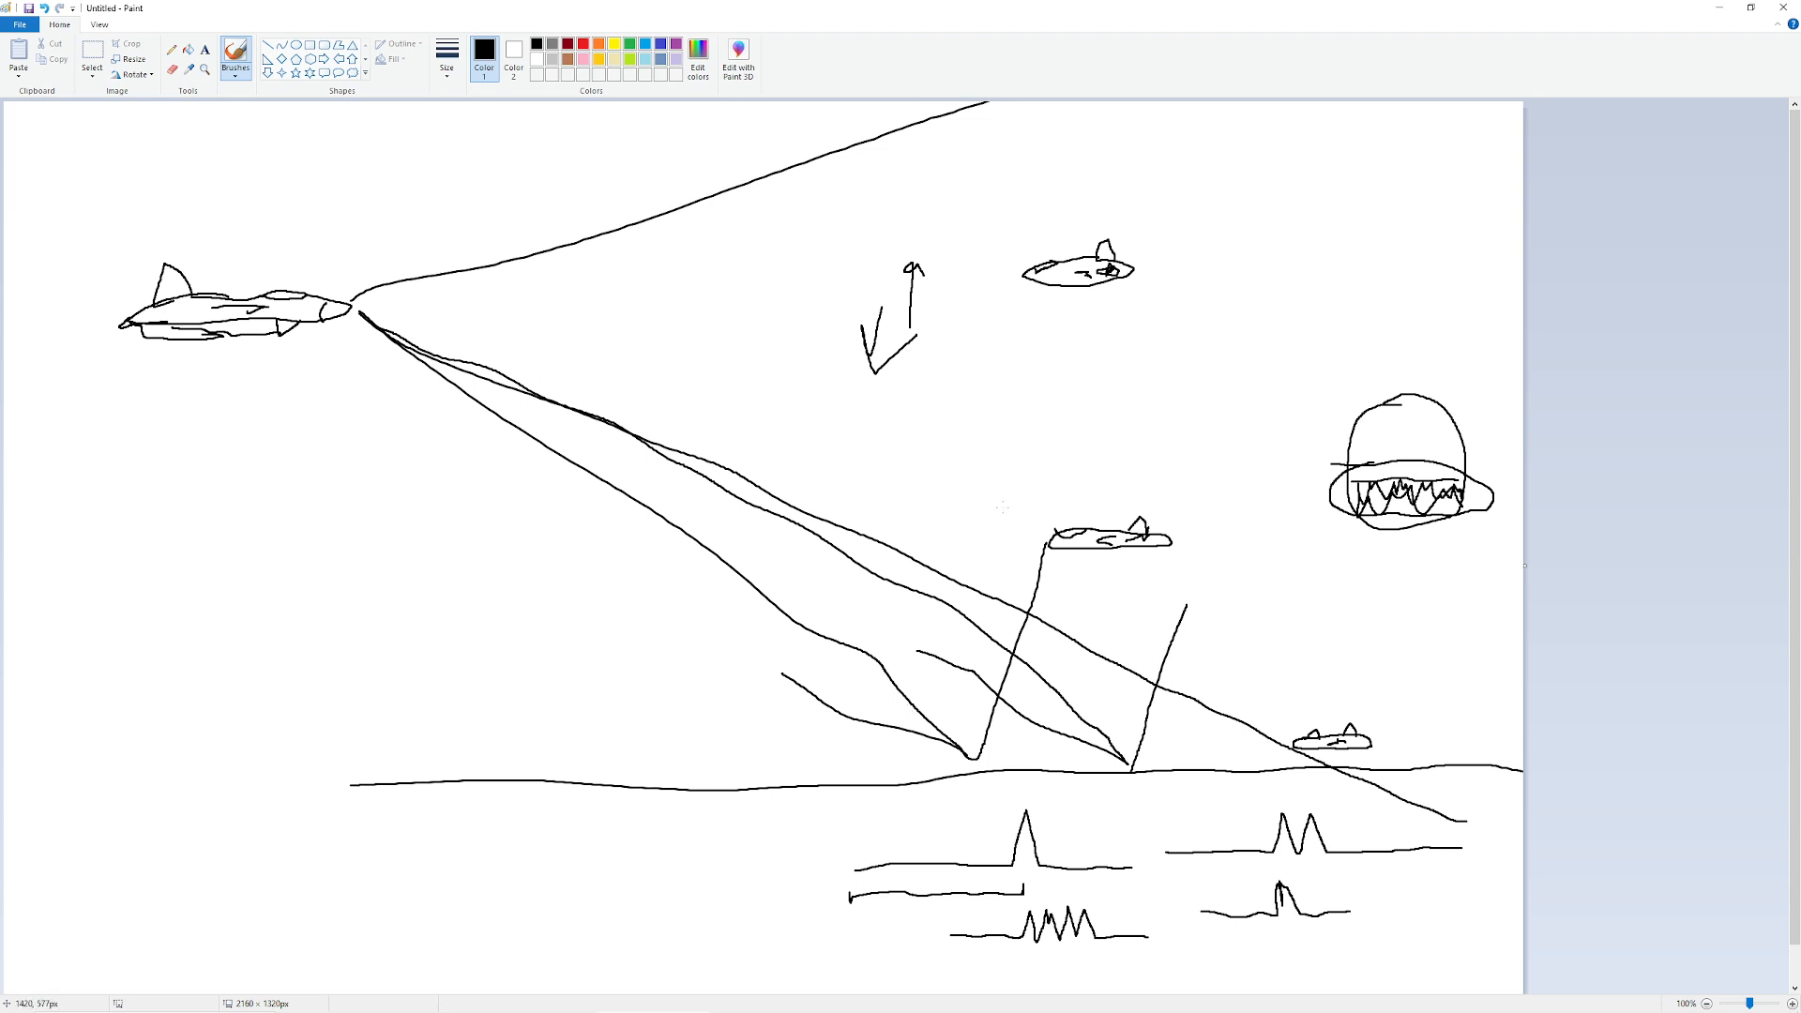
{"action": "mouse_move", "coordinate": [486, 337]}
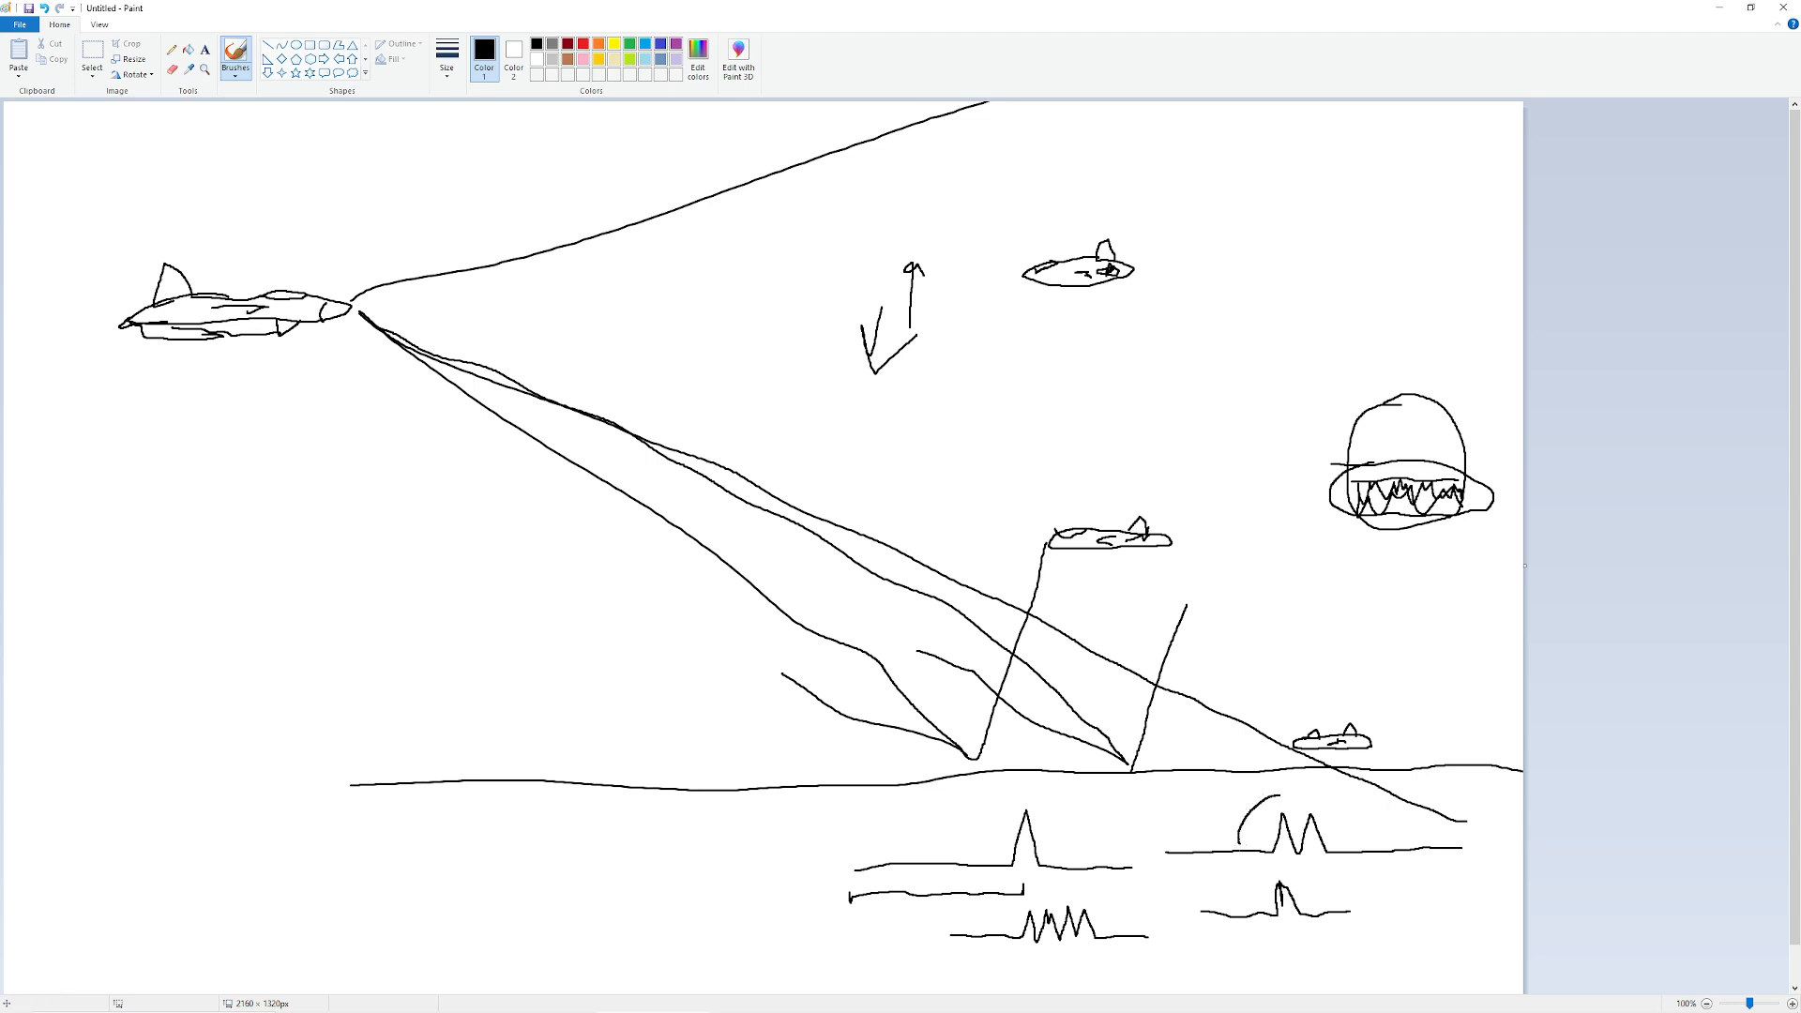
Circle the double, small single and triple peak returns, then scribble over the monster's teeth.
{"action": "left_click_drag", "start_coordinate": [1234, 793], "coordinate": [1366, 873]}
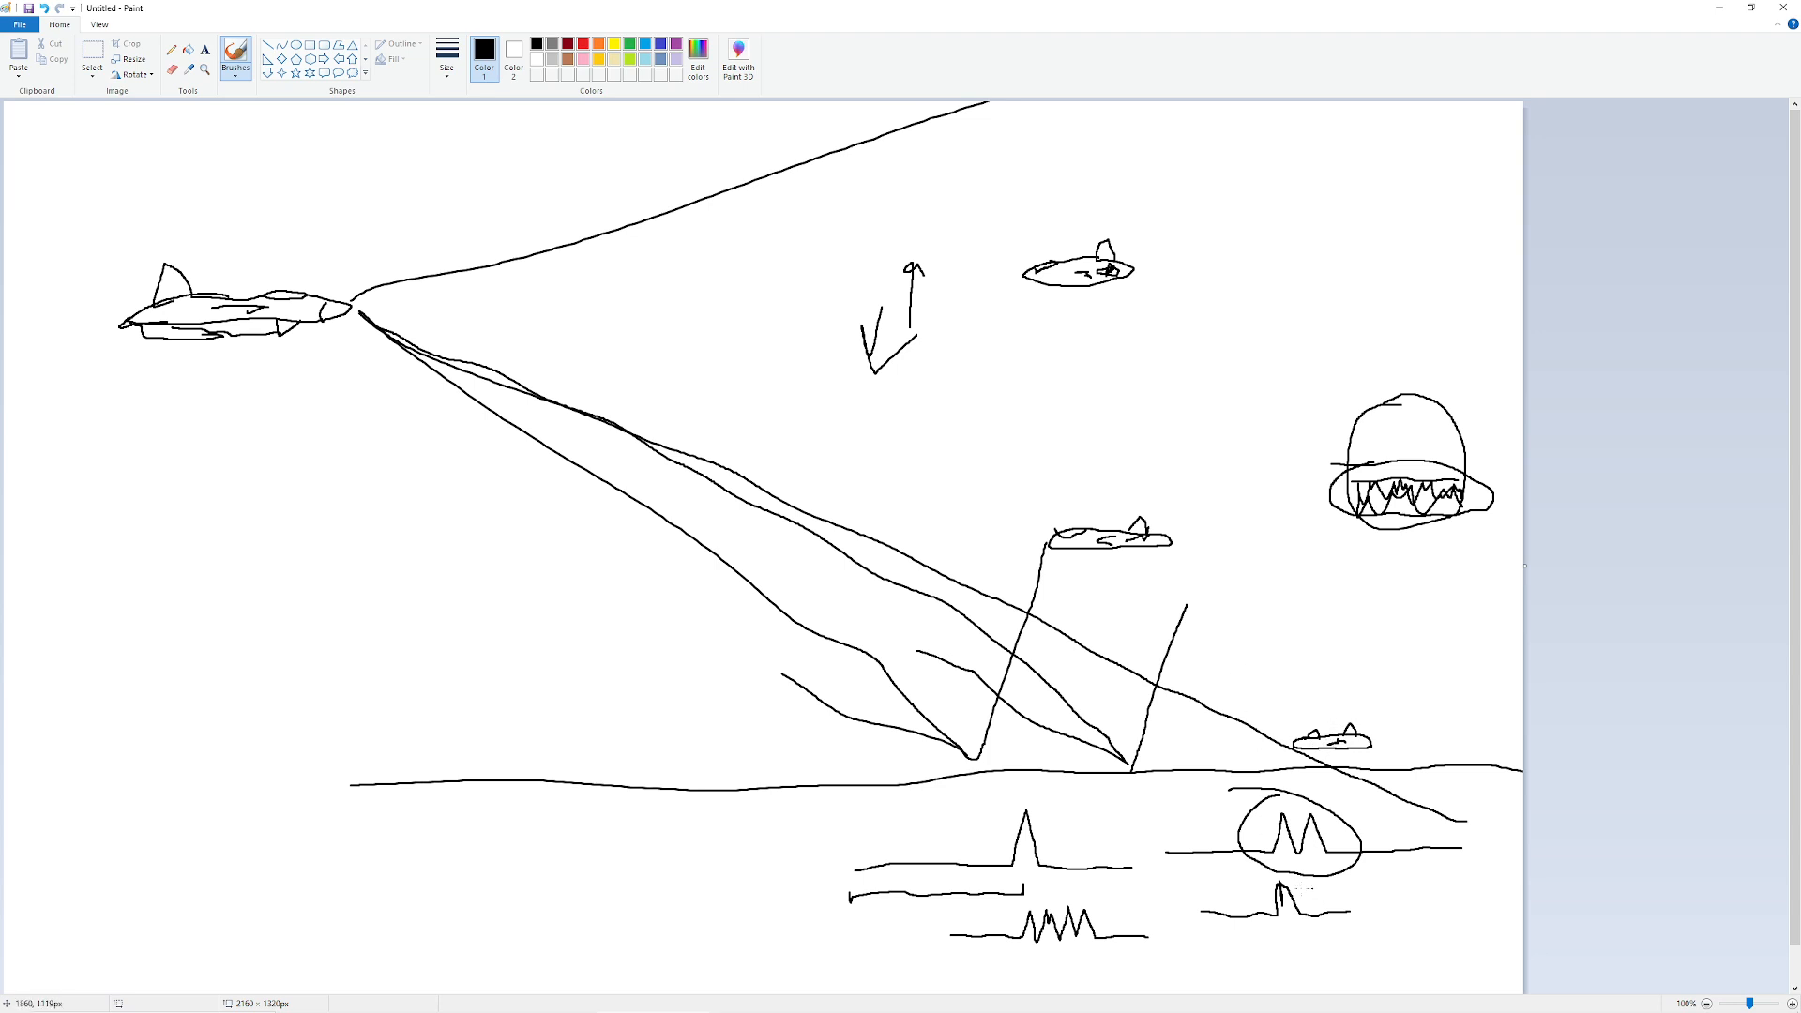
{"action": "left_click_drag", "start_coordinate": [1274, 873], "coordinate": [1275, 919]}
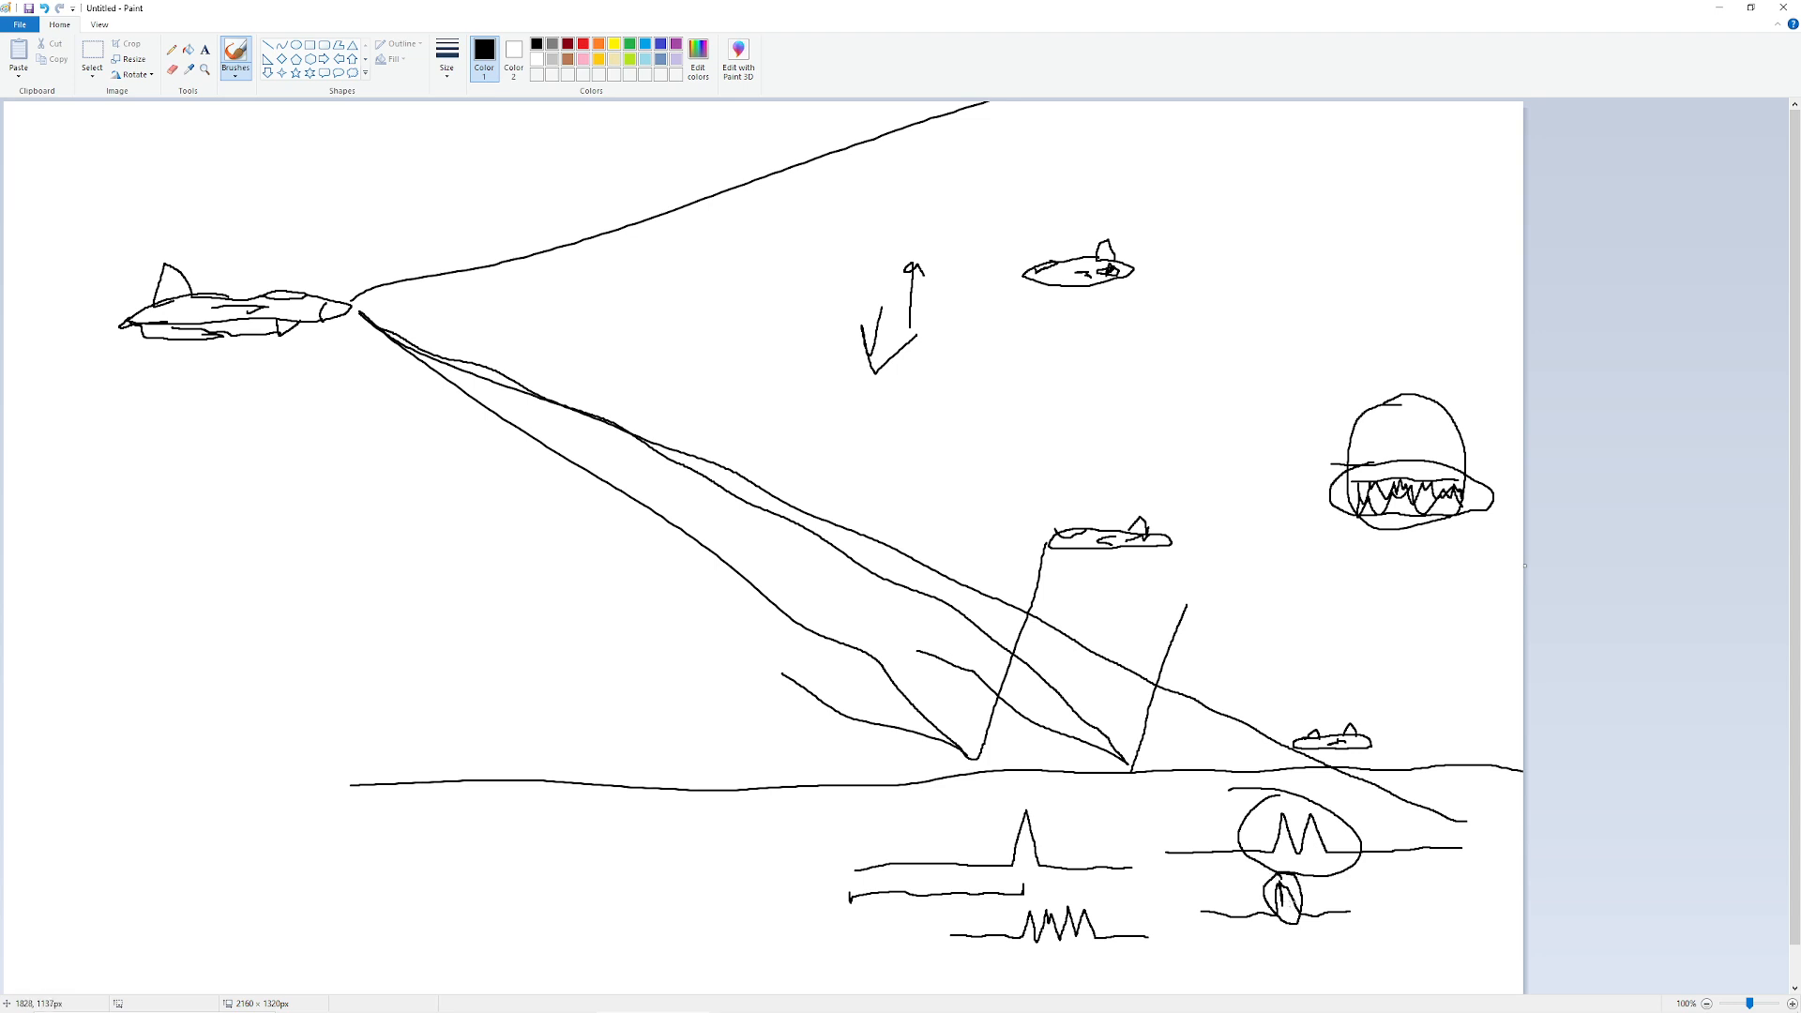
{"action": "mouse_move", "coordinate": [432, 423]}
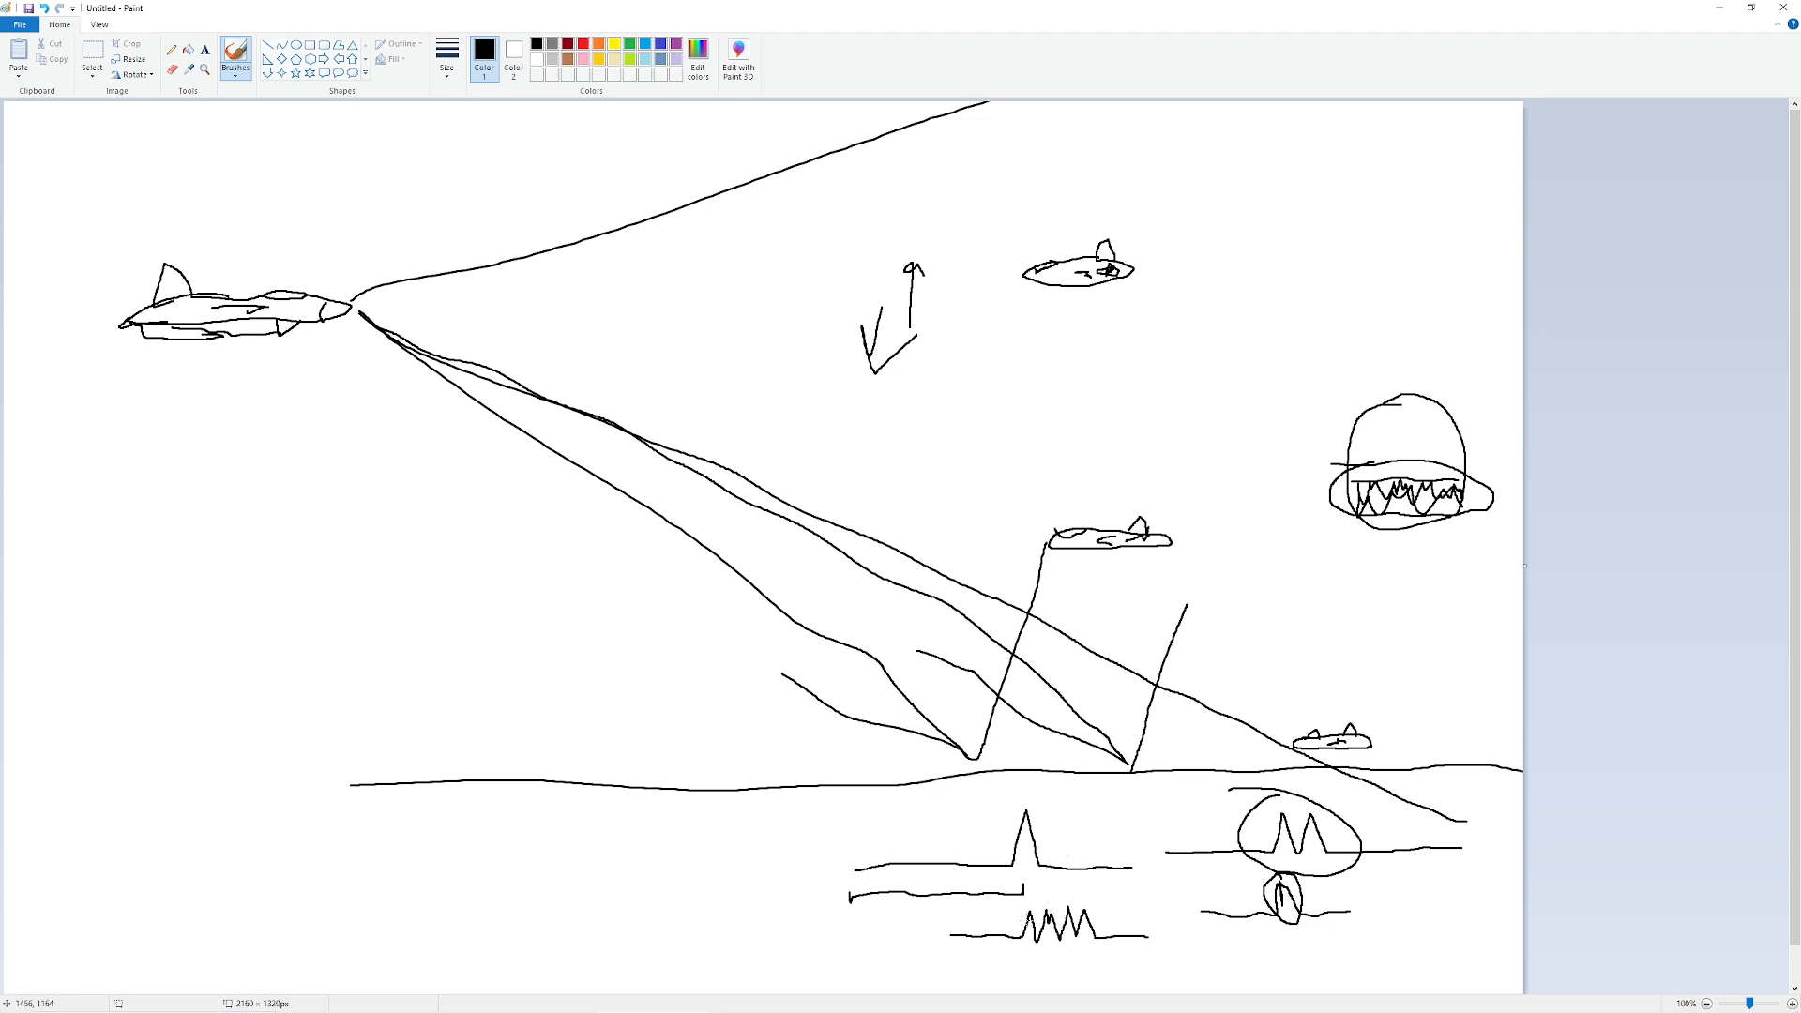
{"action": "left_click_drag", "start_coordinate": [1016, 907], "coordinate": [1103, 930]}
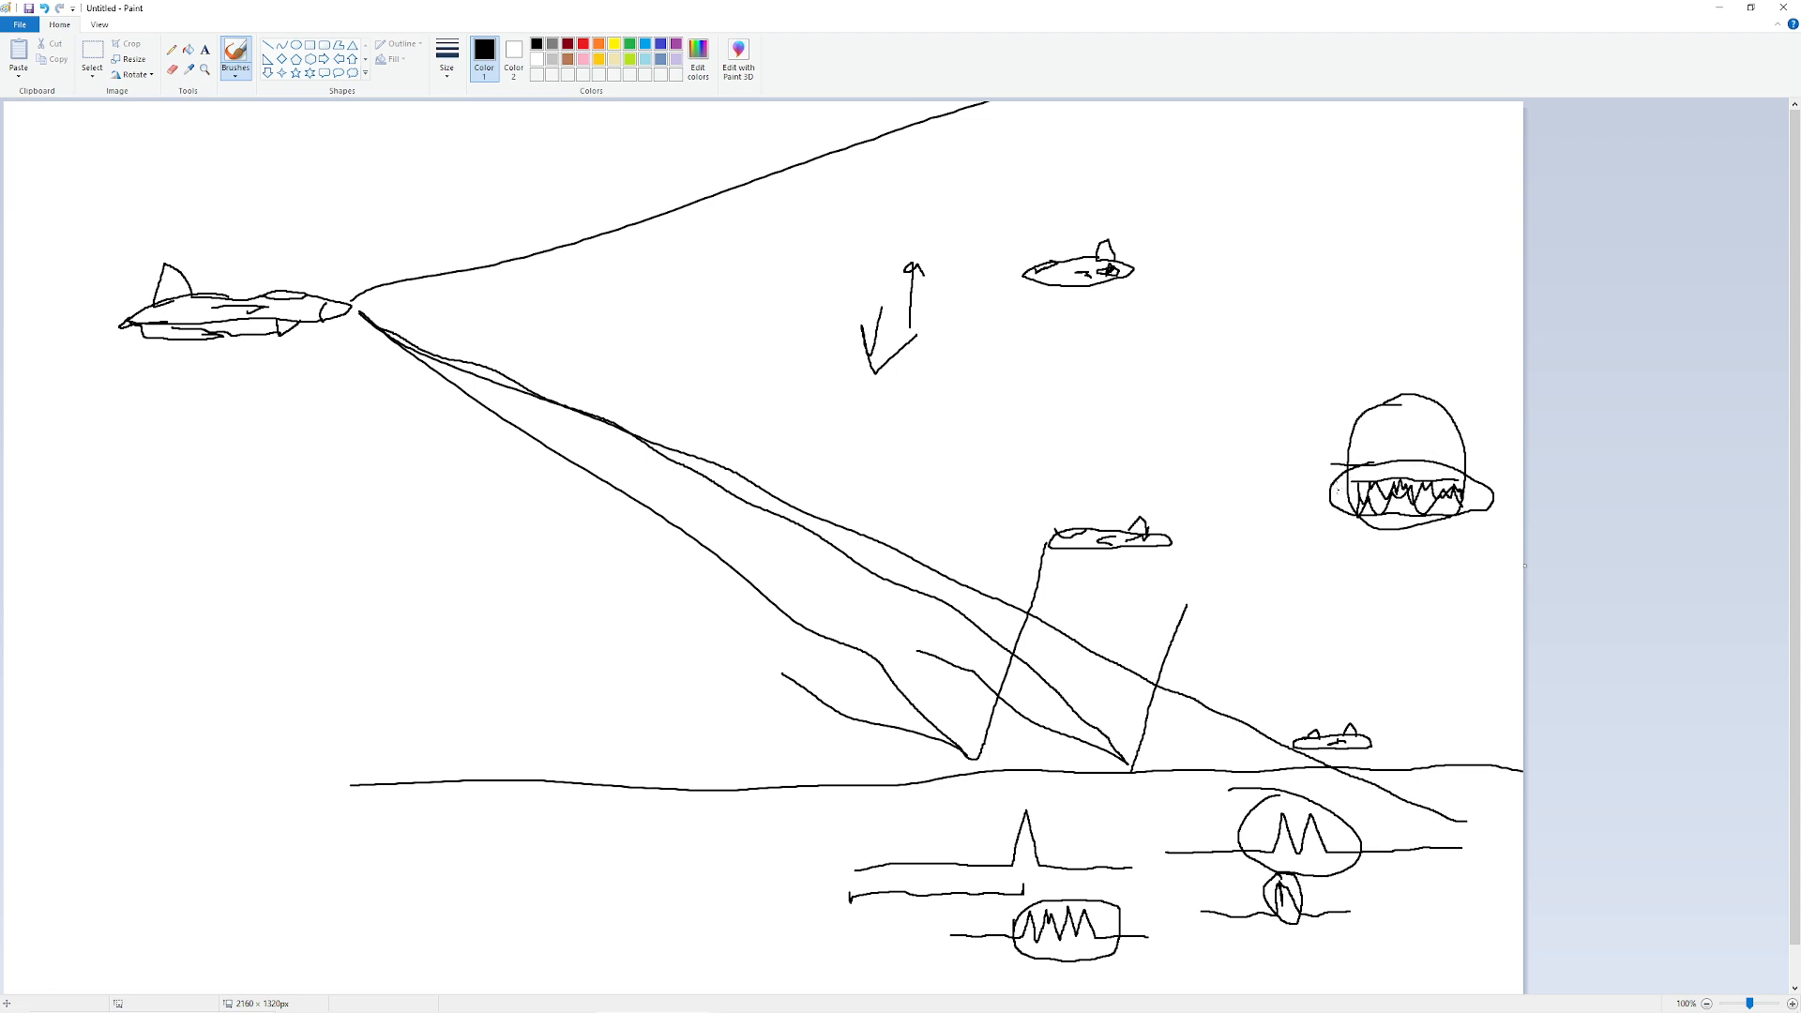
{"action": "left_click_drag", "start_coordinate": [1344, 488], "coordinate": [1482, 494]}
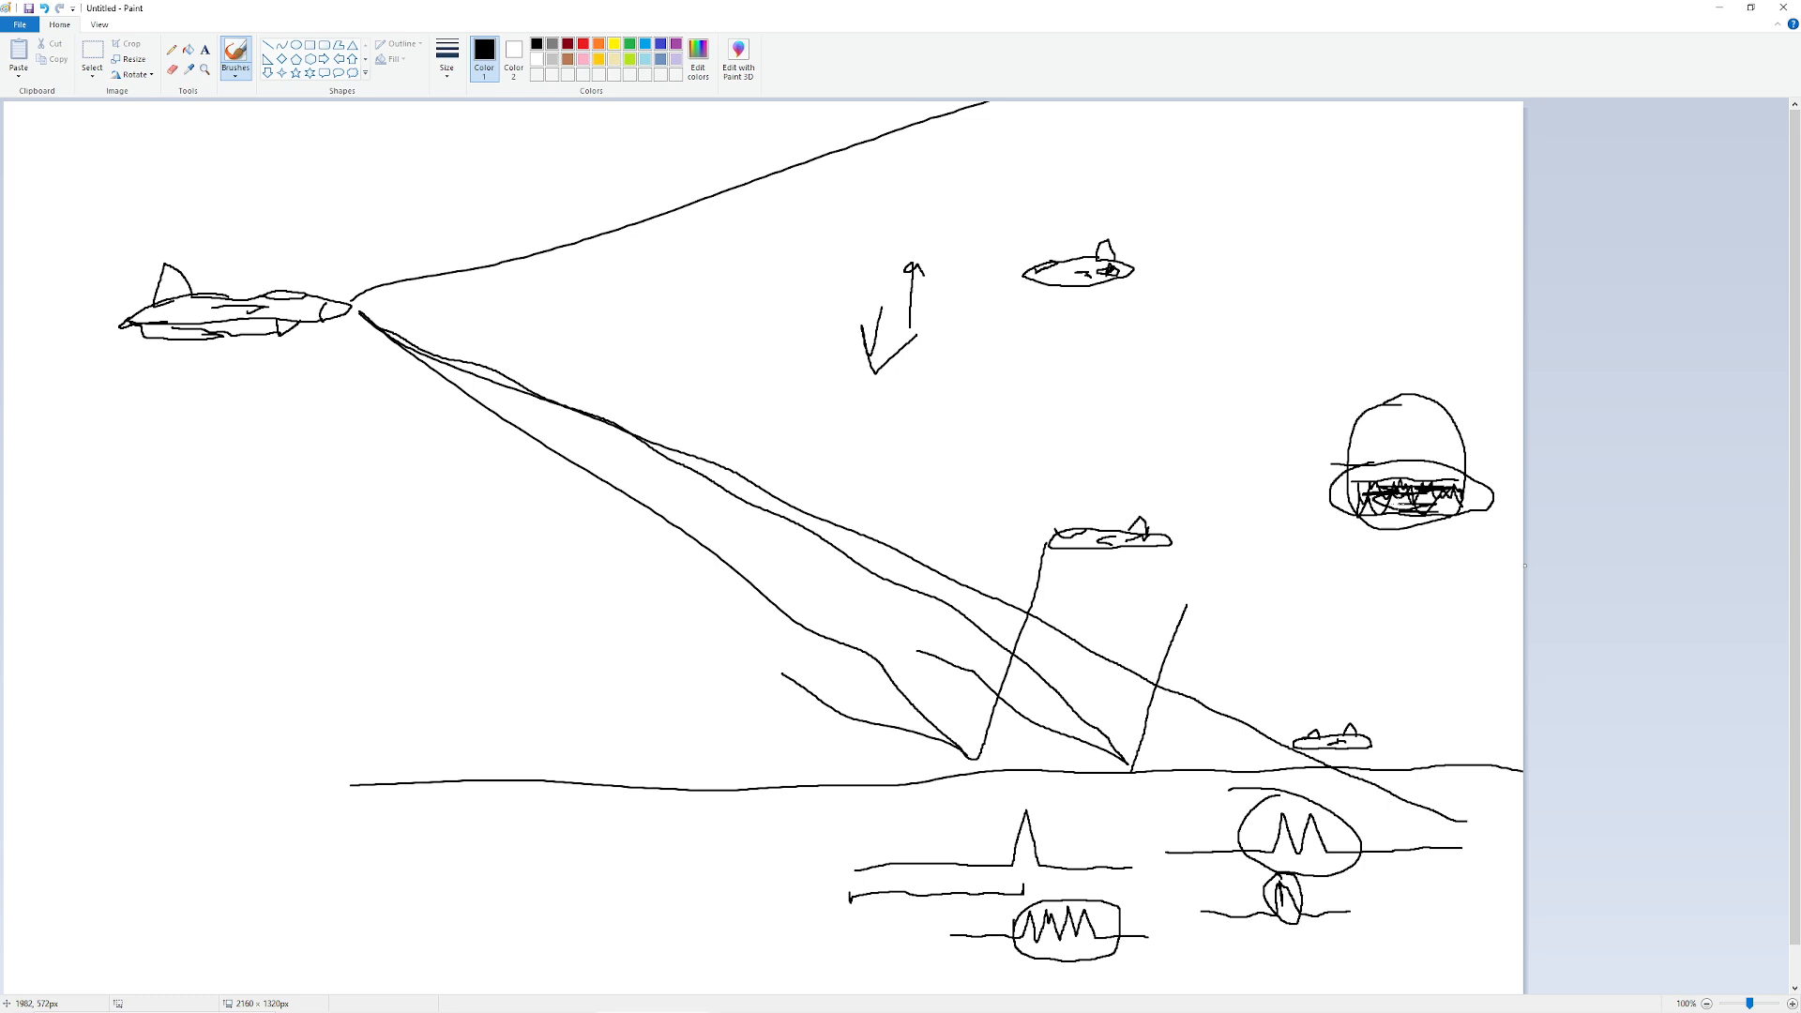
{"action": "mouse_move", "coordinate": [1255, 533]}
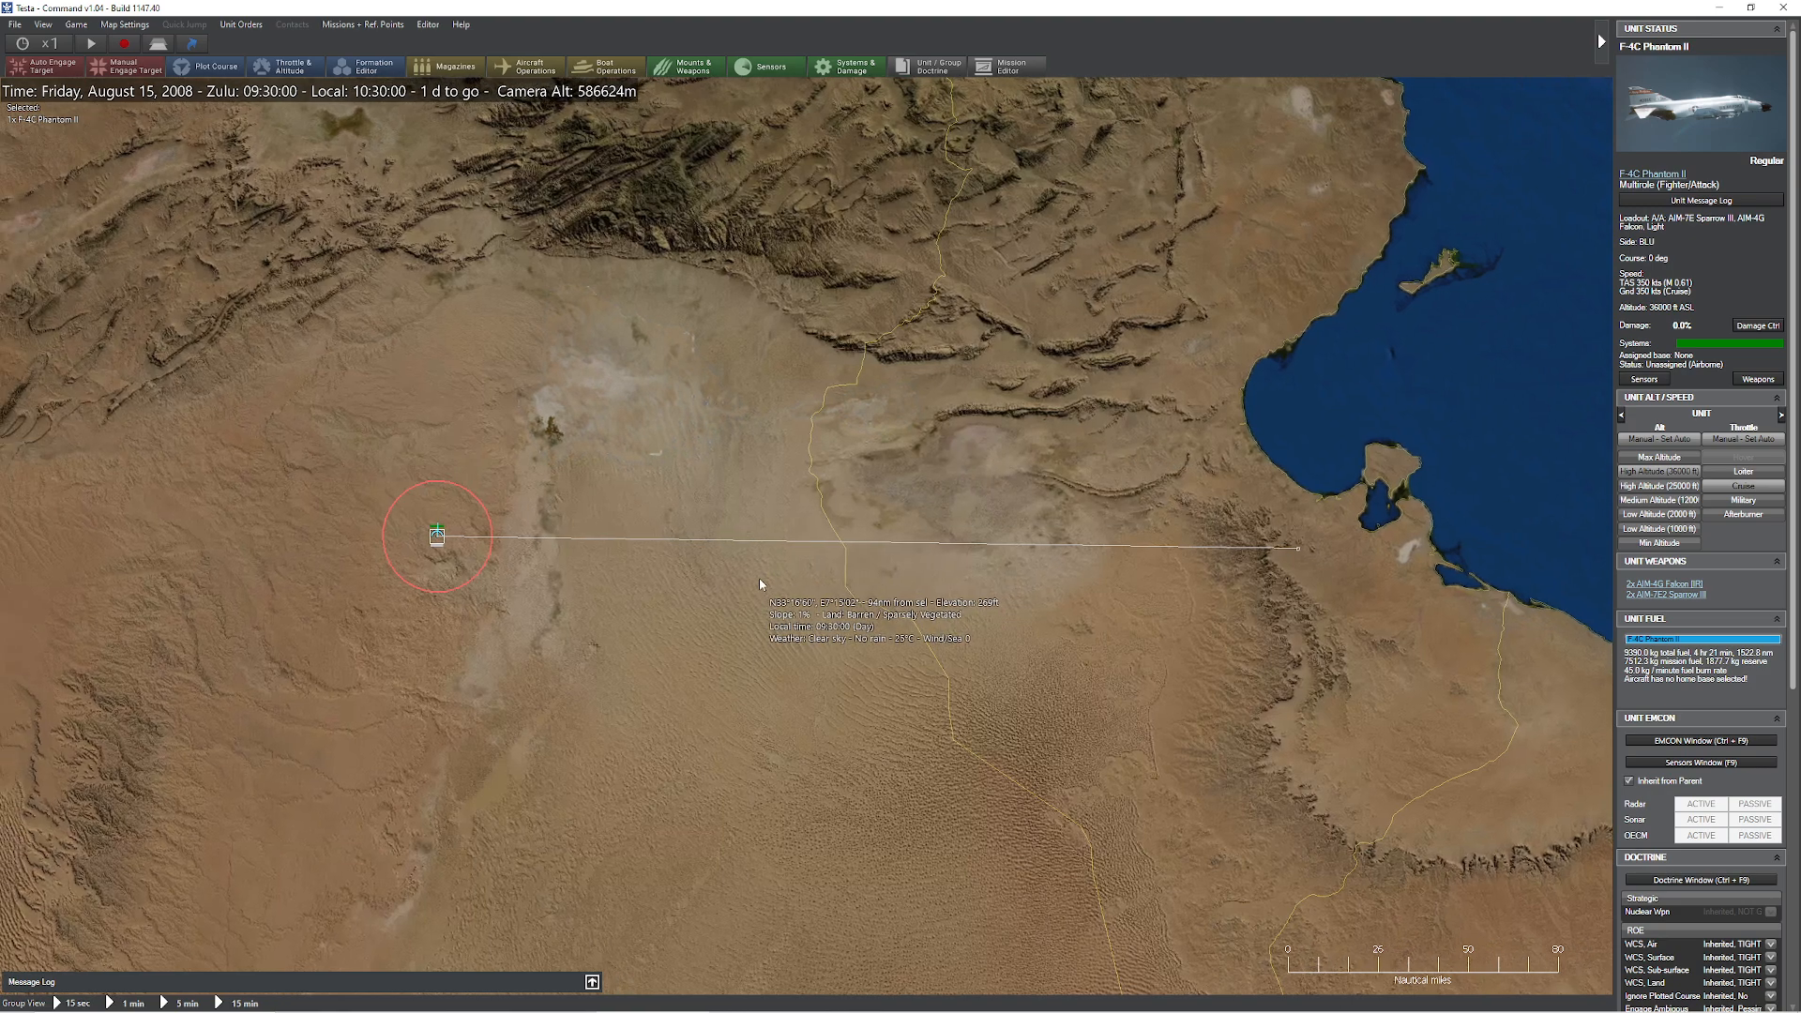
Zoom out and activate the Phantom's Drop Kick (RPO Orion) radar from its sensor list.
{"action": "scroll", "scroll_direction": "down", "scroll_amount": 3}
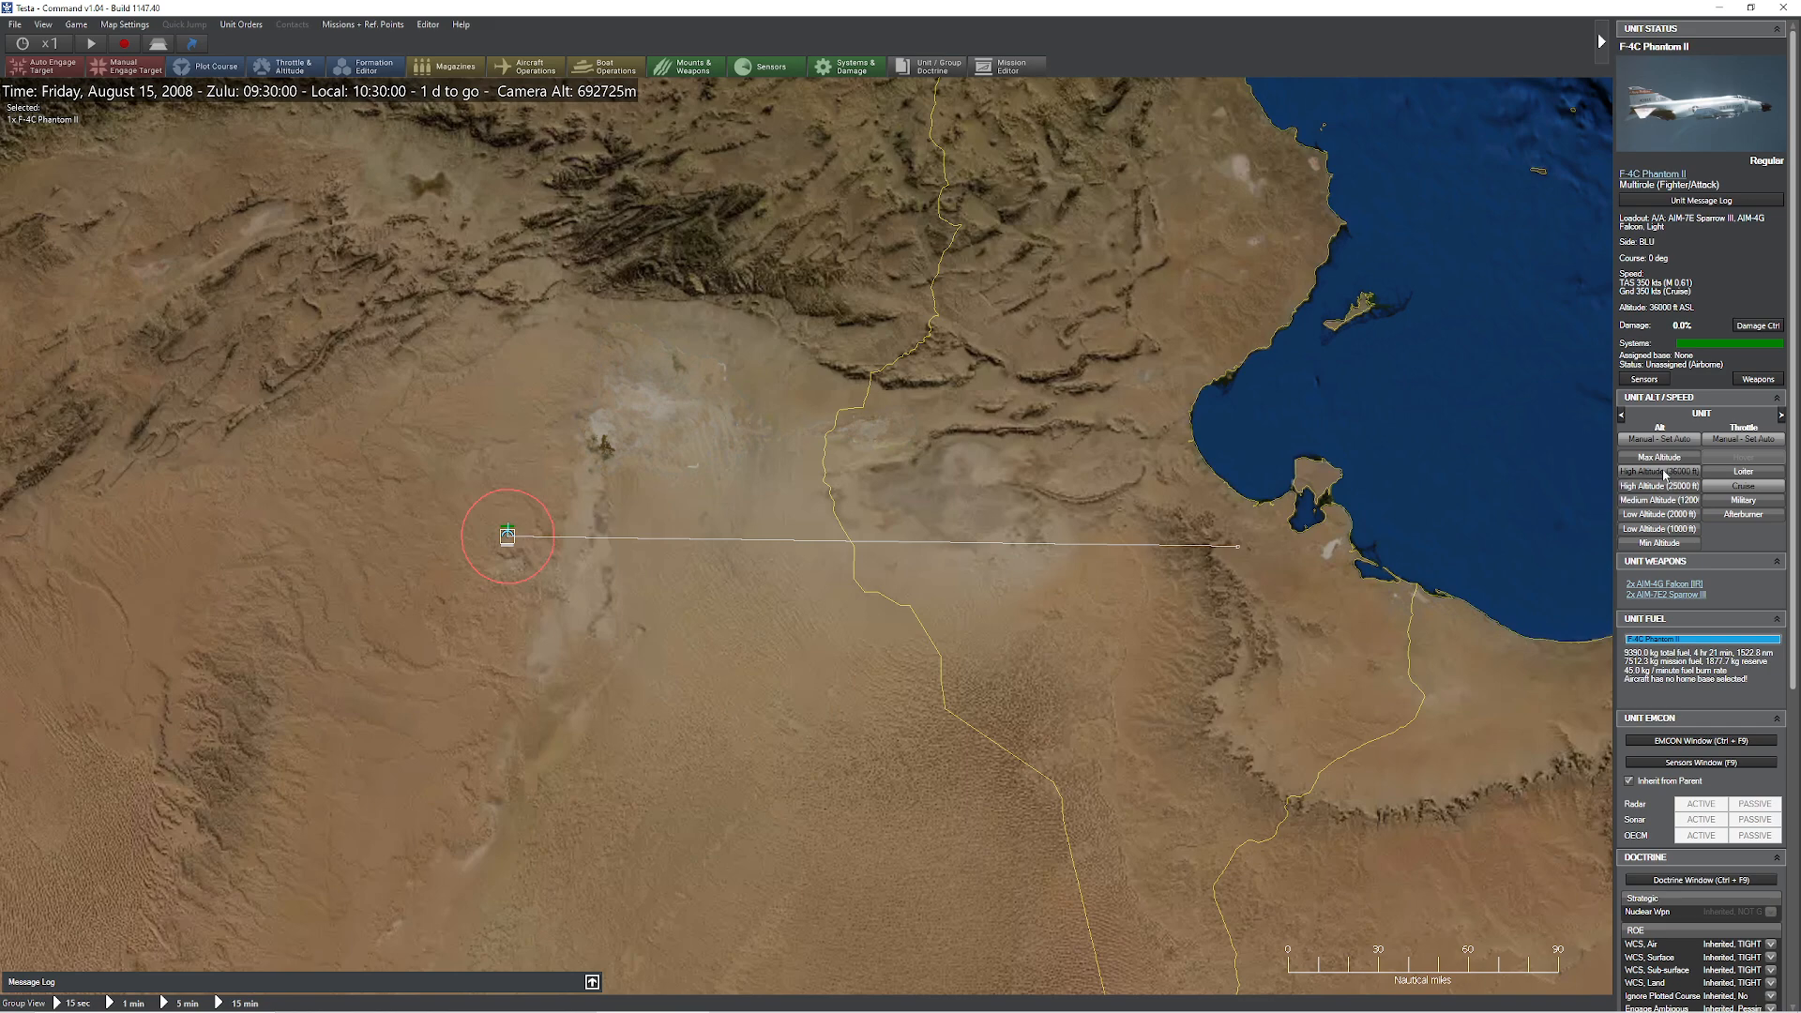
{"action": "left_click", "coordinate": [1700, 761]}
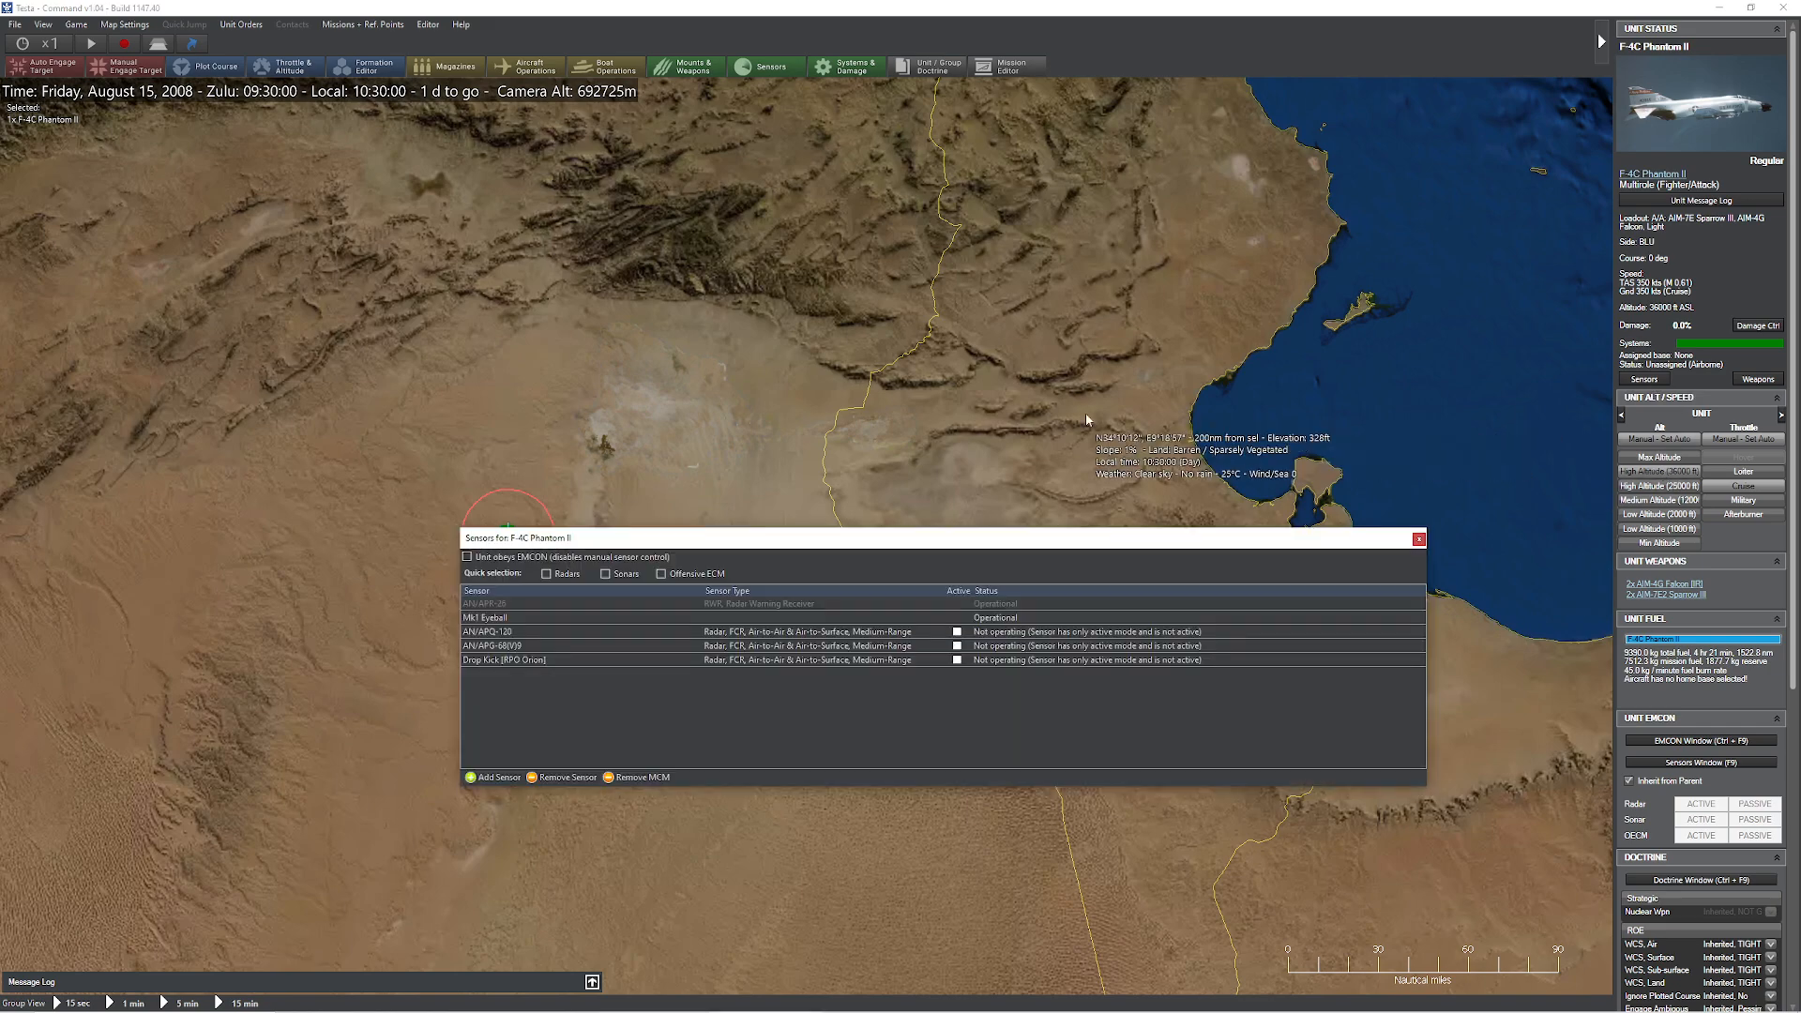
{"action": "mouse_move", "coordinate": [530, 637]}
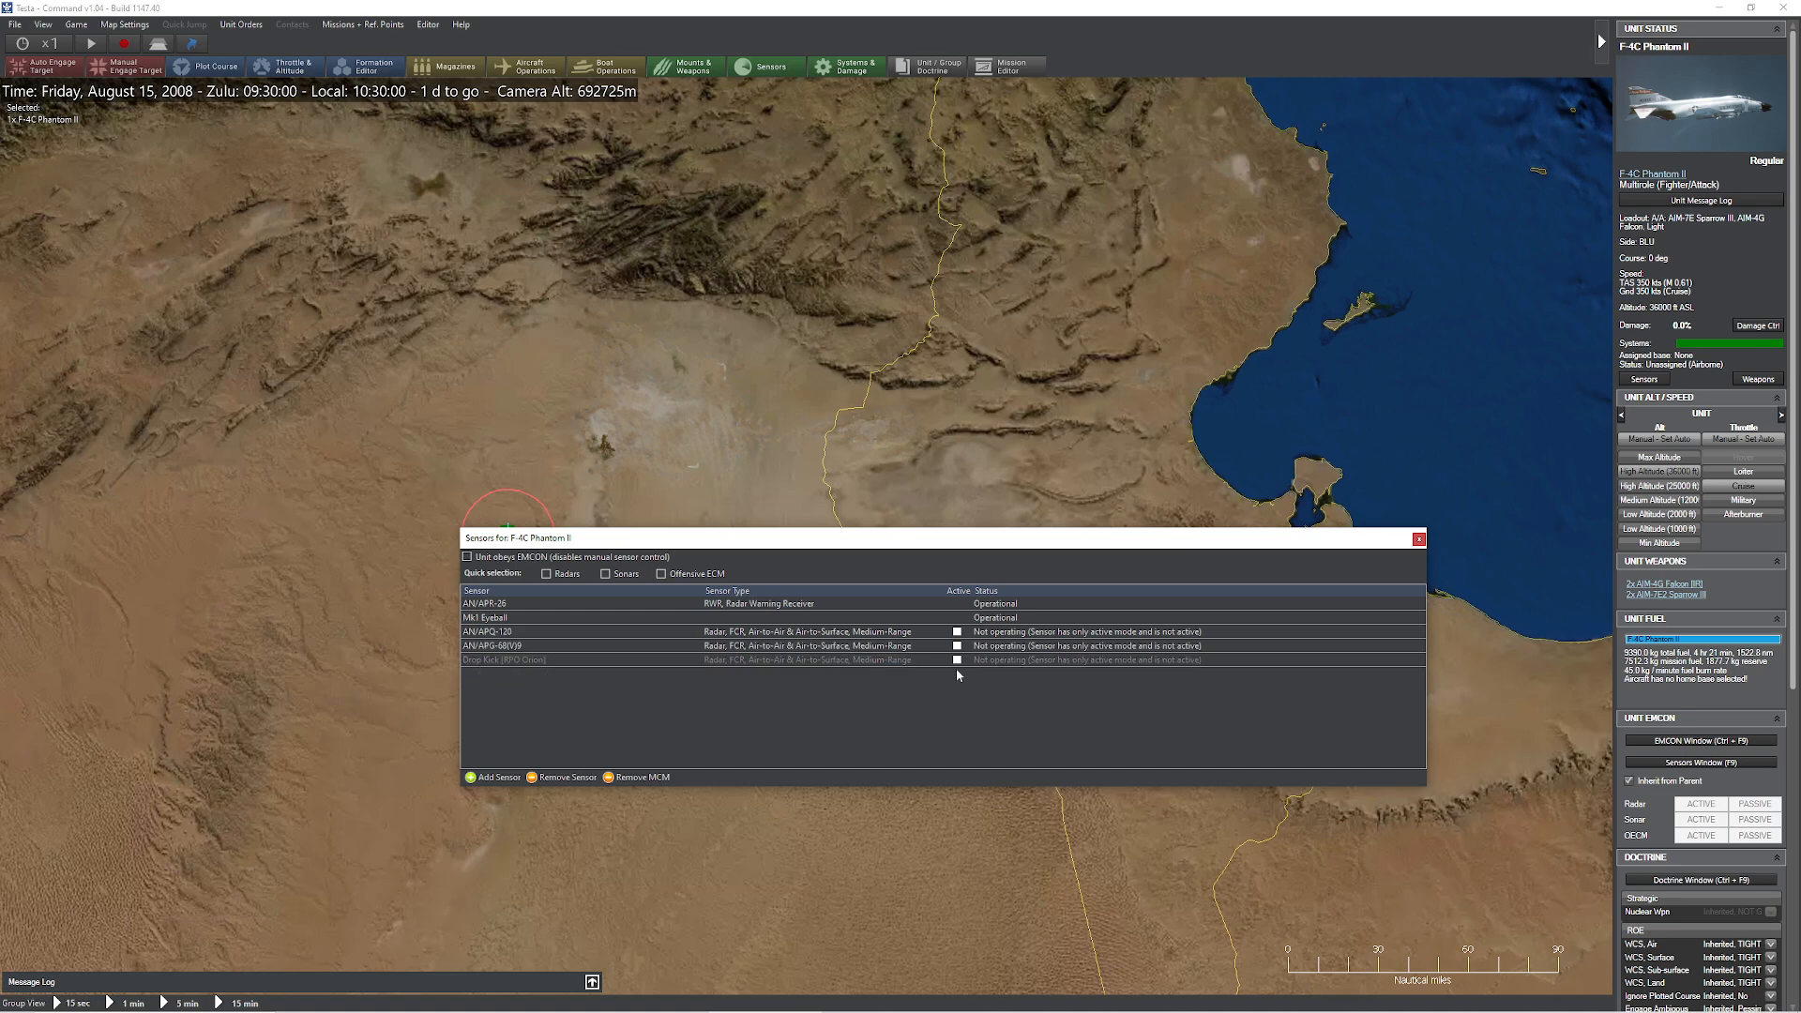
{"action": "left_click", "coordinate": [1418, 538]}
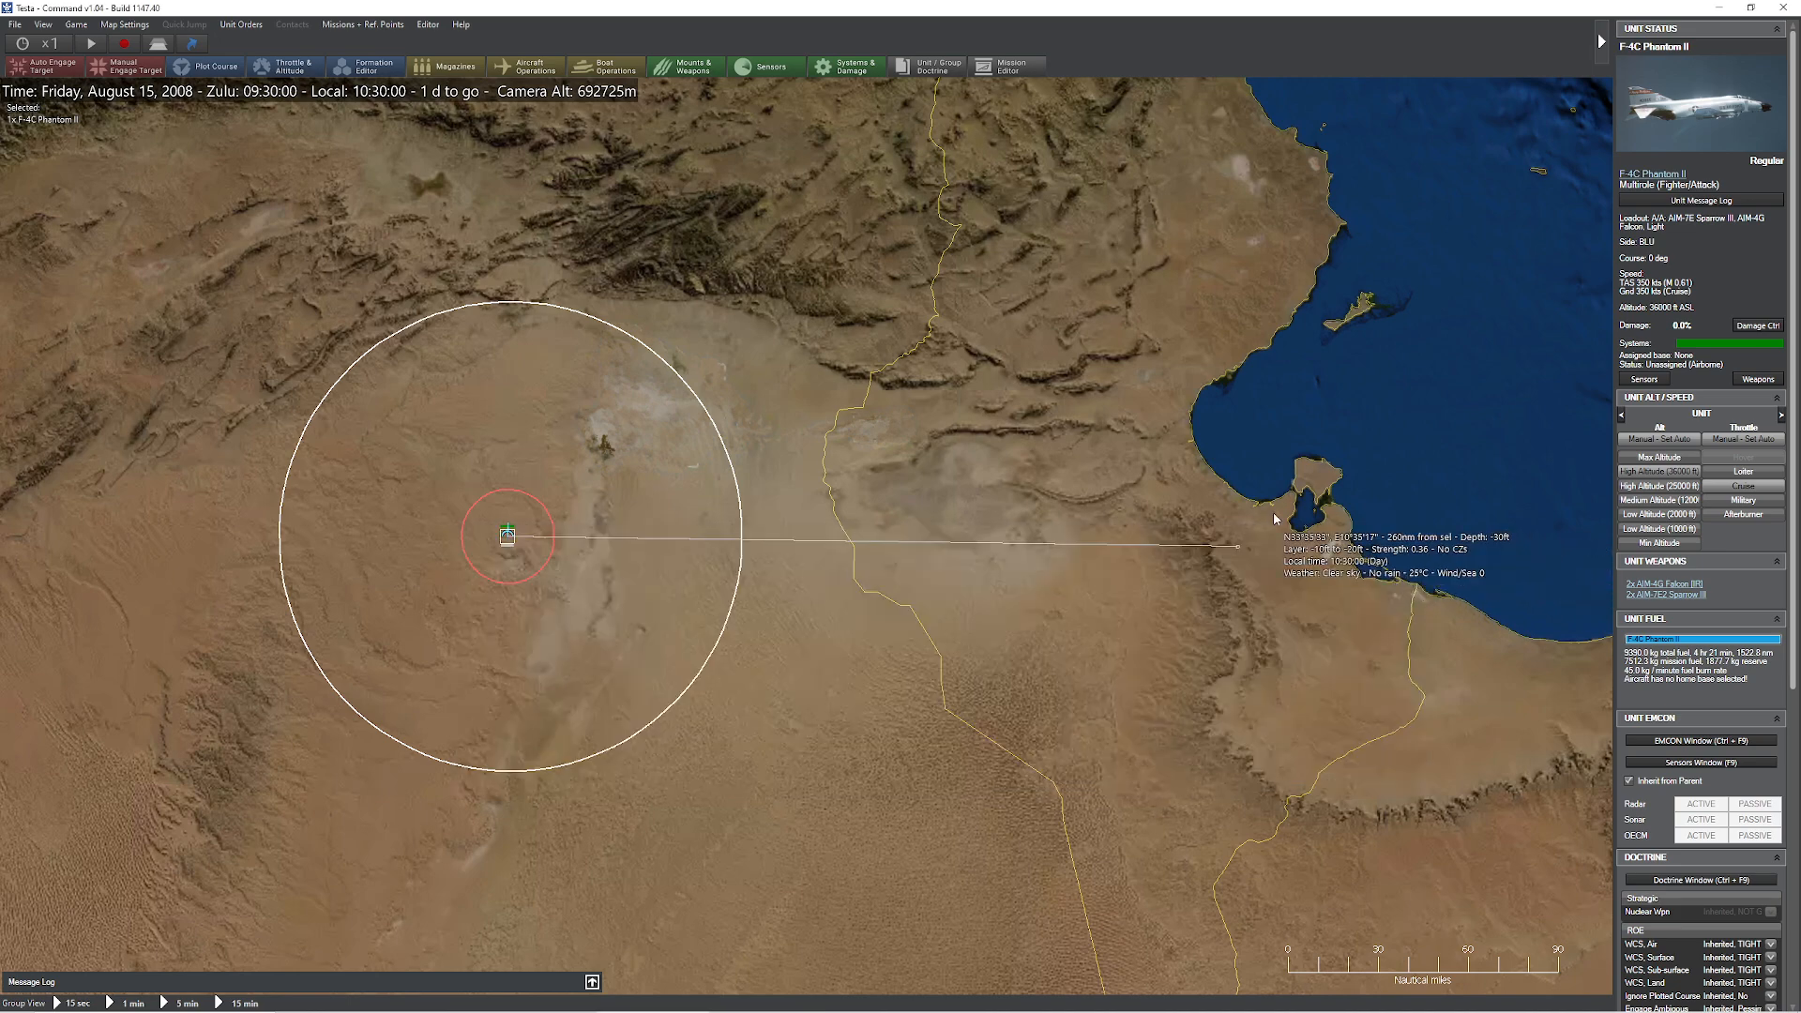
Run the clock until the Drop Kick radar detects the MiG-21MF Fishbed, then reselect the F-4C.
{"action": "left_click", "coordinate": [87, 44]}
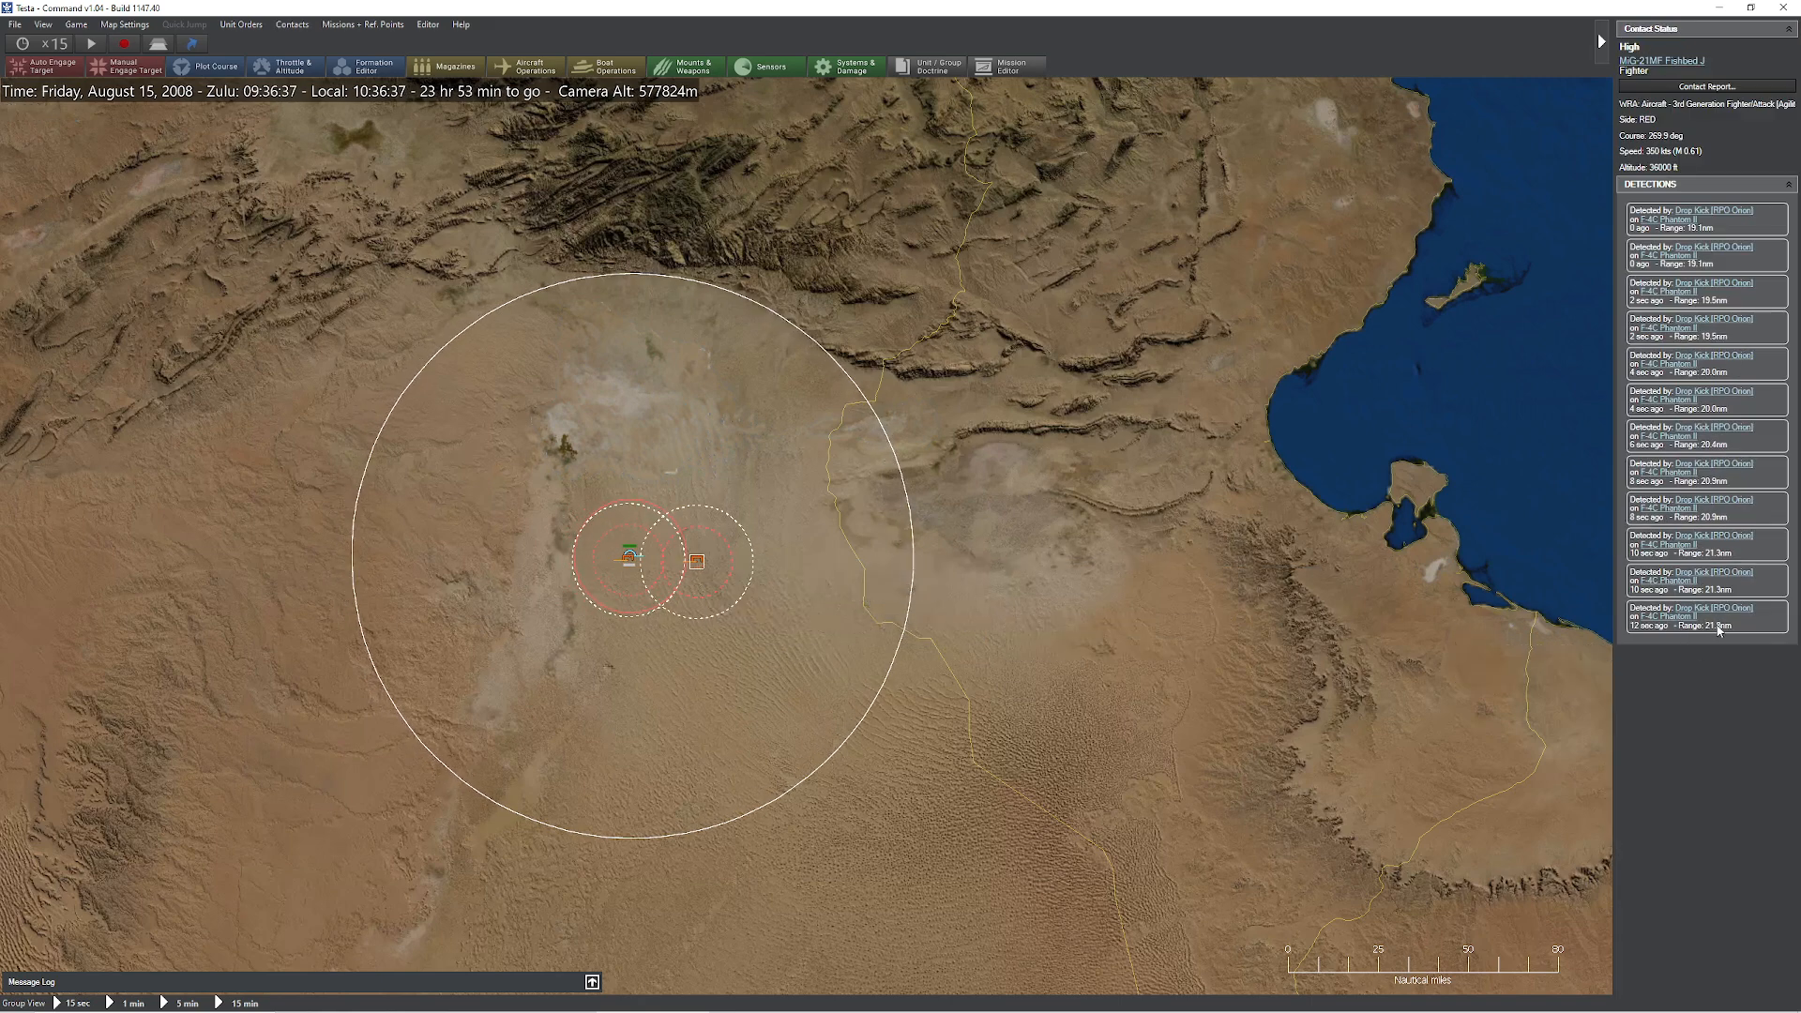
{"action": "left_click", "coordinate": [622, 562]}
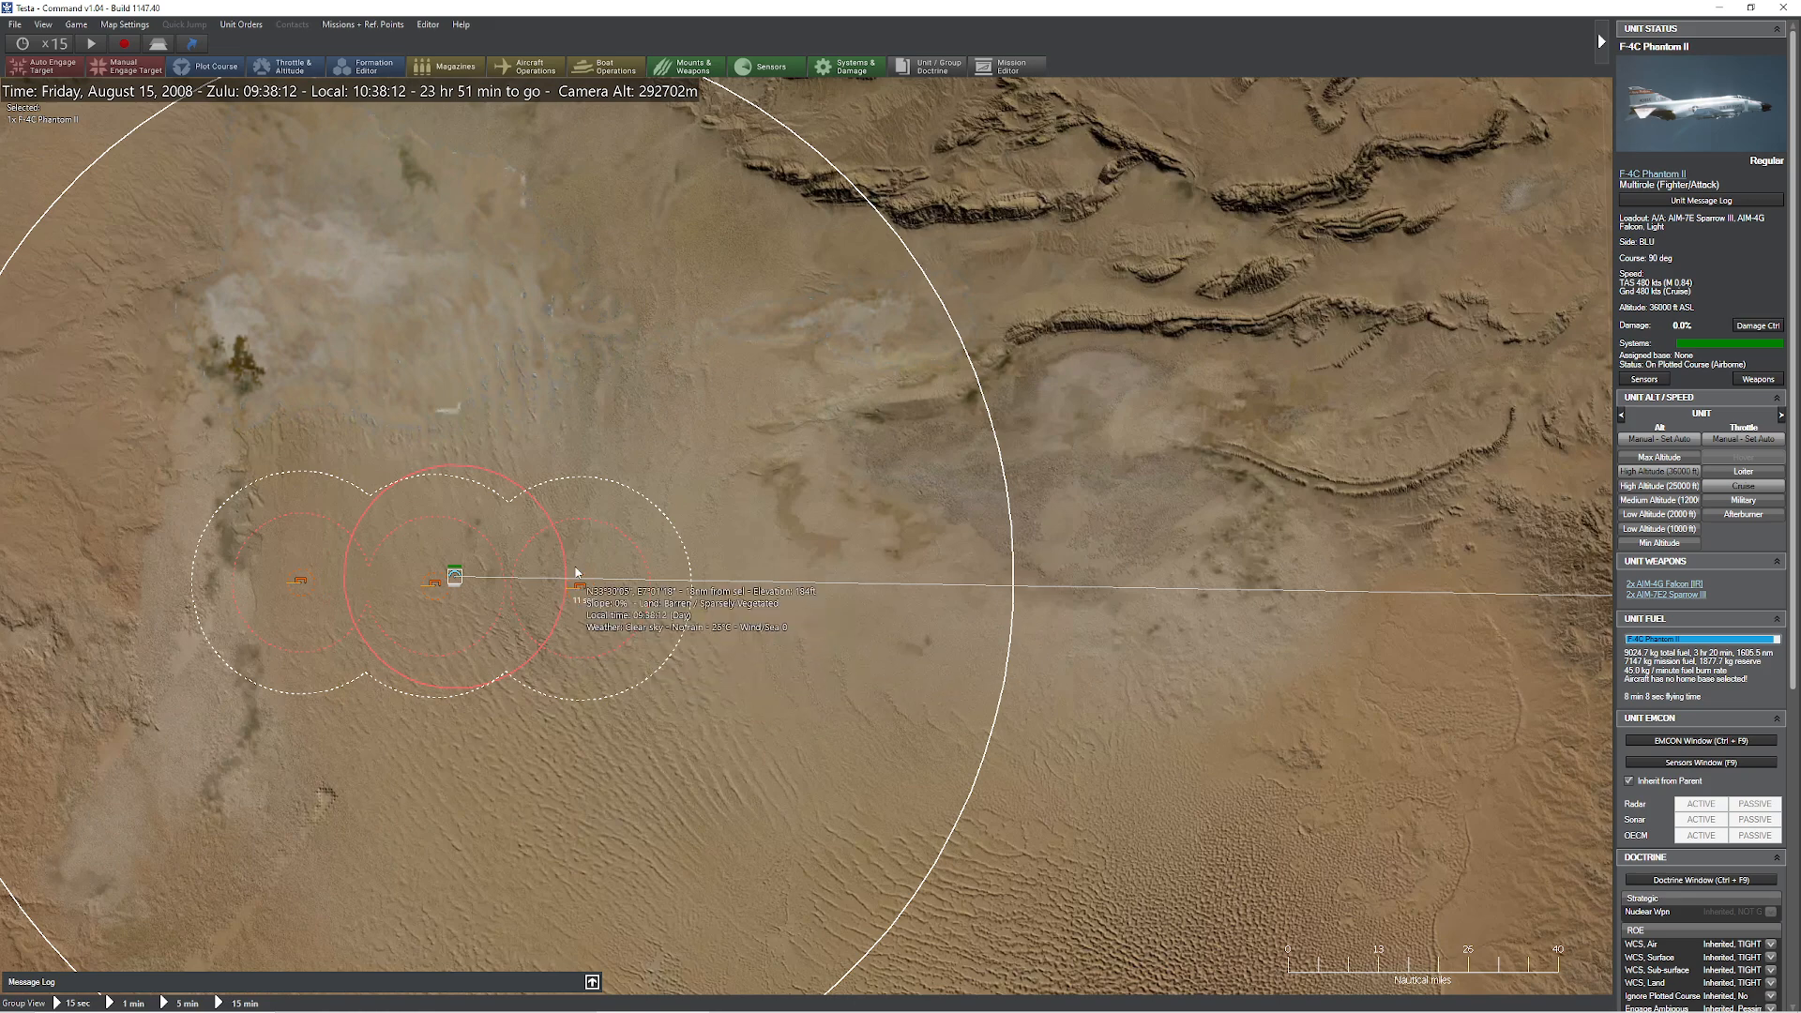
{"action": "mouse_move", "coordinate": [779, 659]}
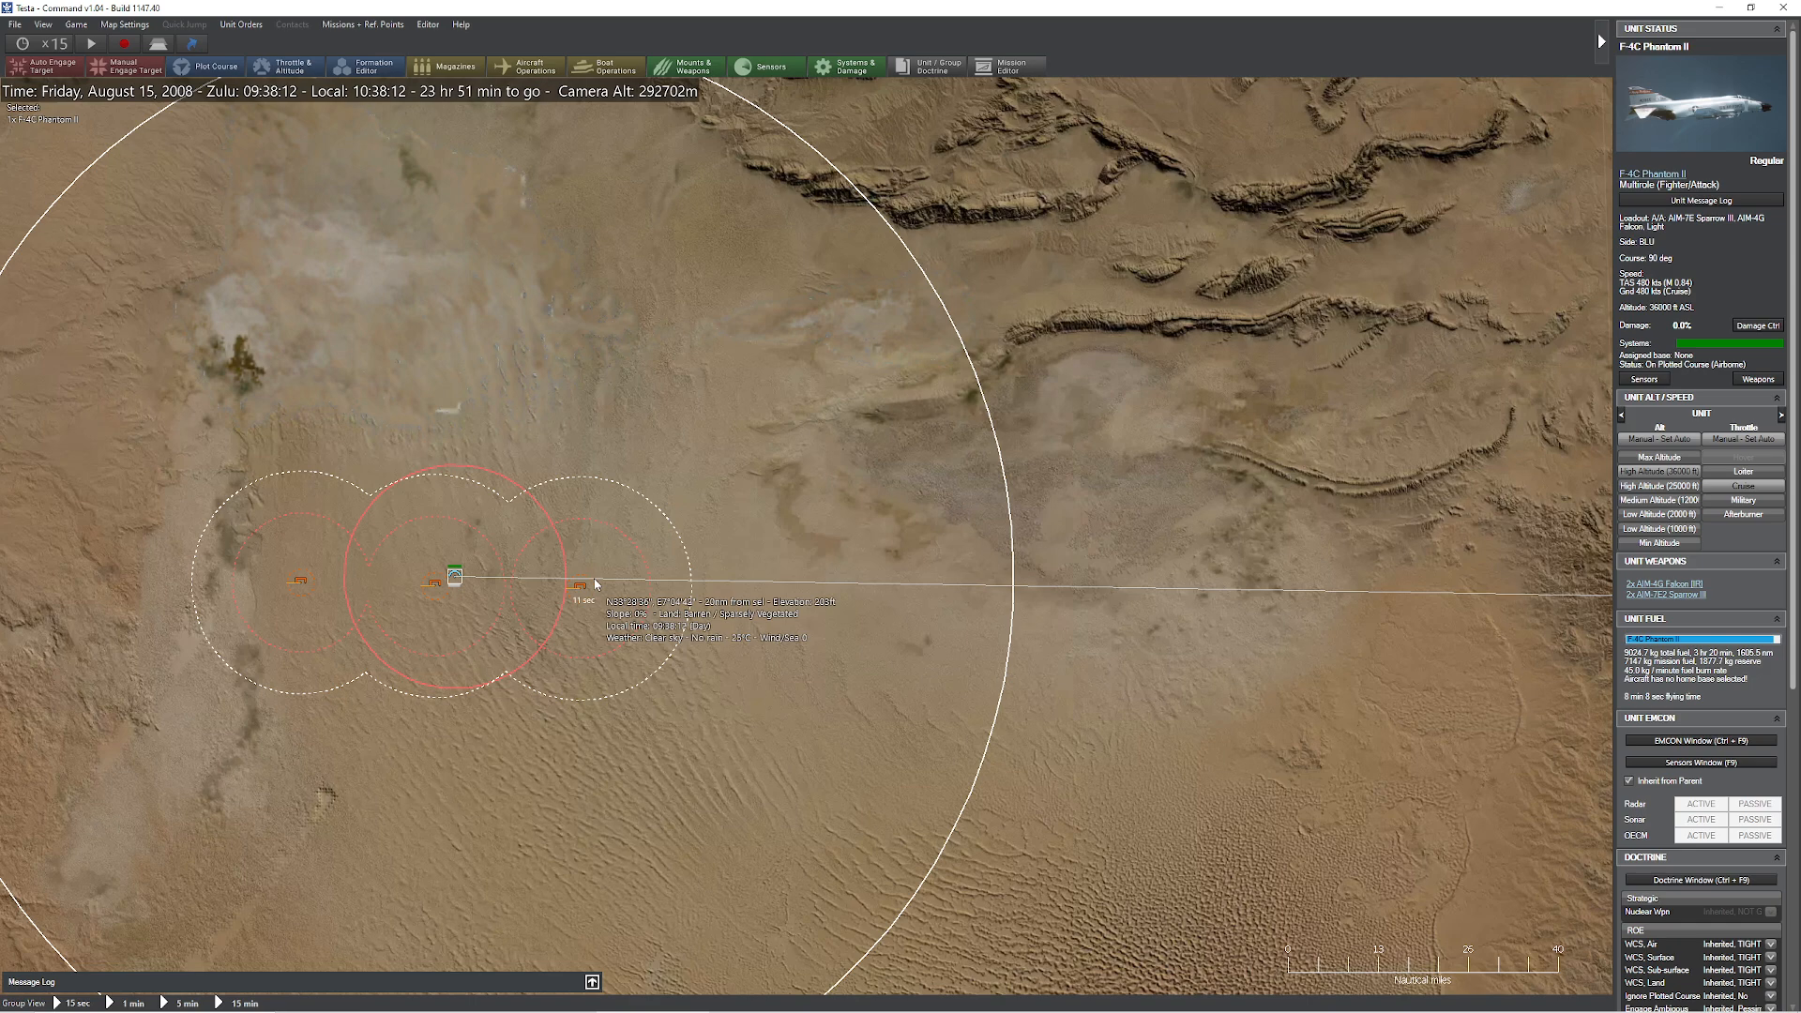
{"action": "mouse_move", "coordinate": [742, 707]}
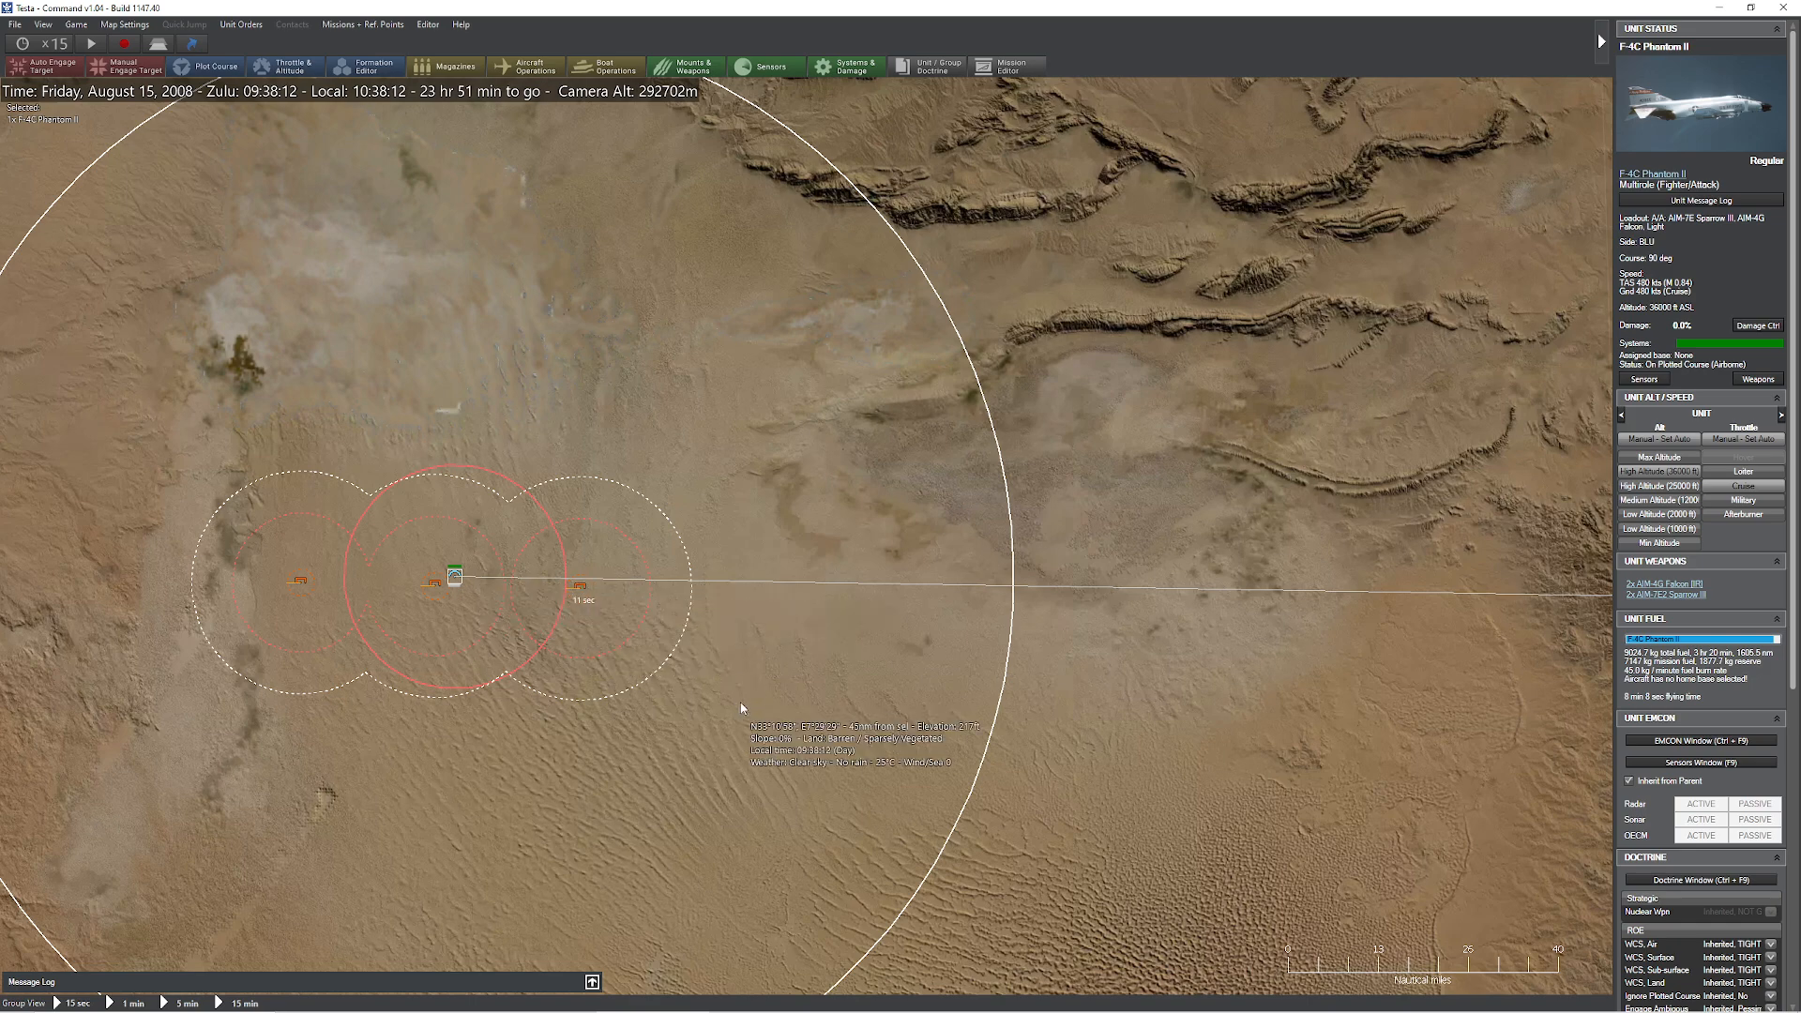
{"action": "mouse_move", "coordinate": [841, 537]}
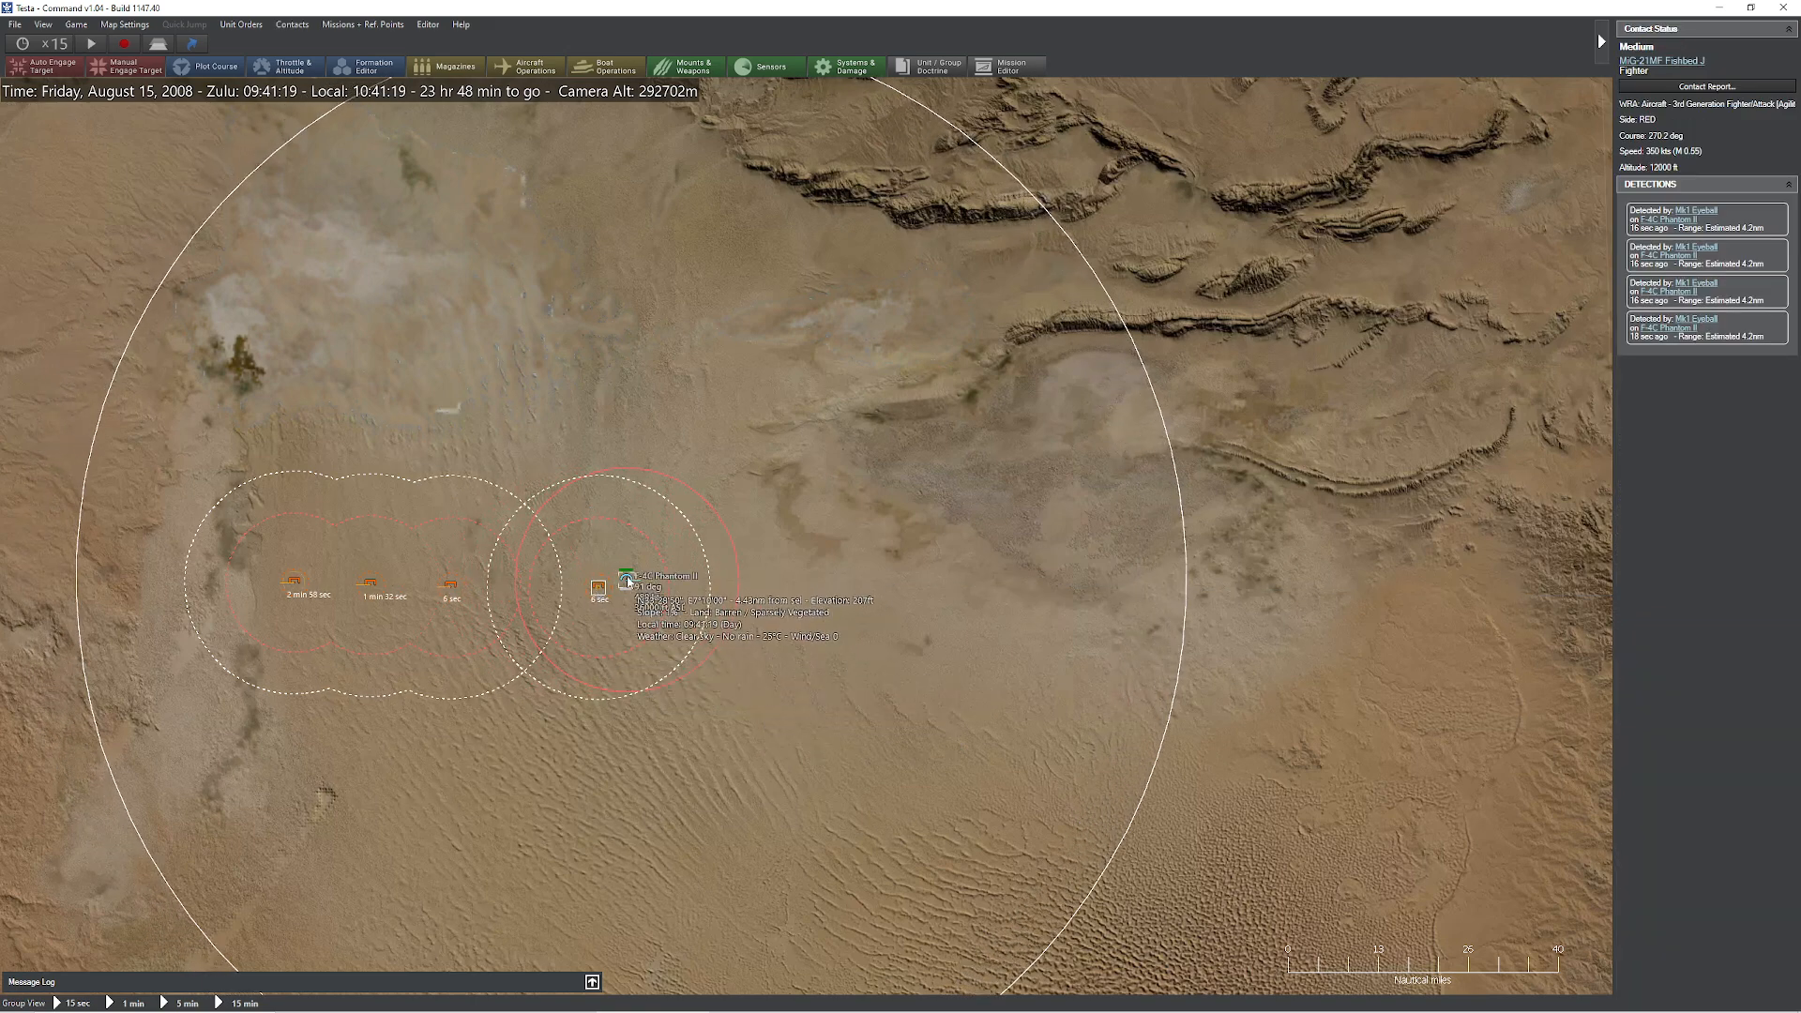
Reselect the F-4C Phantom at 09:42 after only Mk1 Eyeball detects the 12000 ft MiG-21.
{"action": "left_click", "coordinate": [625, 578]}
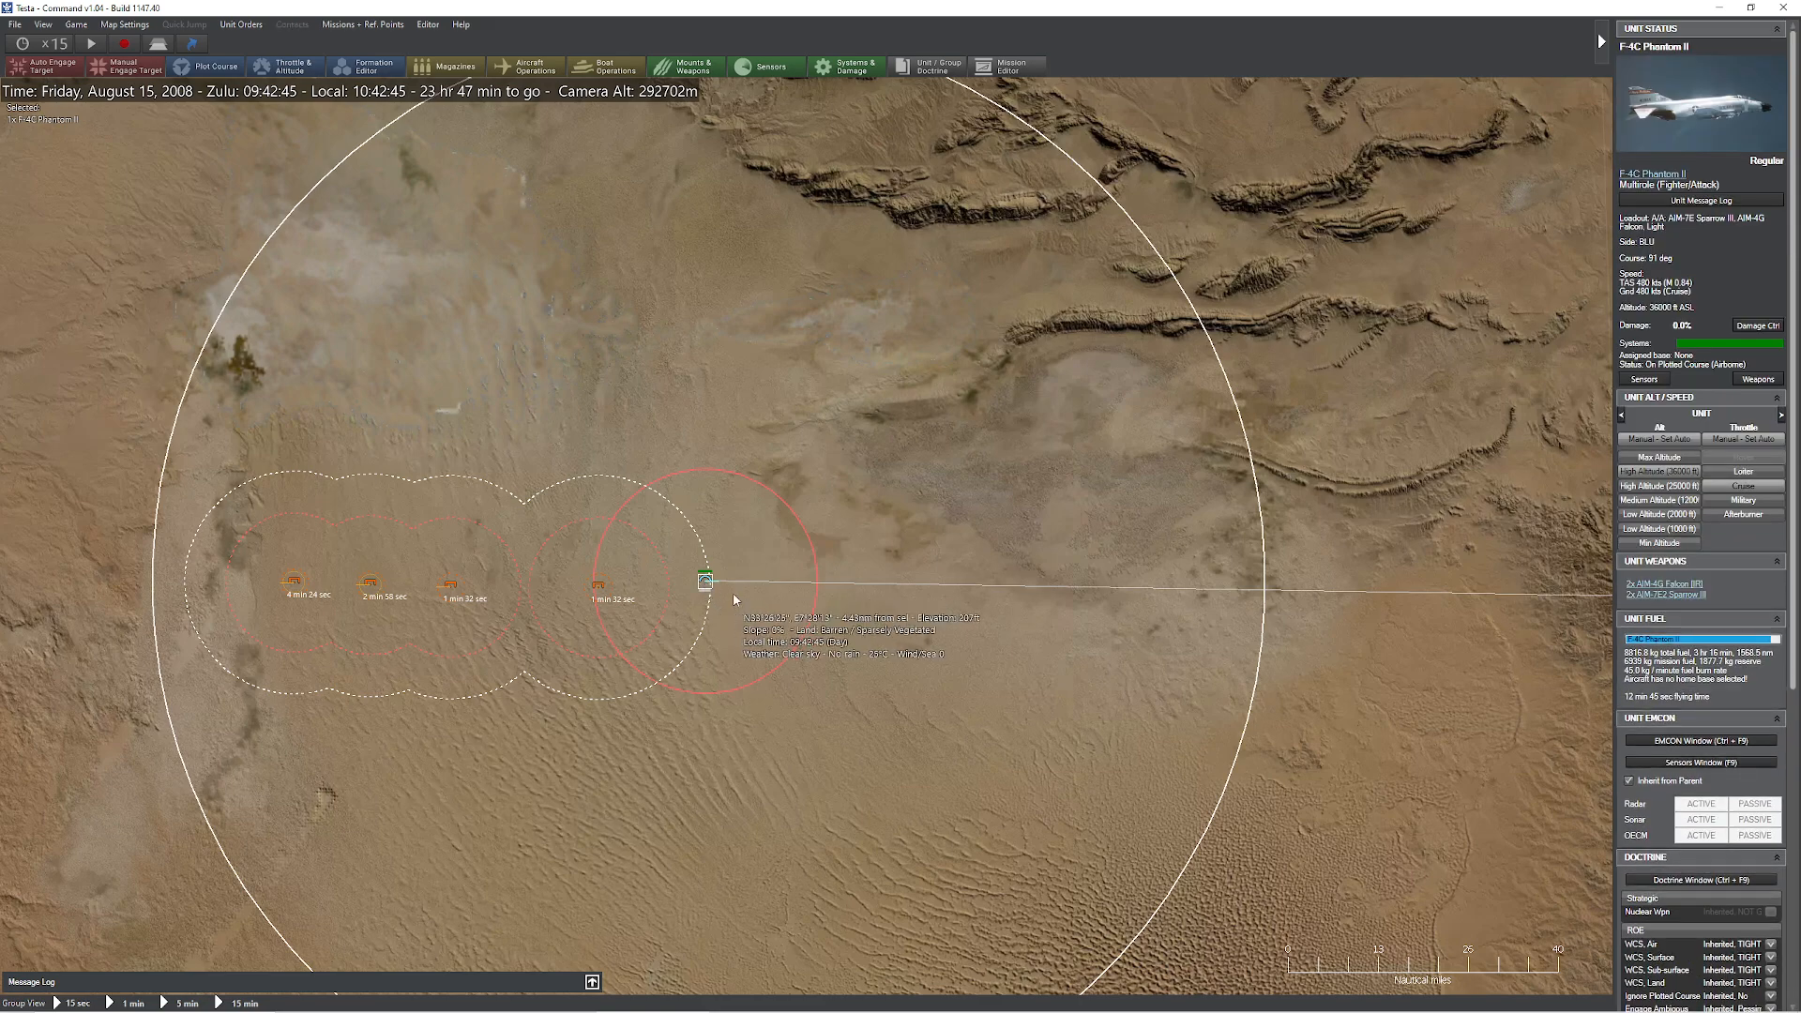
{"action": "mouse_move", "coordinate": [762, 671]}
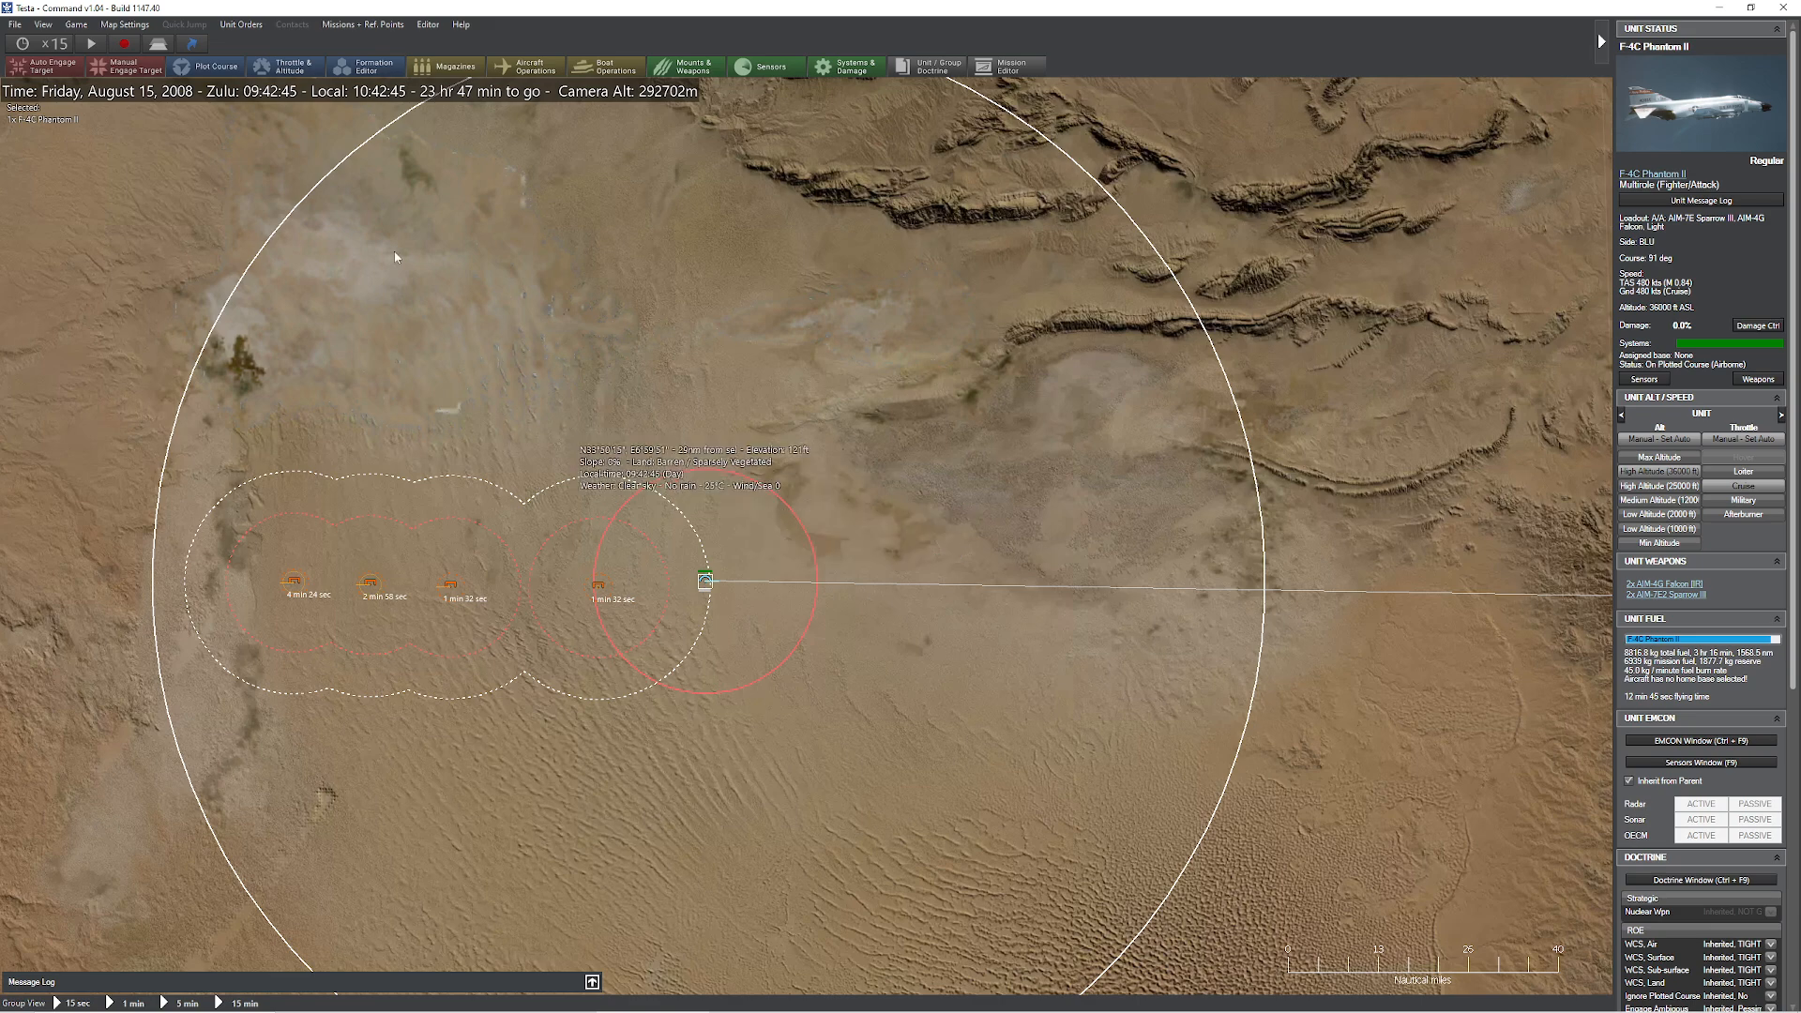
Reload the scenario back to 09:30 and enter the restarted scenario.
{"action": "left_click", "coordinate": [19, 23]}
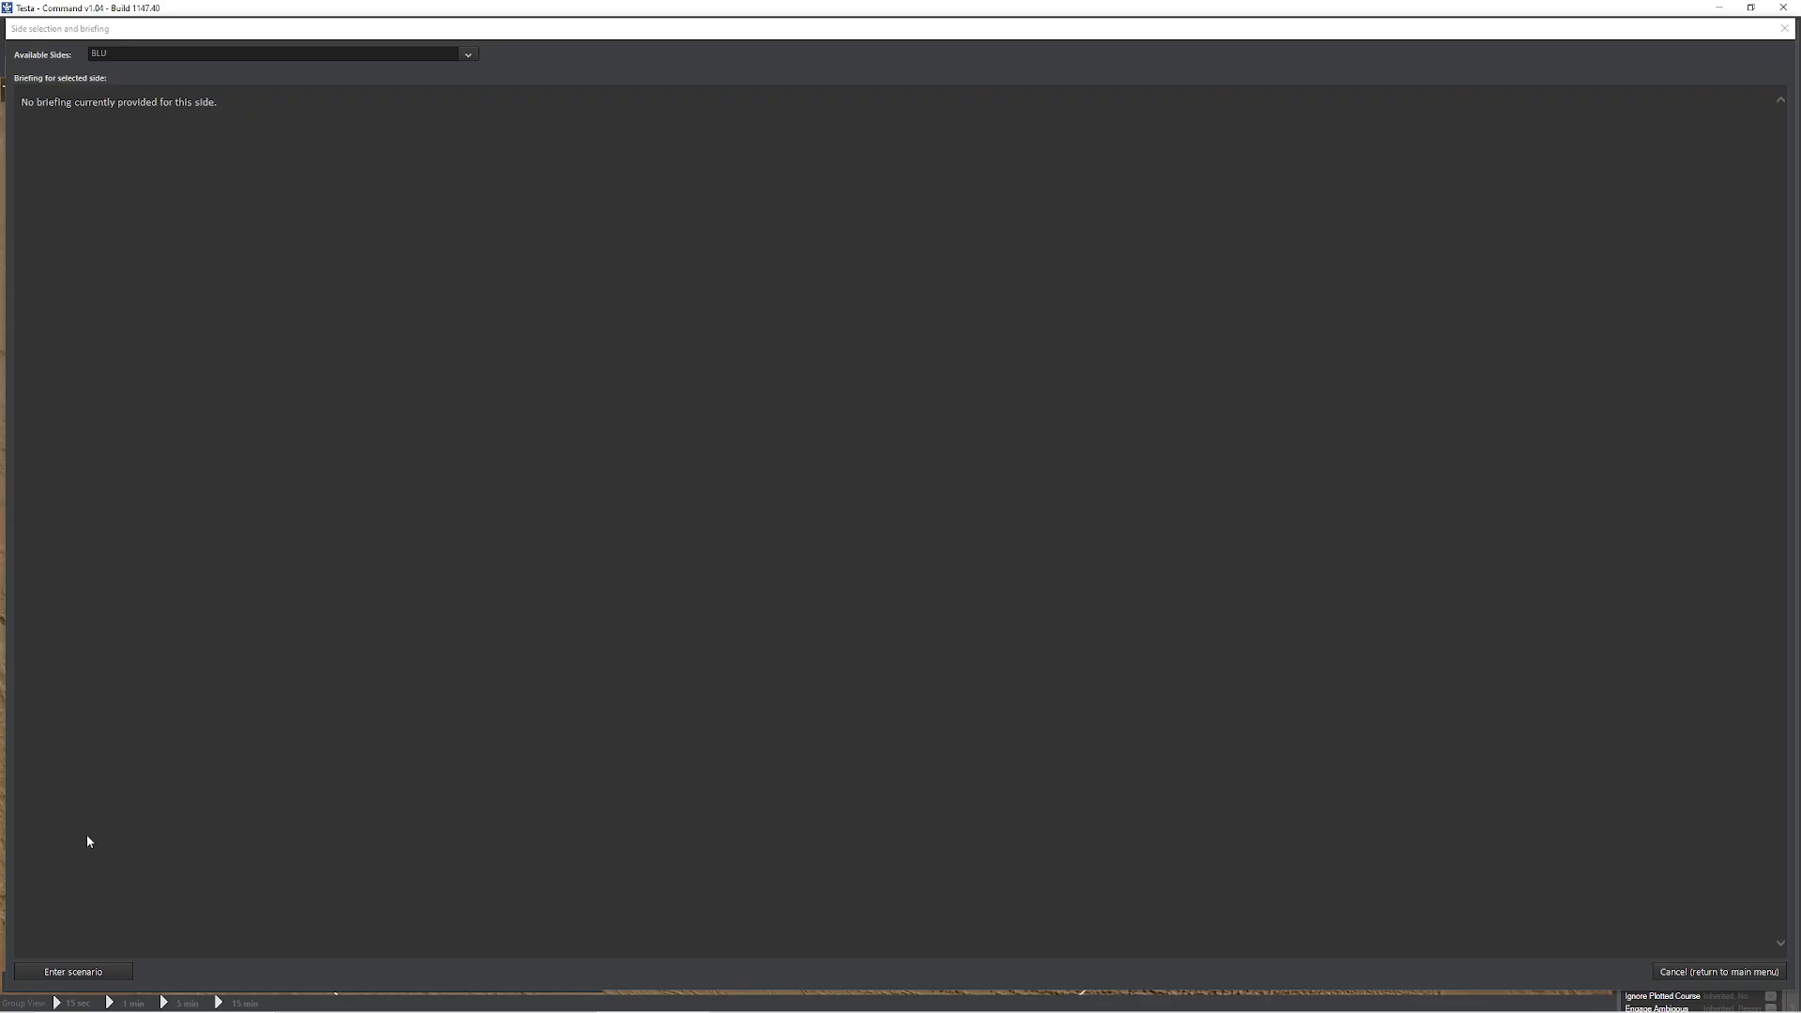
{"action": "left_click", "coordinate": [73, 971]}
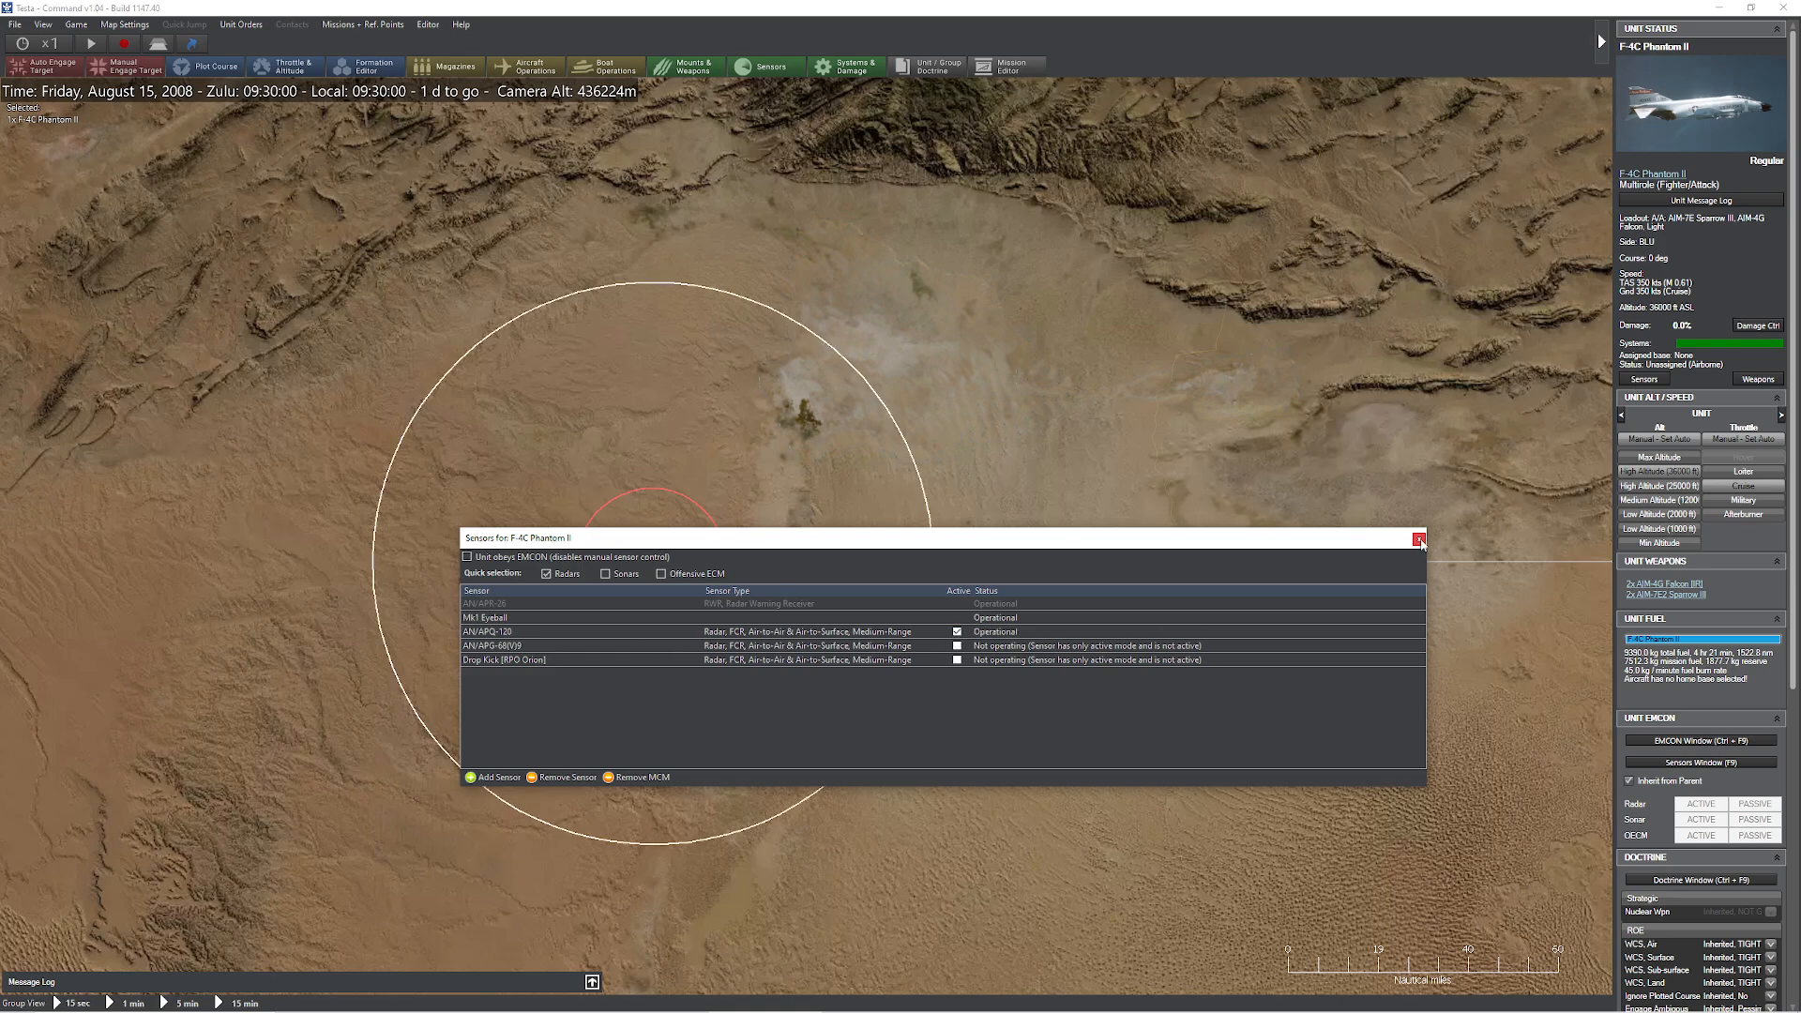
Close the Phantom's sensor list with the AN/APQ-120 radar active.
{"action": "left_click", "coordinate": [1418, 540]}
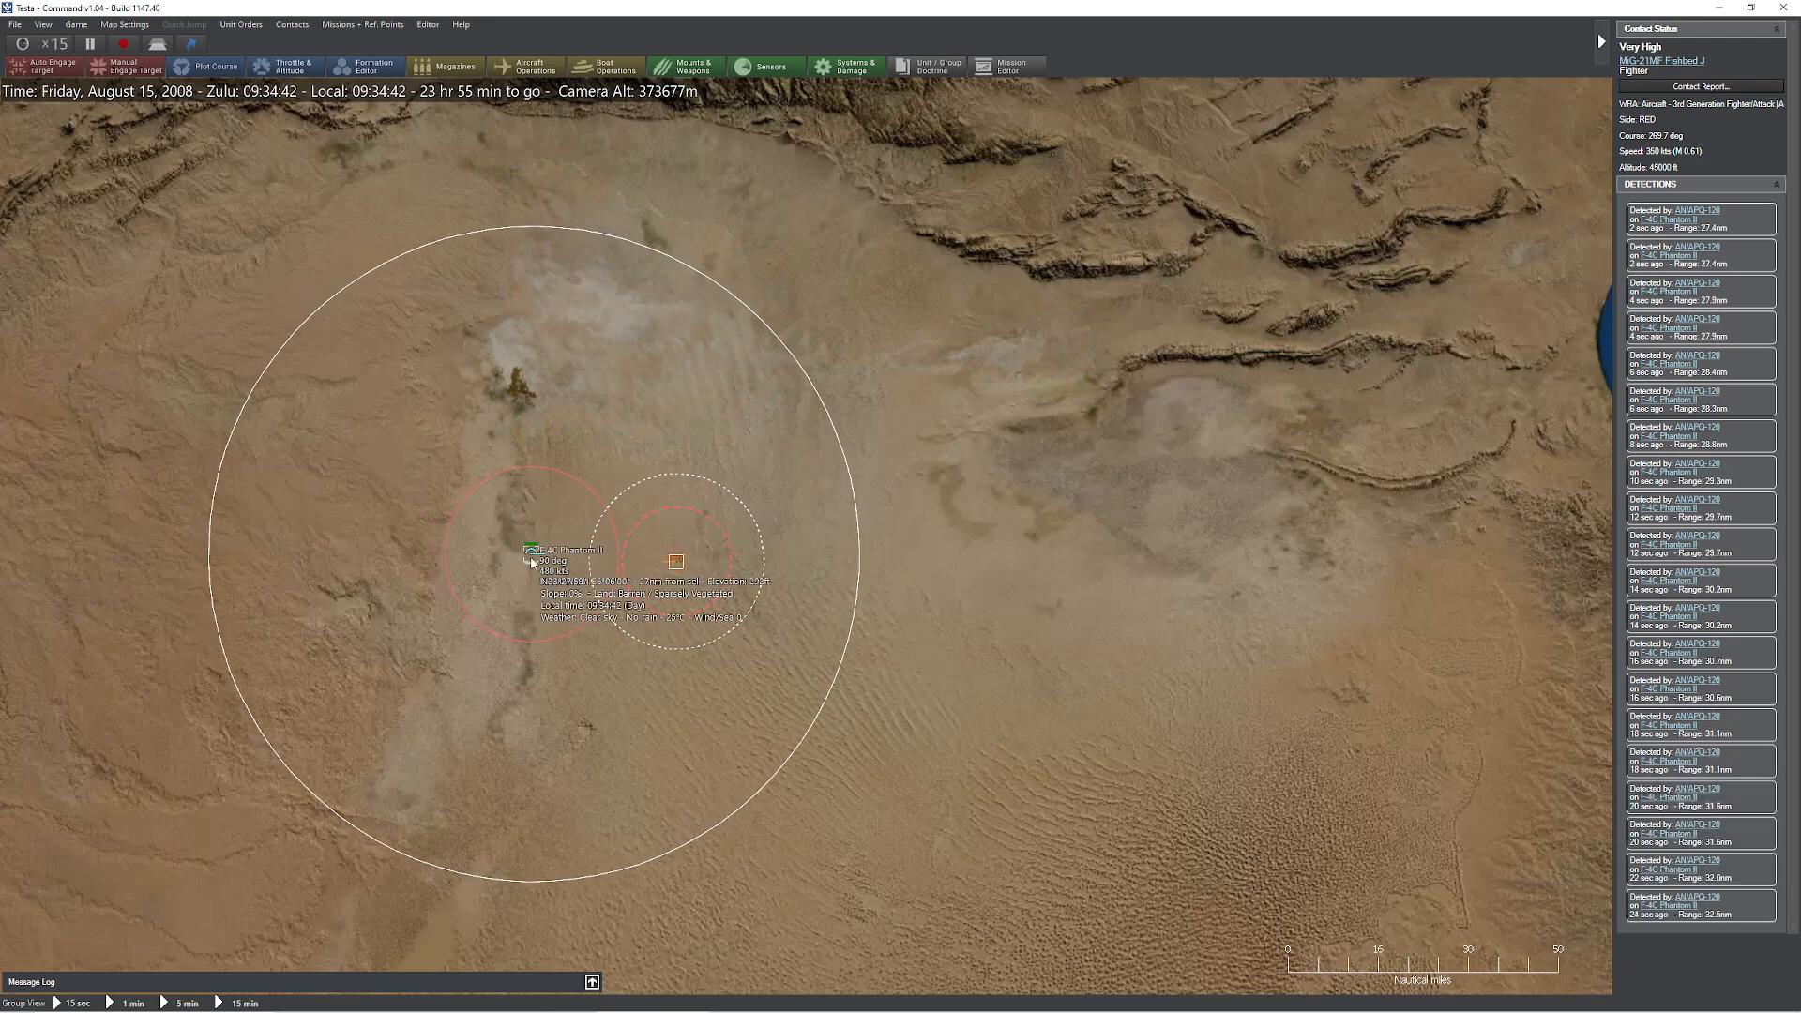
Reselect the F-4C Phantom II at 09:39 after the MiG-21 passes it.
{"action": "left_click", "coordinate": [533, 551]}
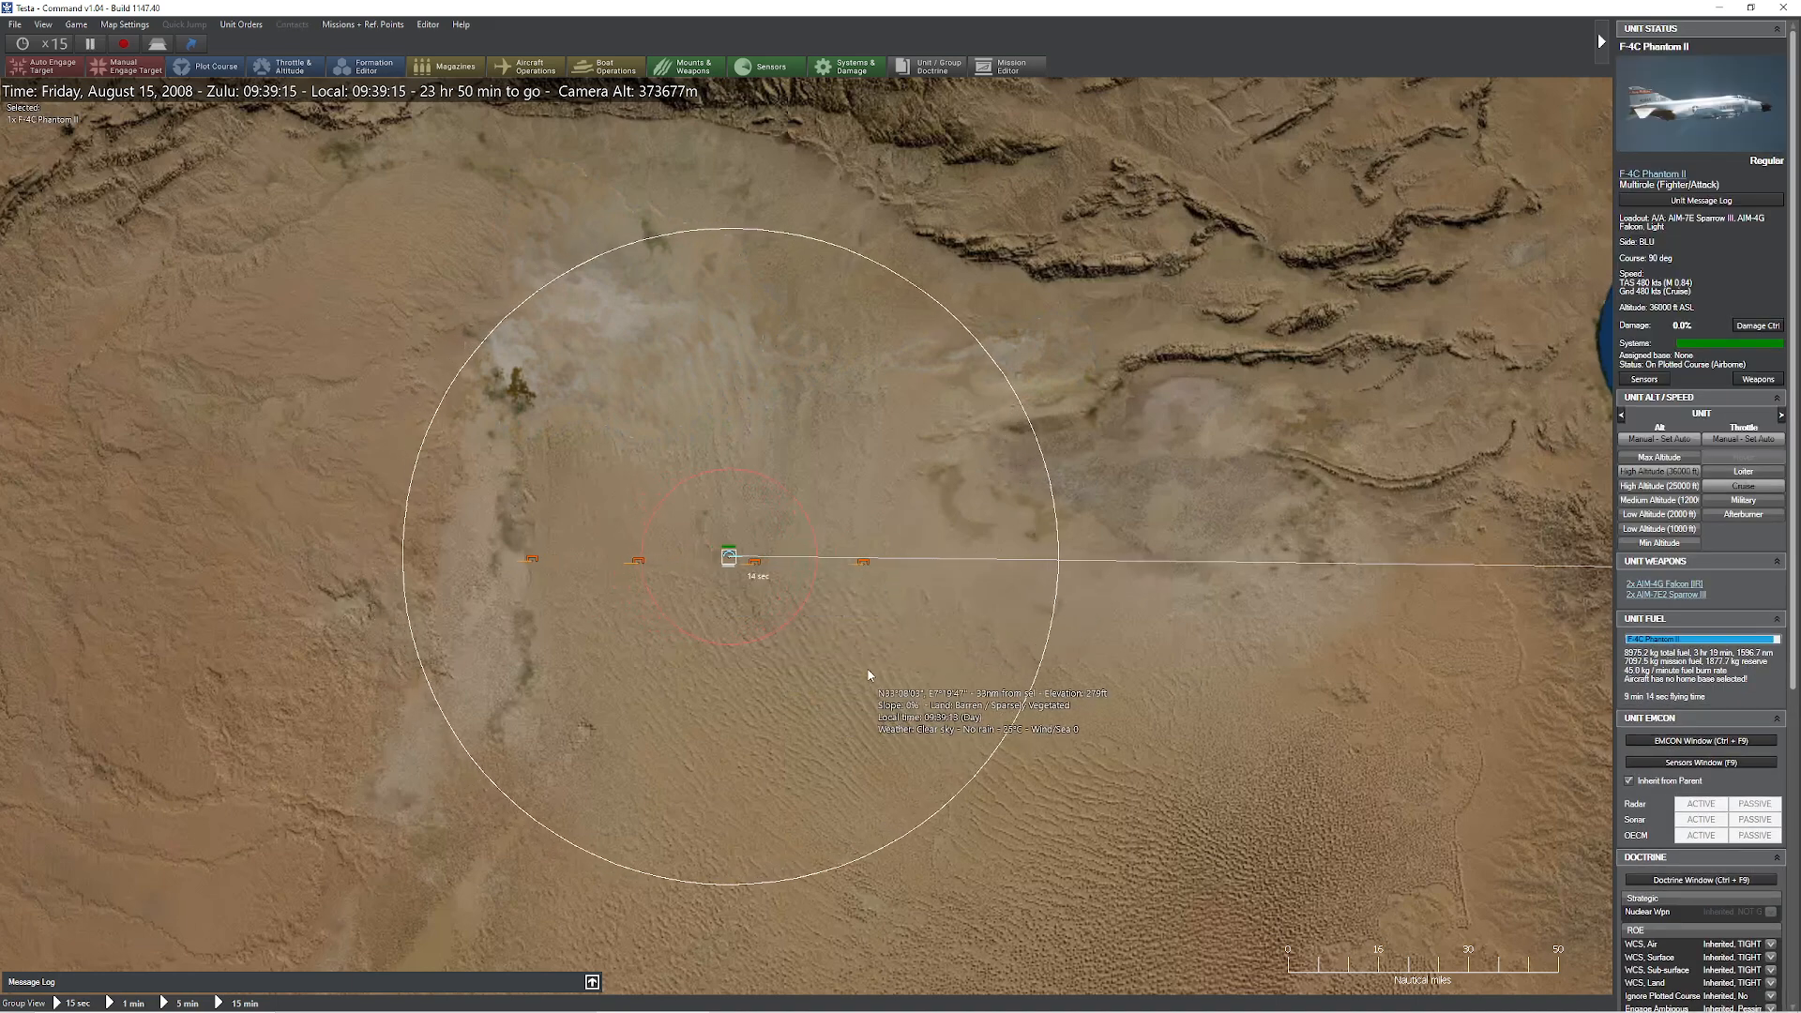
Inspect the low-flying MiG-21 contact, then restart the scenario to the BLU briefing screen.
{"action": "left_click", "coordinate": [931, 563]}
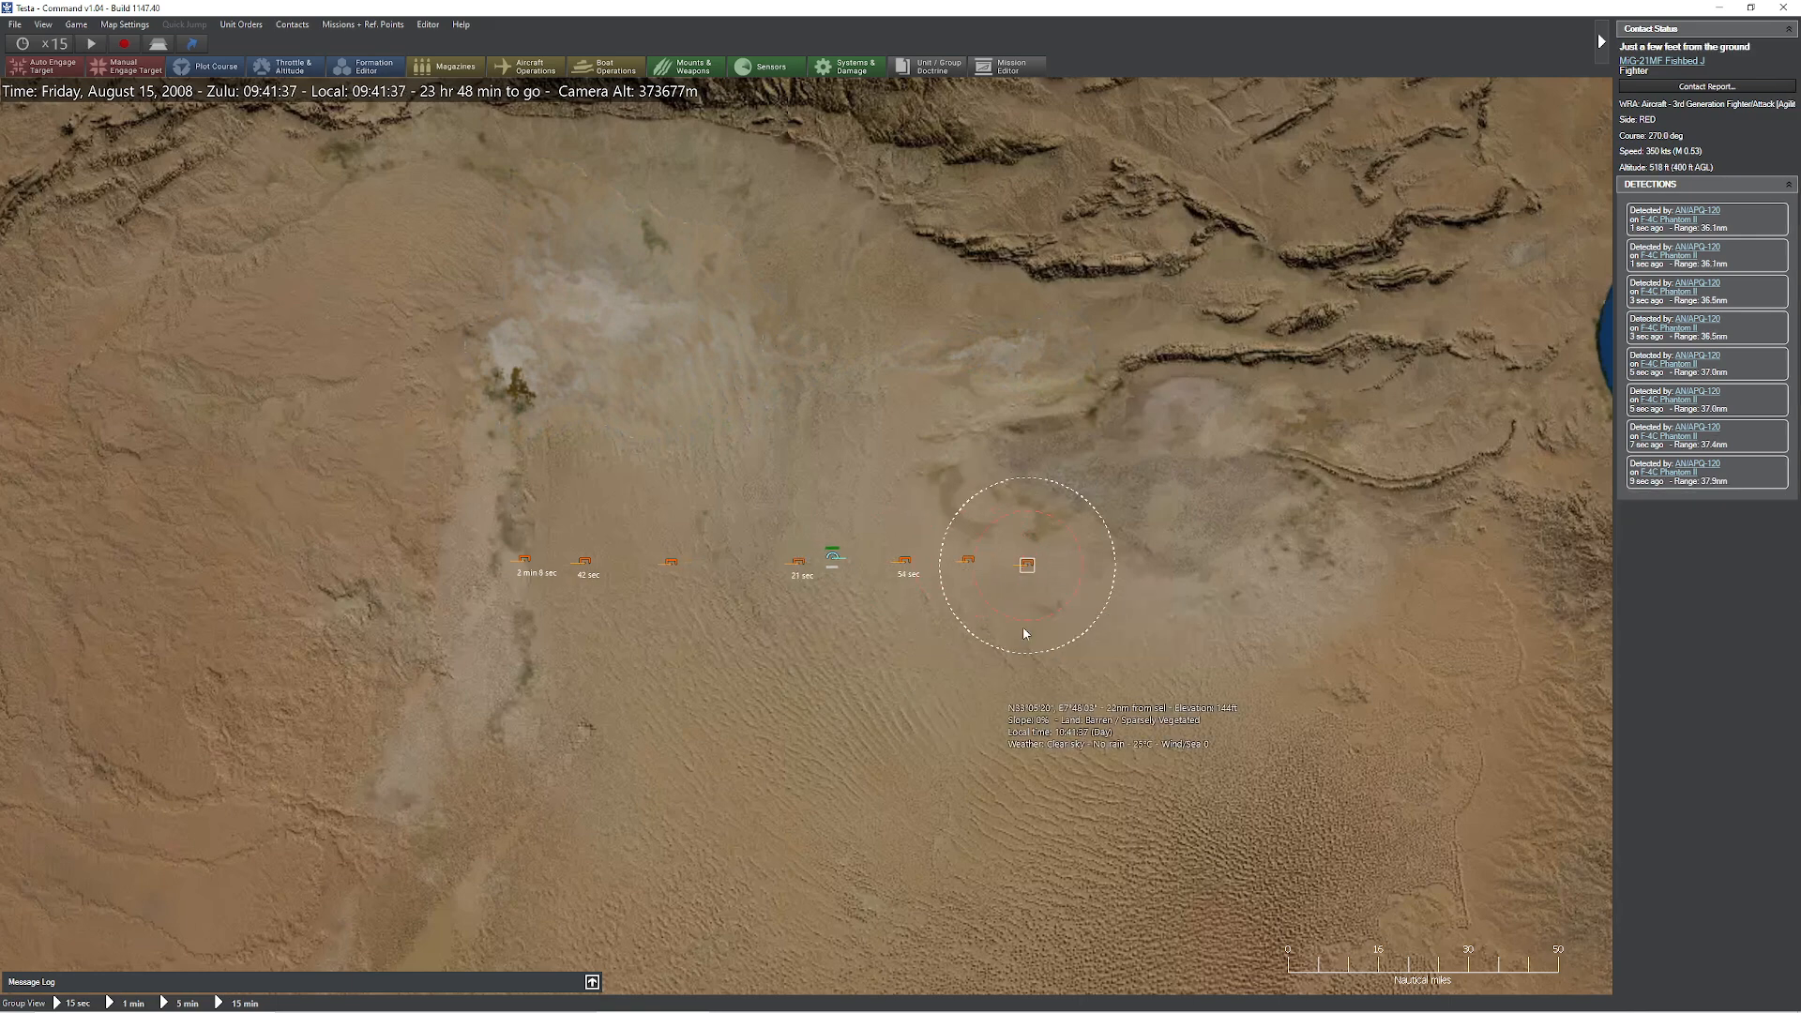
{"action": "mouse_move", "coordinate": [1032, 576]}
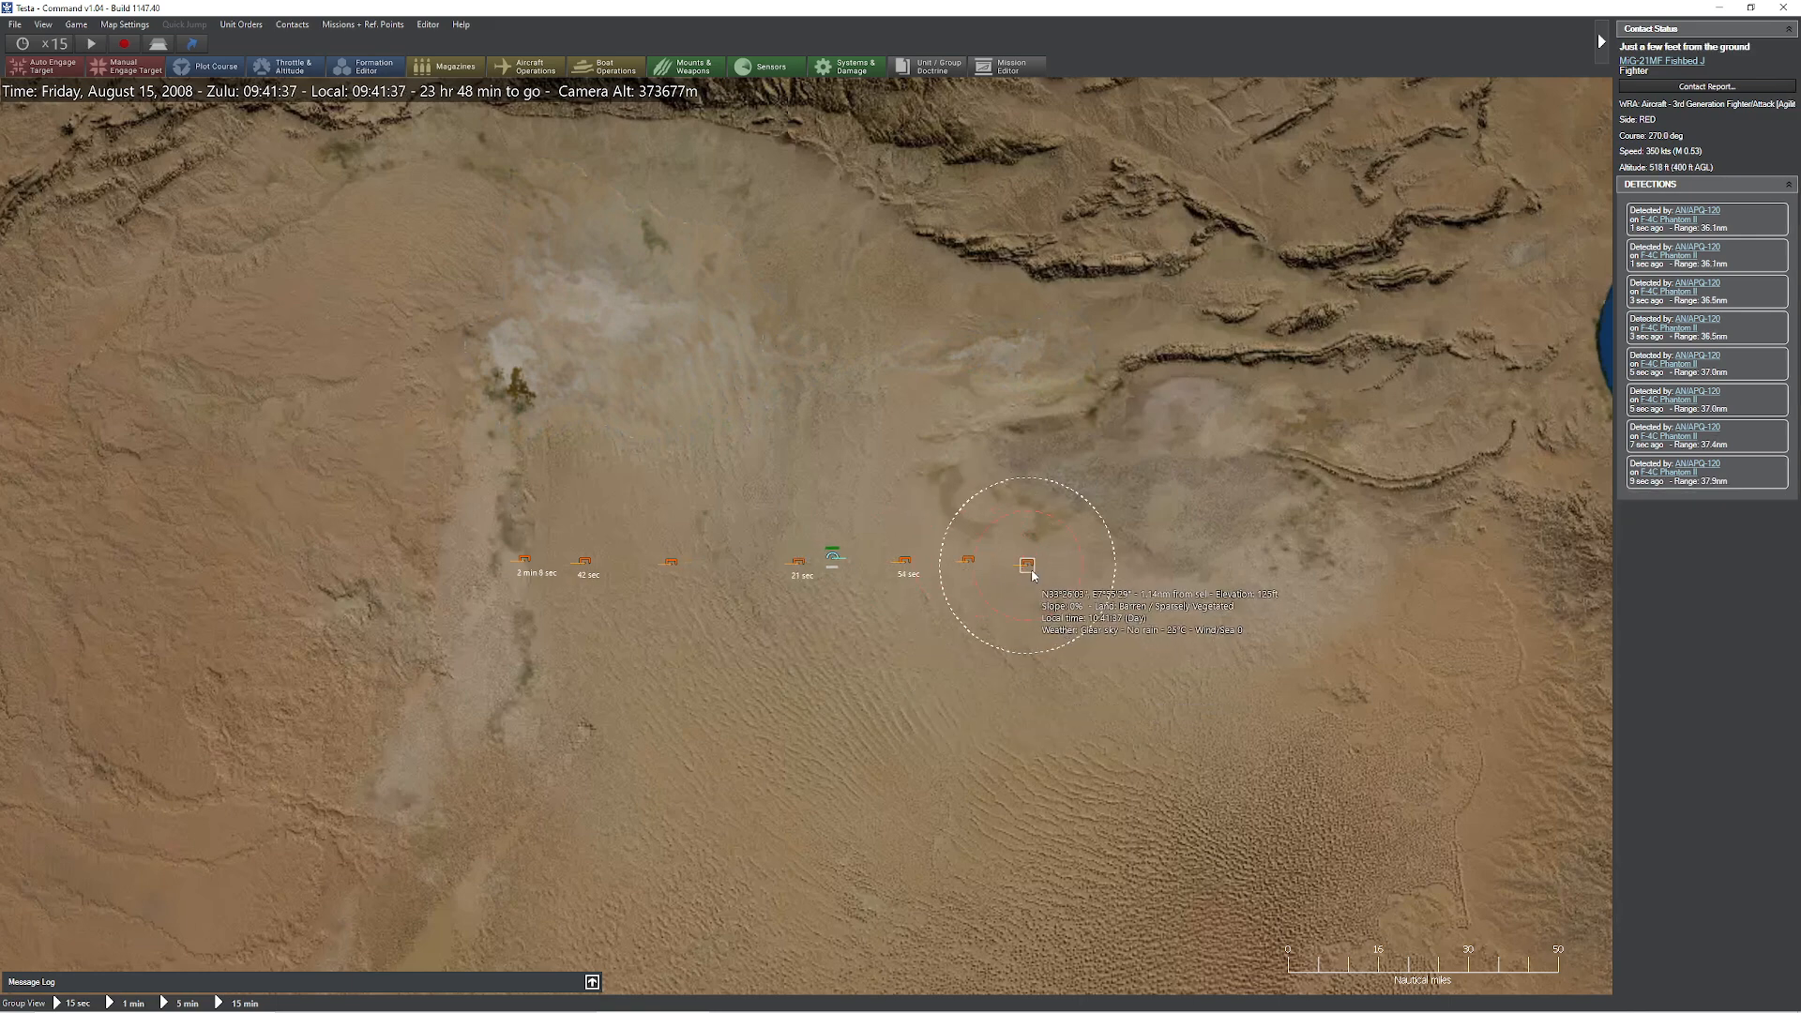
{"action": "left_click", "coordinate": [832, 561]}
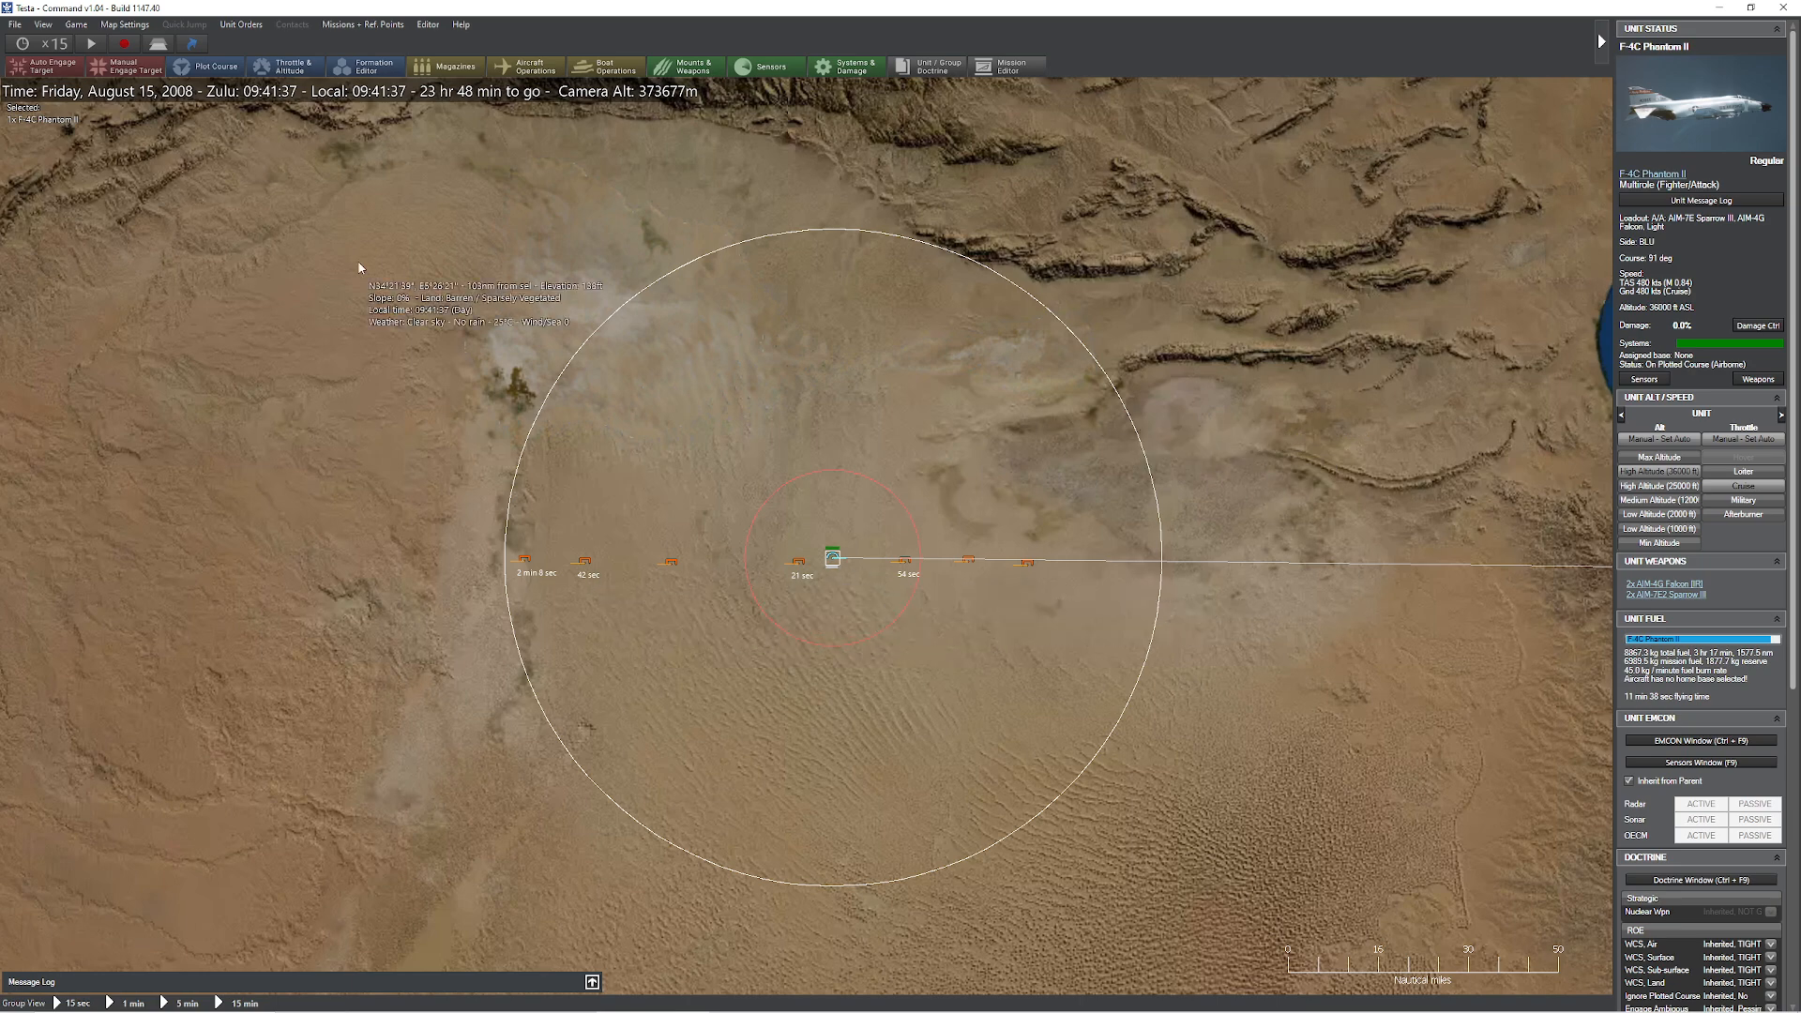
{"action": "left_click", "coordinate": [11, 19]}
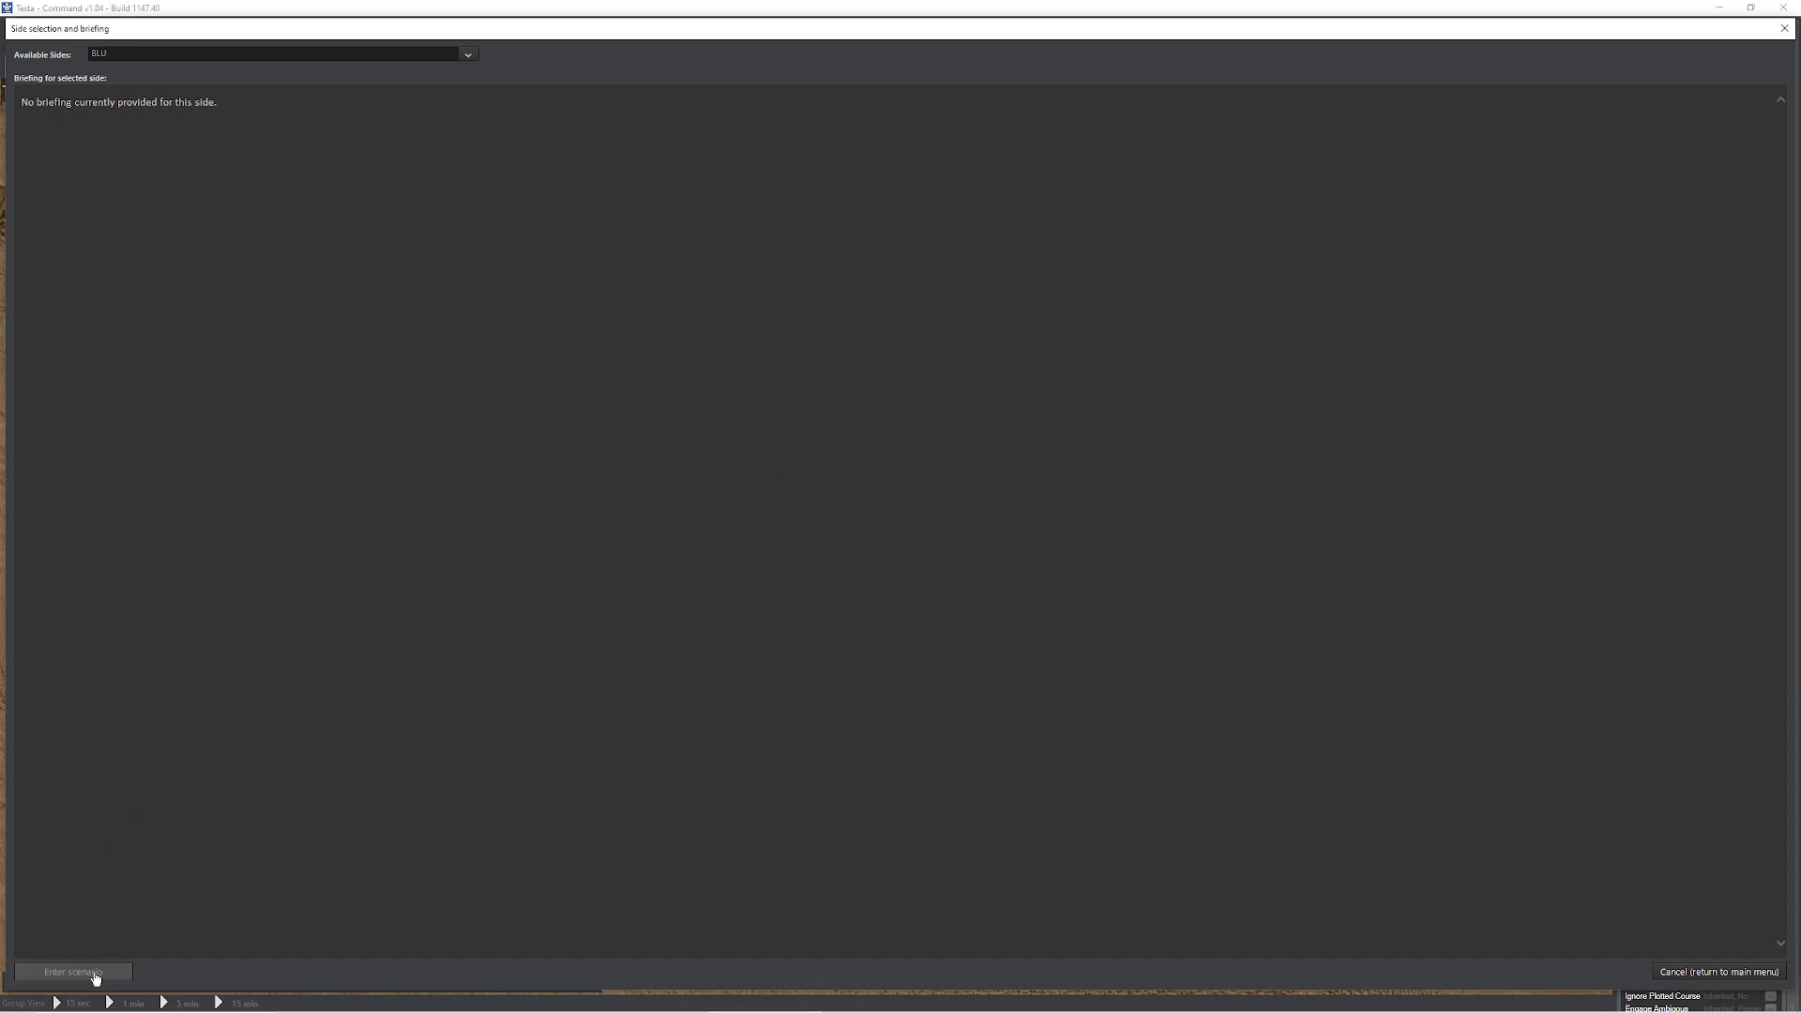
Enter the restarted scenario as BLU and run the clock at 15x toward the MiG-21s.
{"action": "left_click", "coordinate": [73, 972]}
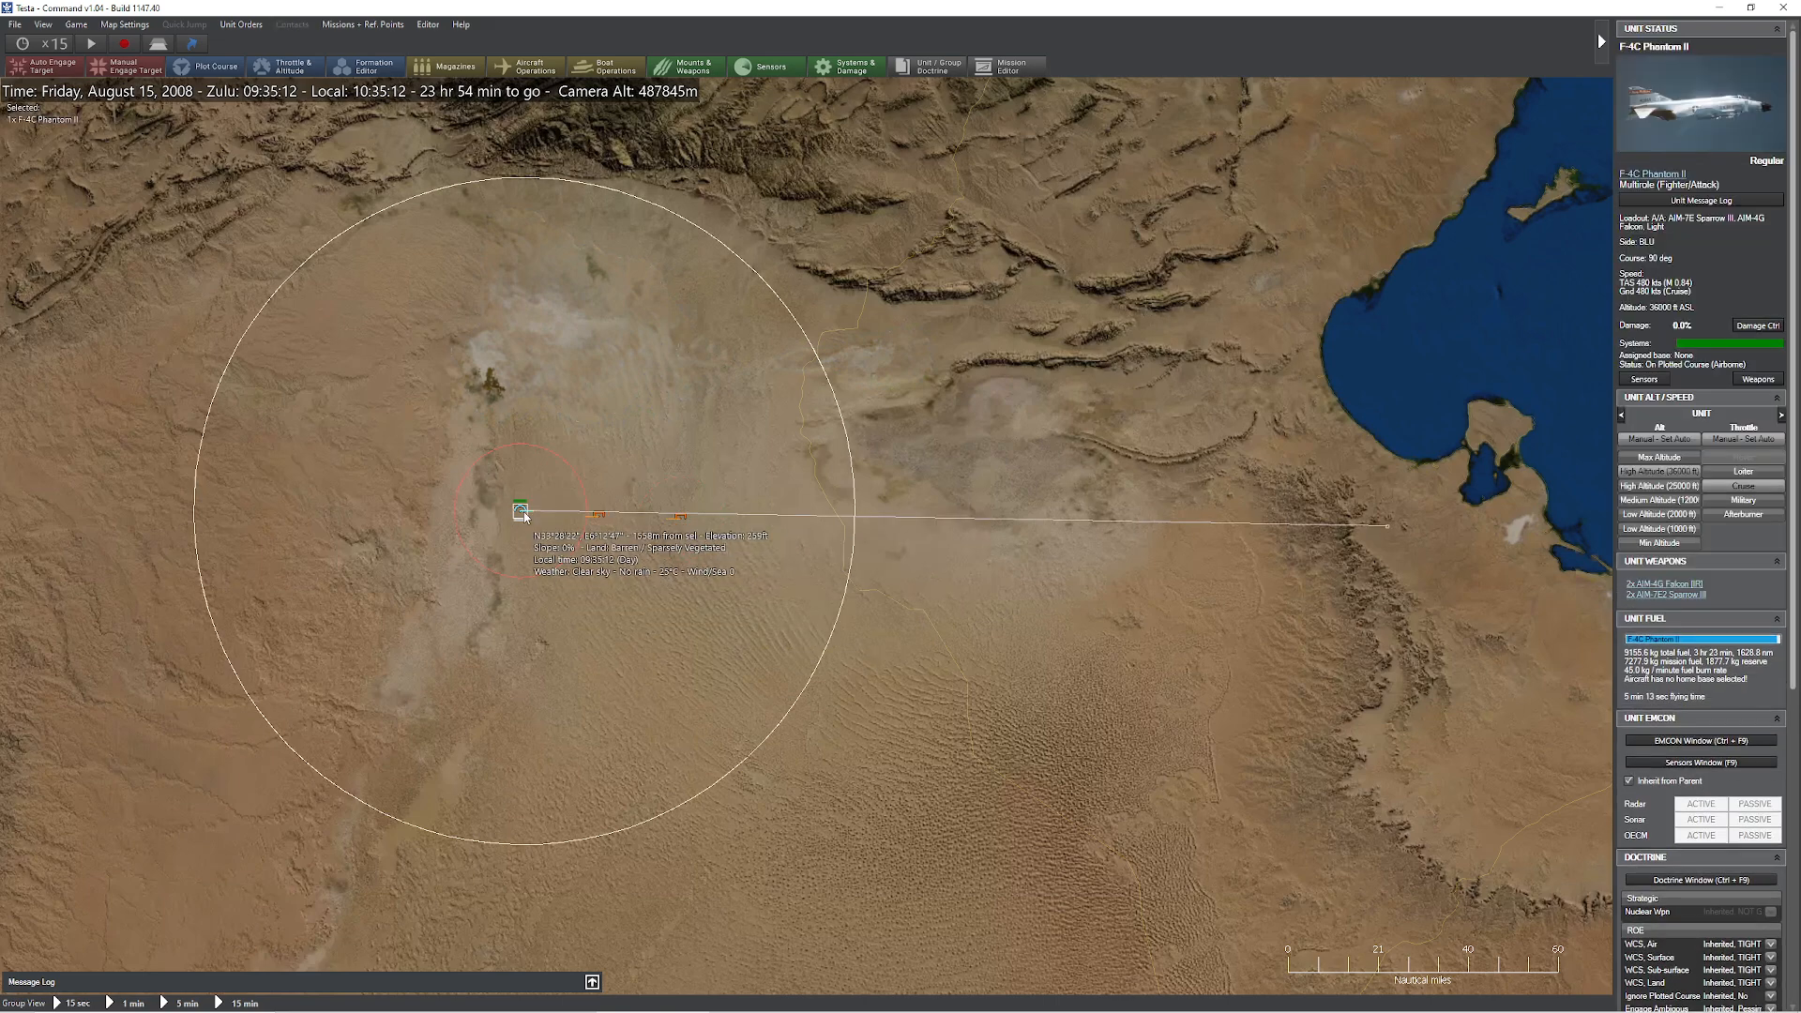
{"action": "left_click", "coordinate": [89, 46]}
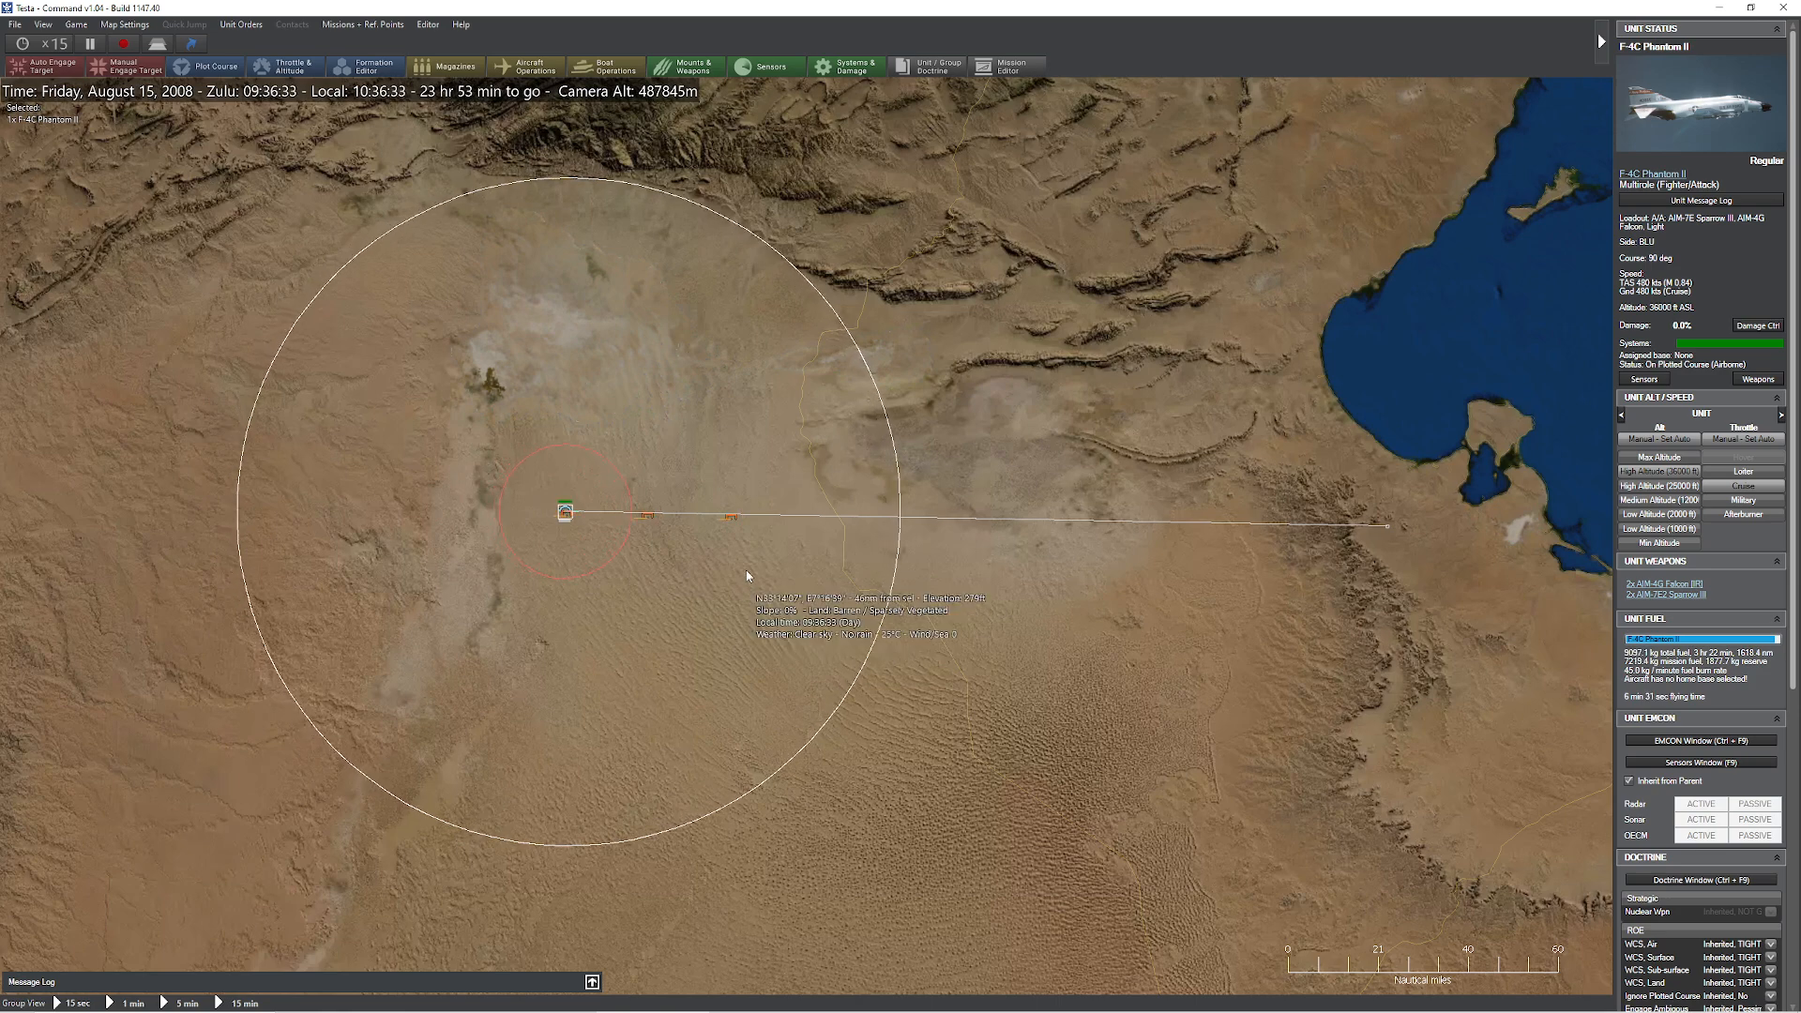
{"action": "left_click", "coordinate": [731, 516]}
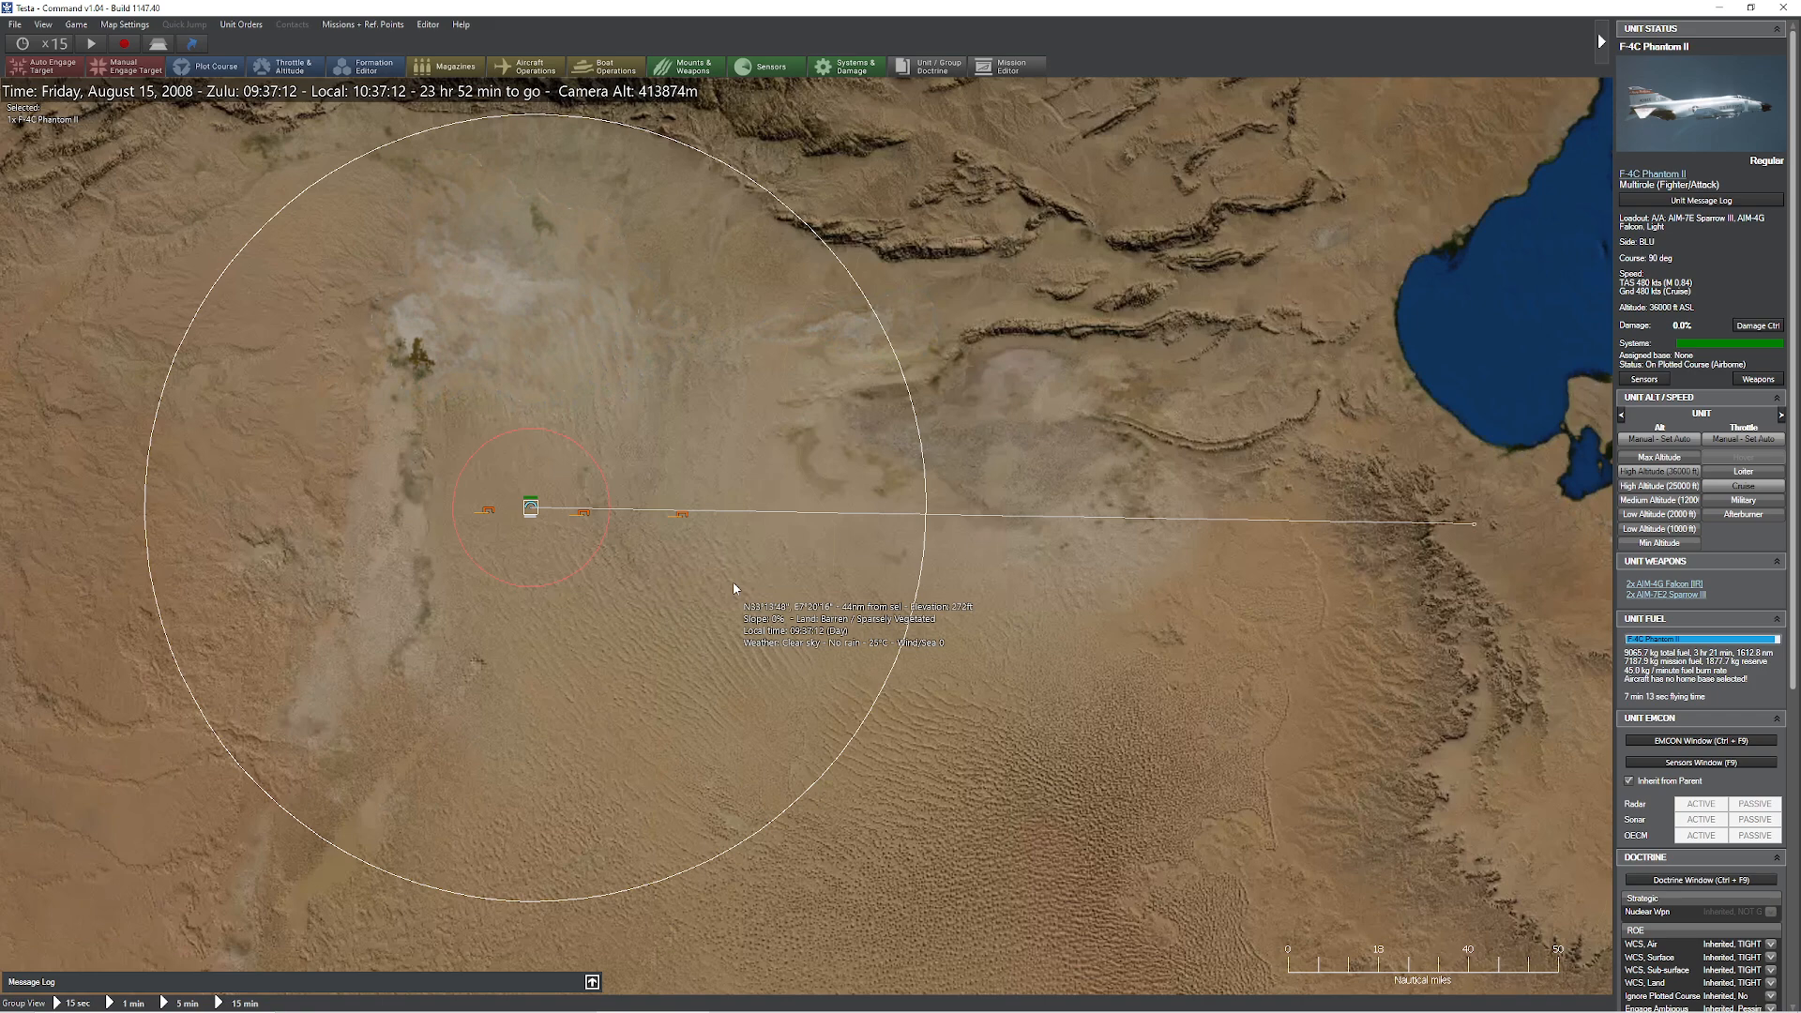
Check the Detections panels of the high, medium and low-altitude MiG-21 contacts.
{"action": "left_click", "coordinate": [680, 512]}
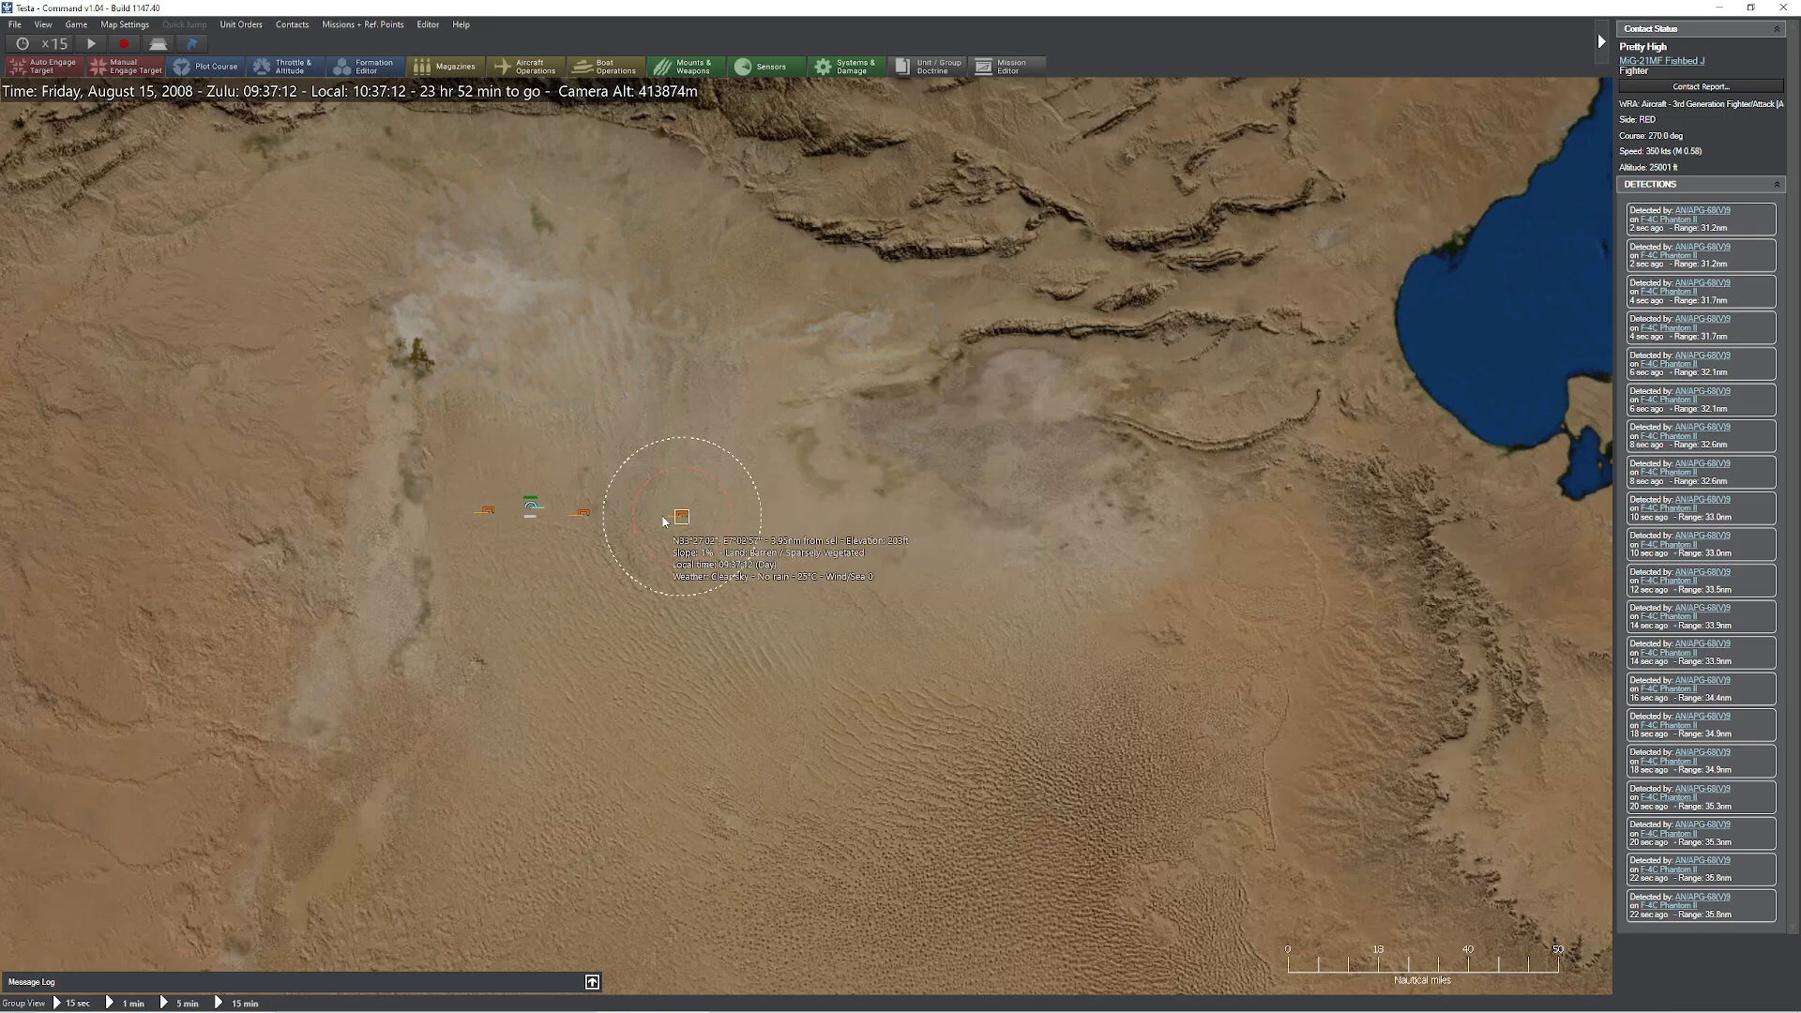
{"action": "mouse_move", "coordinate": [685, 532]}
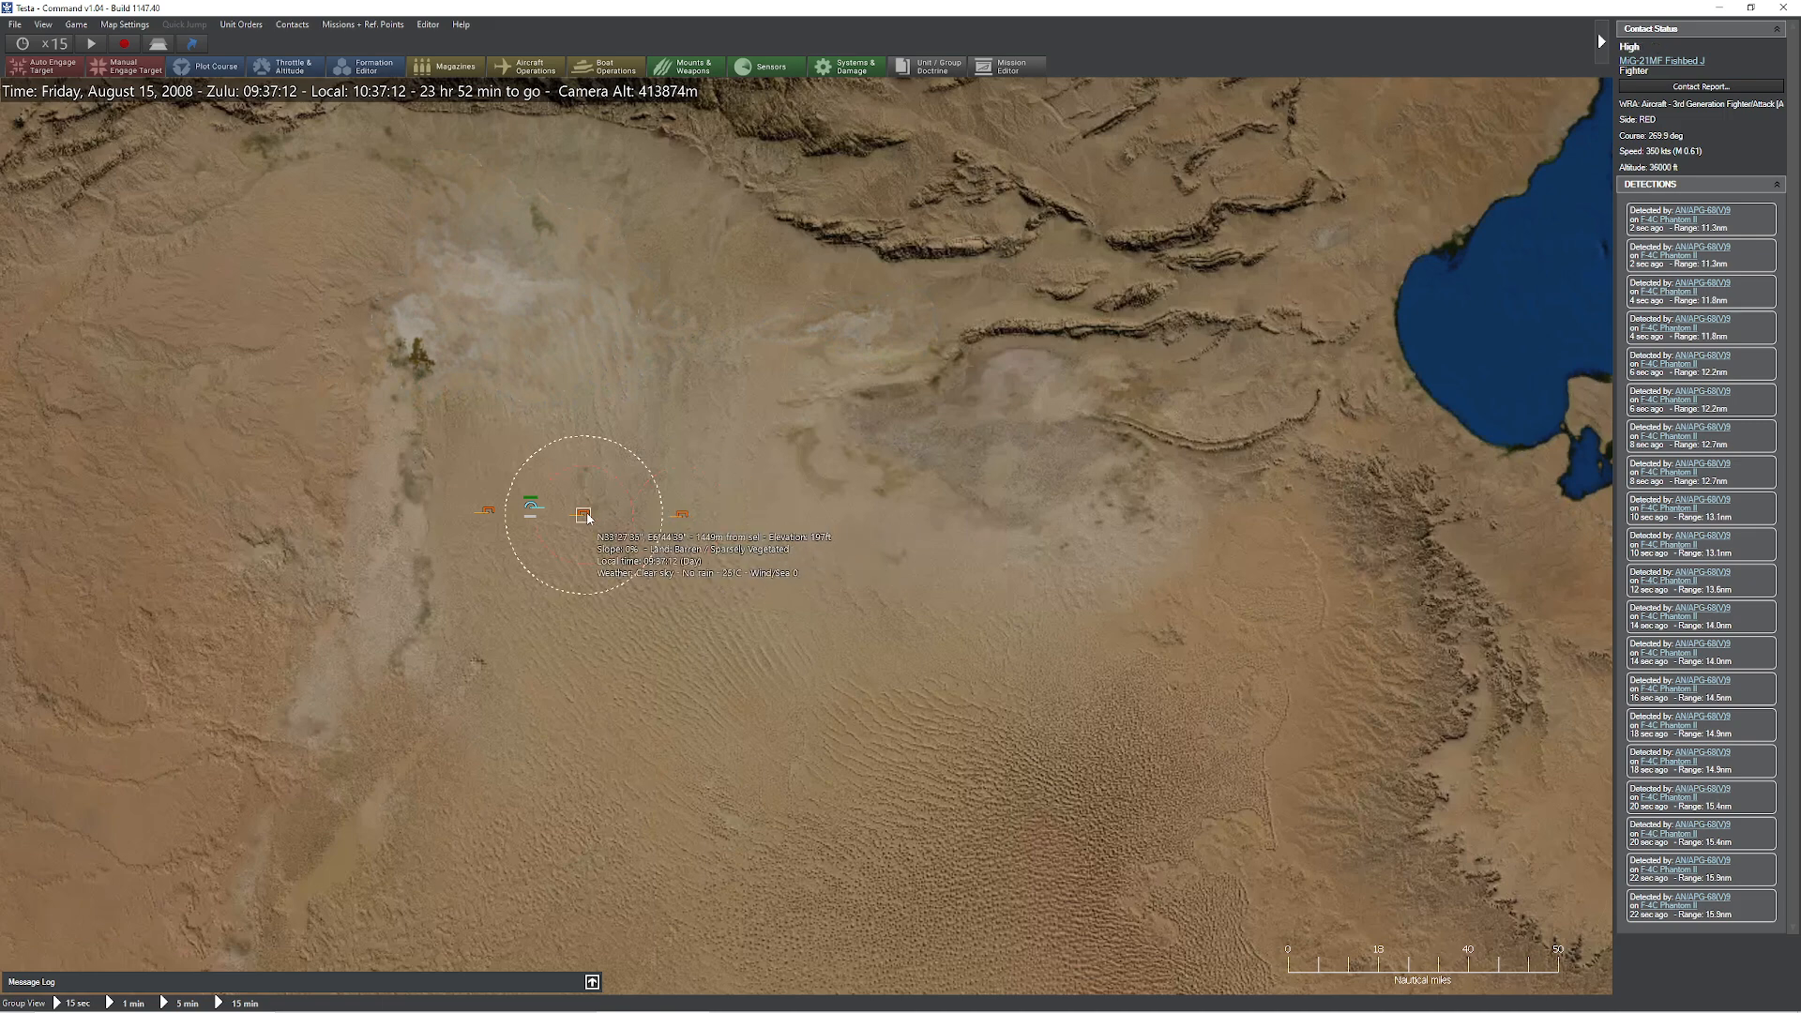
{"action": "mouse_move", "coordinate": [634, 589]}
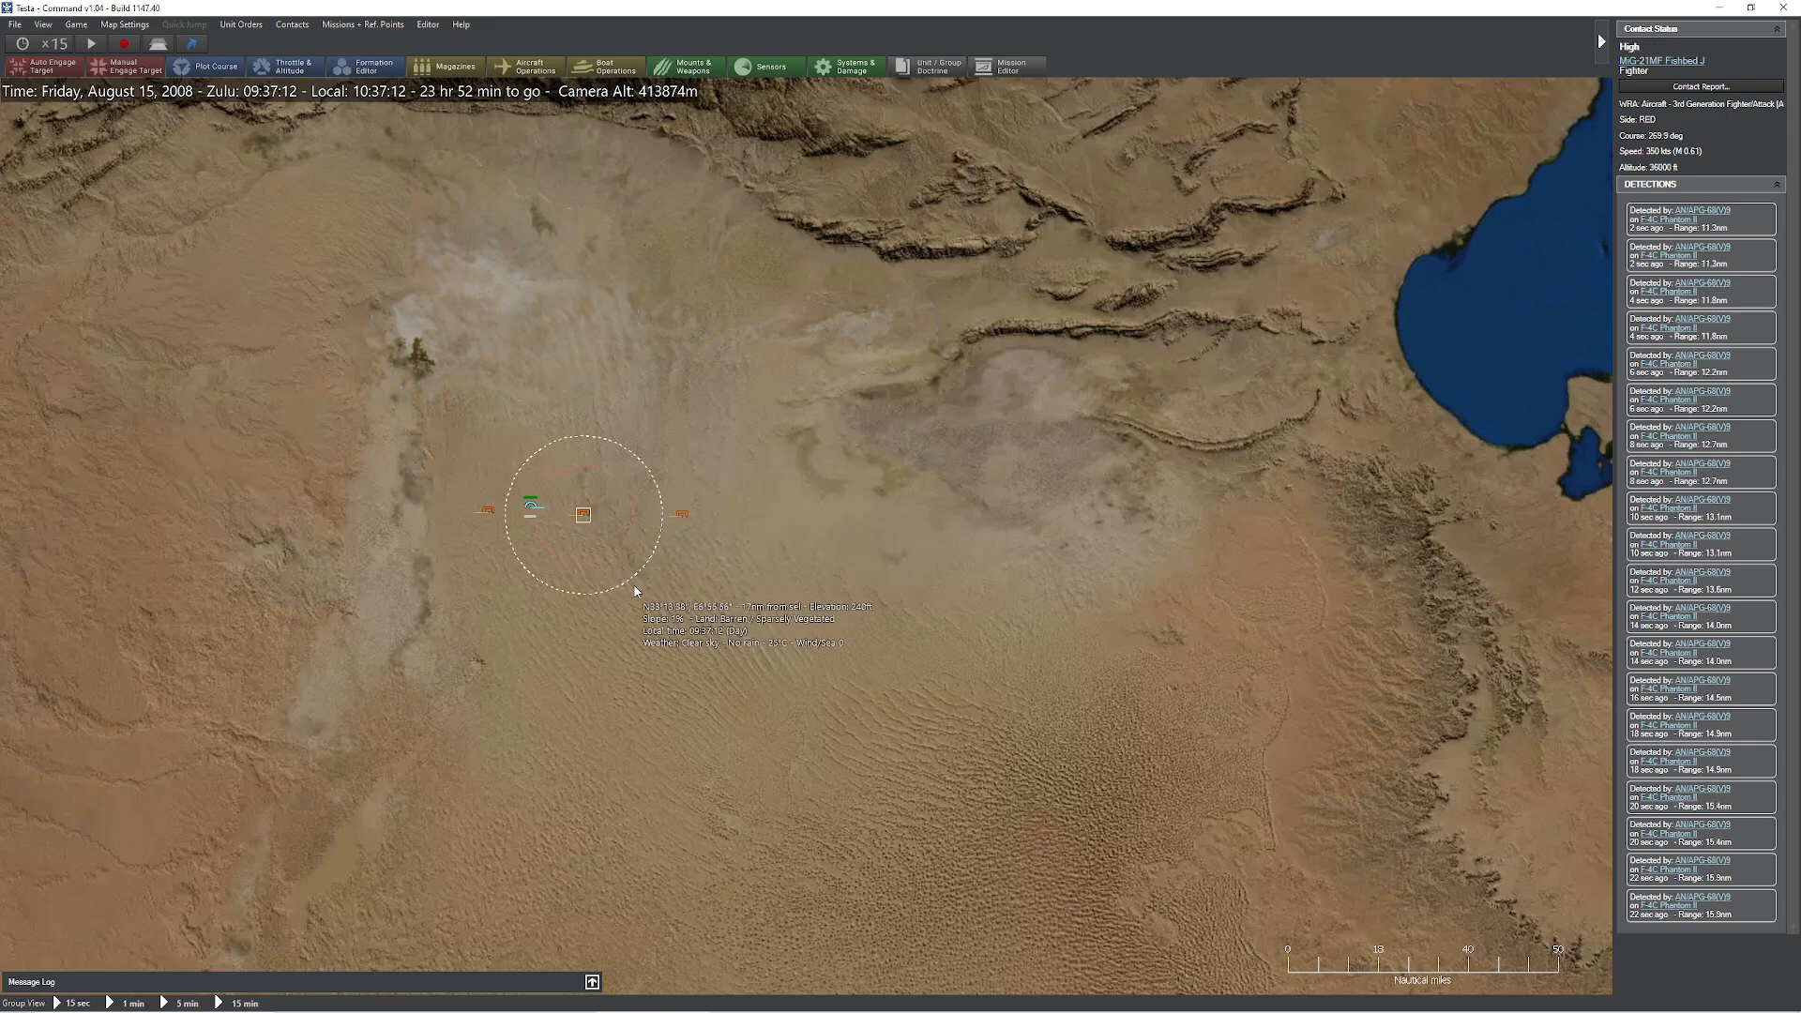
{"action": "mouse_move", "coordinate": [652, 579]}
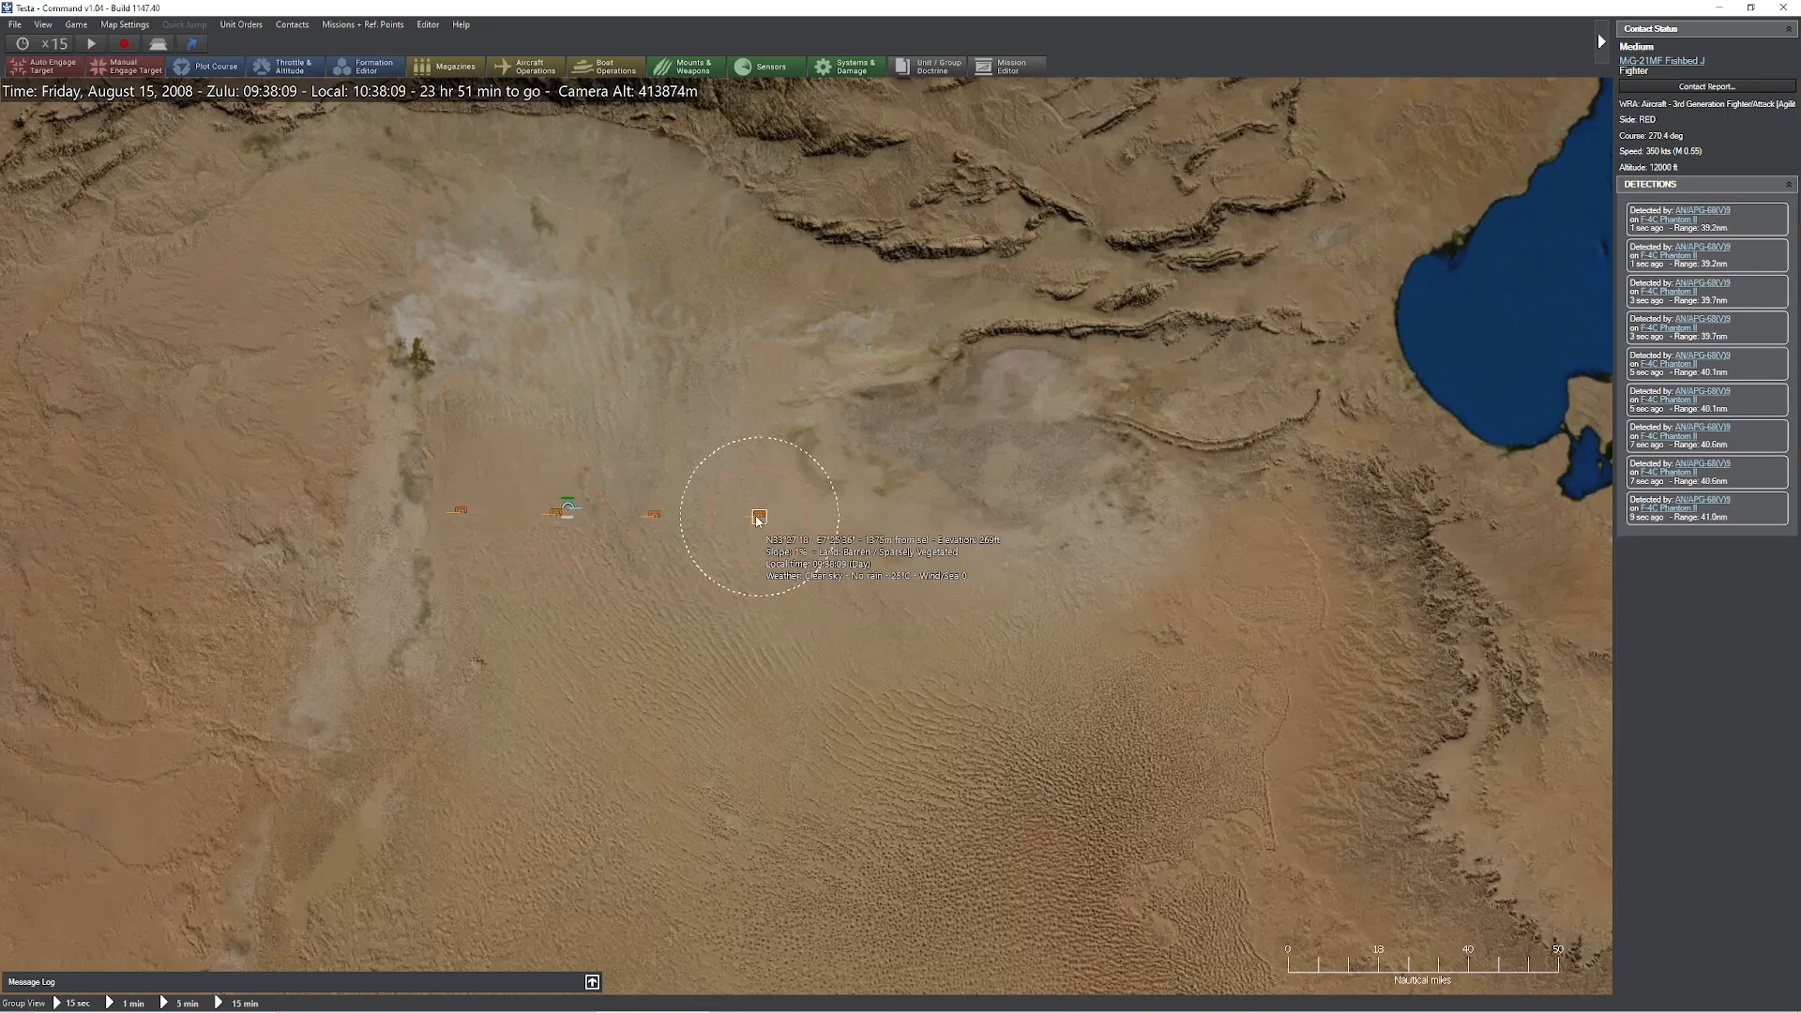
{"action": "left_click", "coordinate": [567, 510]}
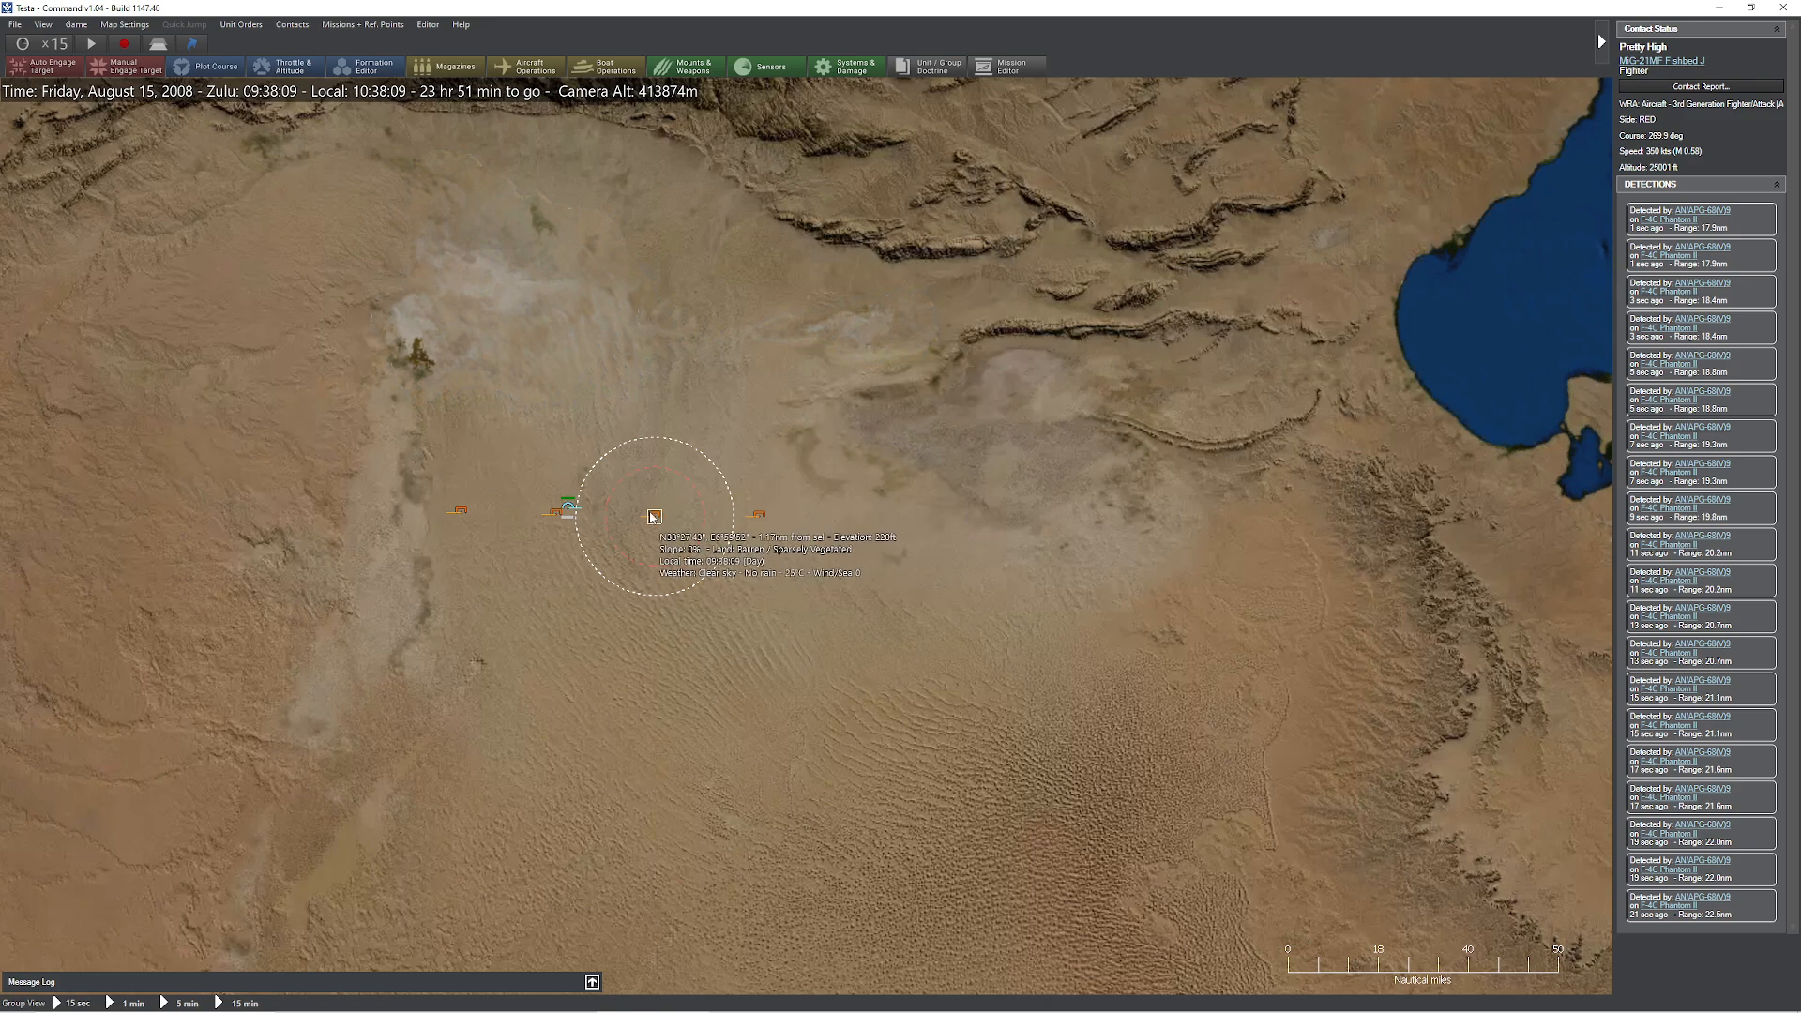
{"action": "left_click", "coordinate": [92, 46]}
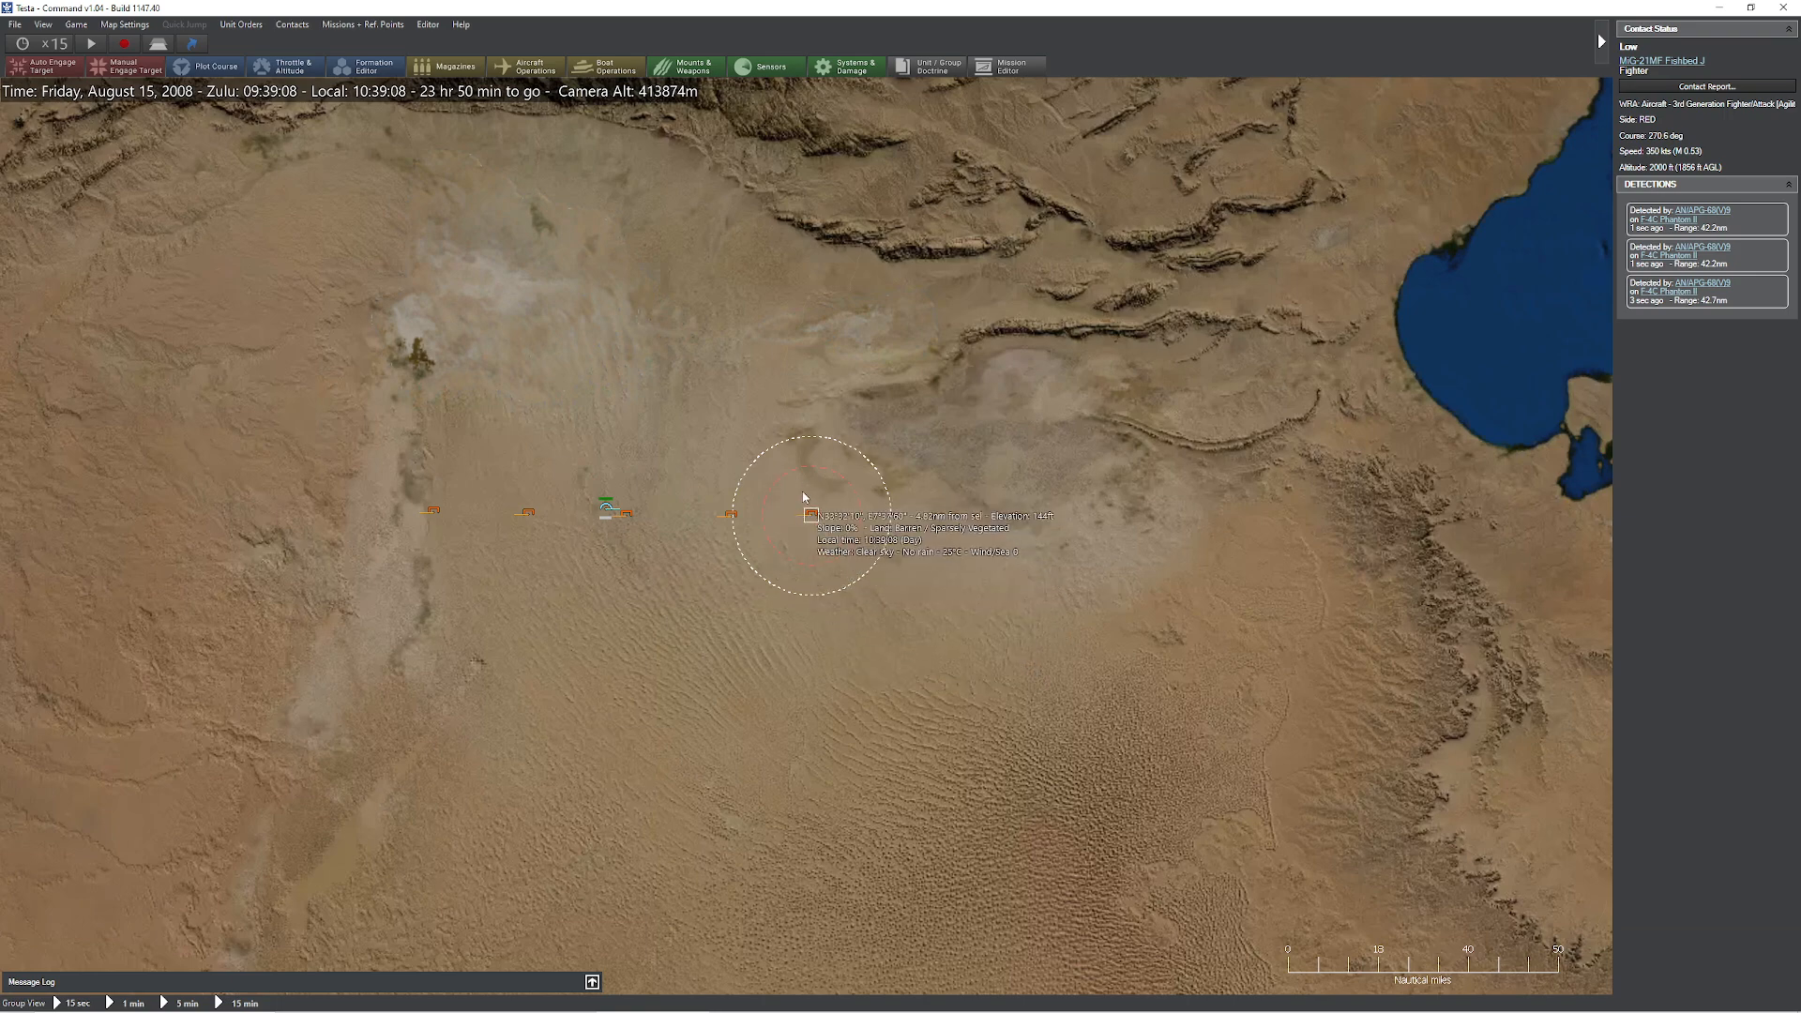
{"action": "mouse_move", "coordinate": [522, 516]}
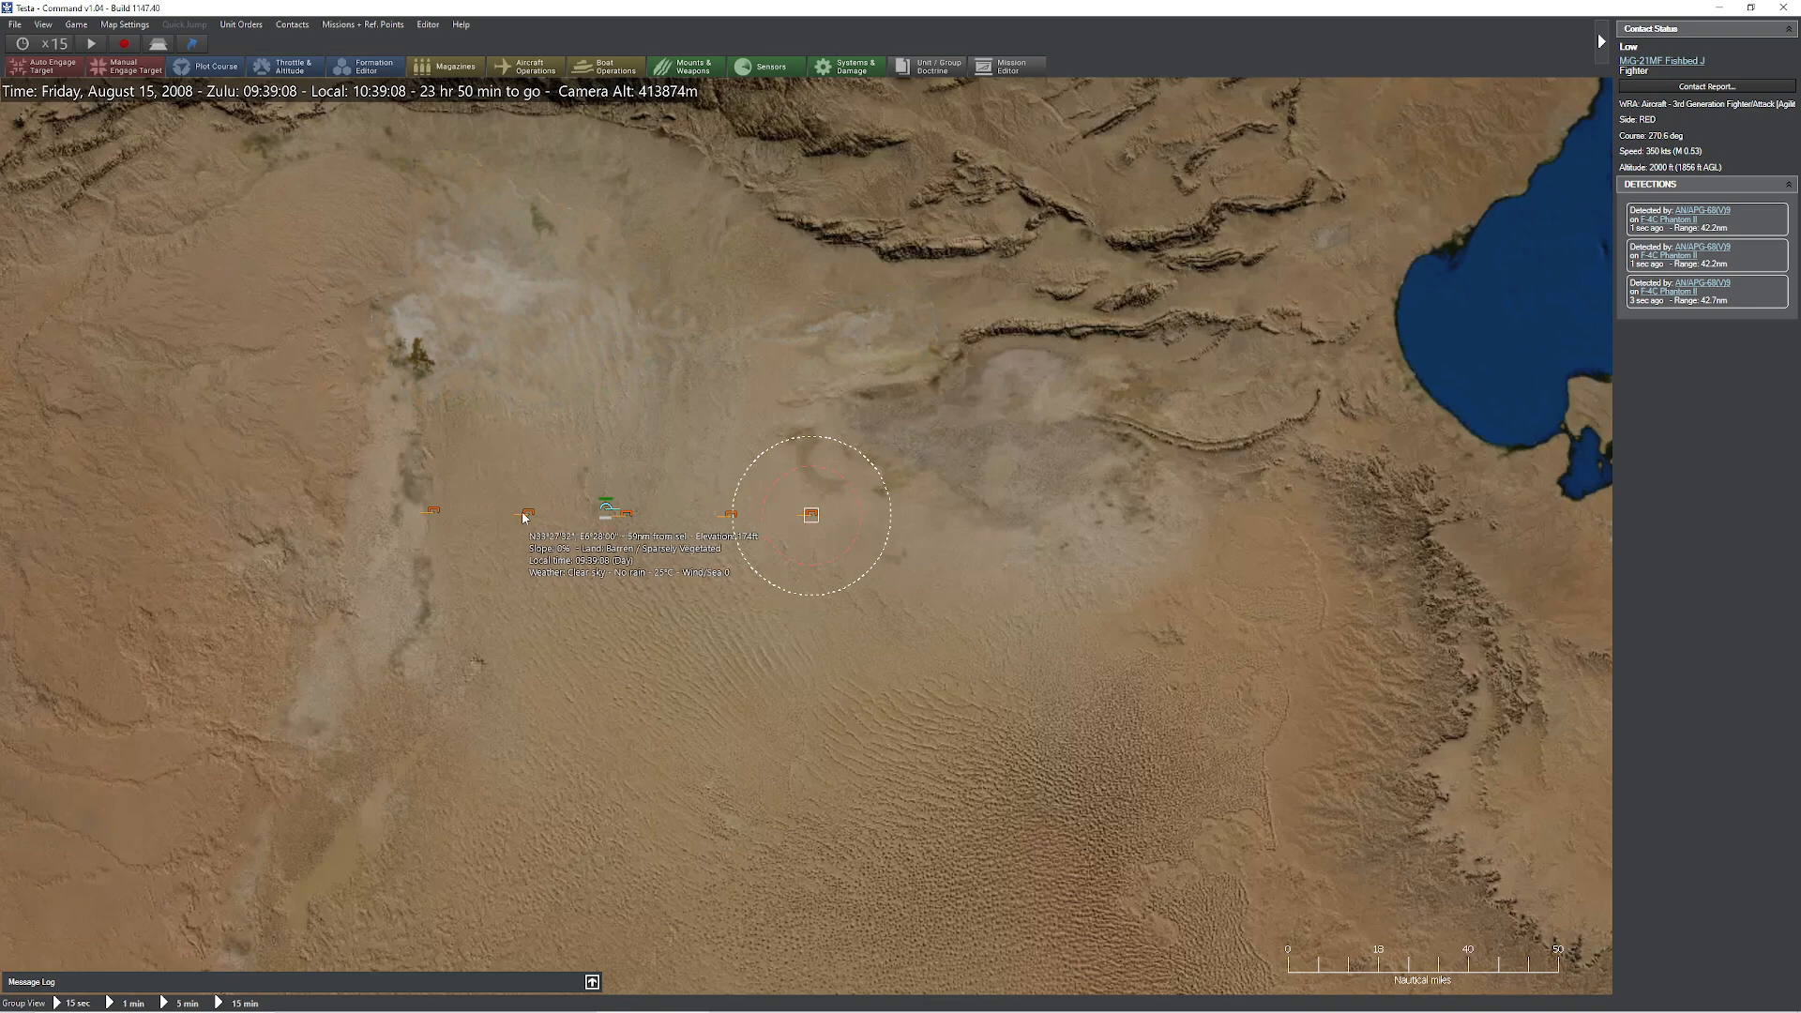
{"action": "mouse_move", "coordinate": [810, 519]}
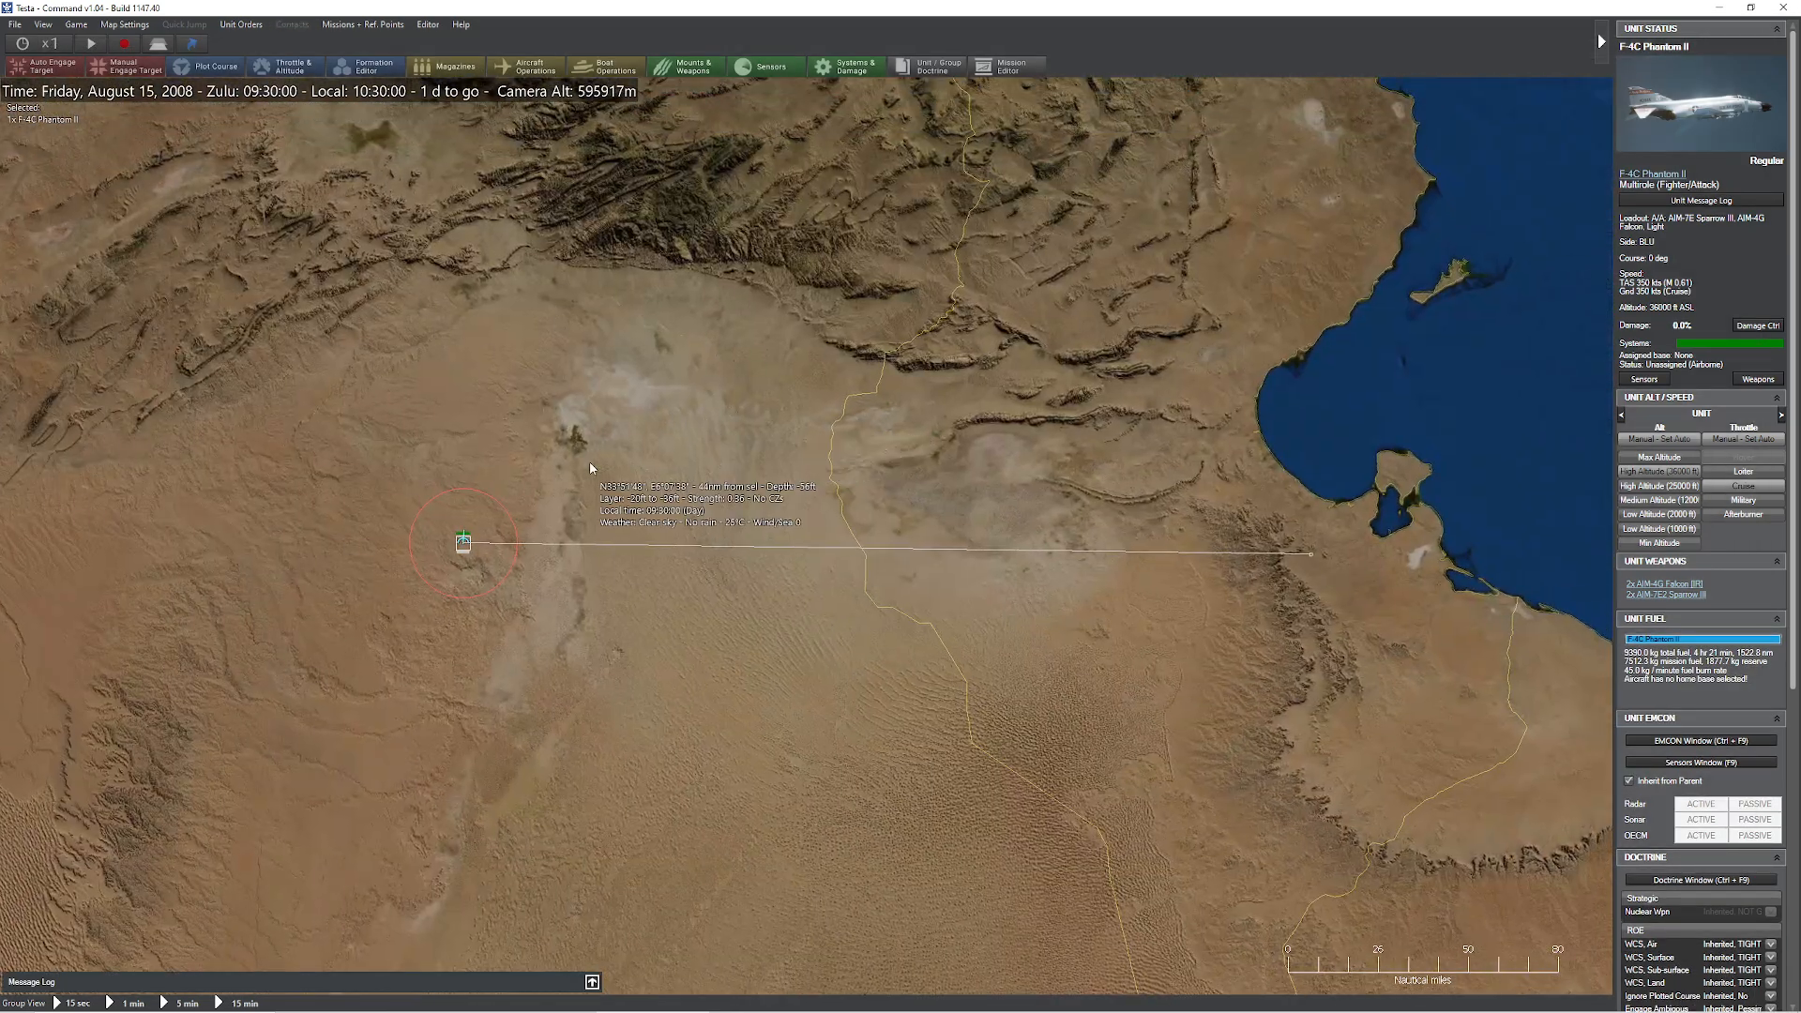
{"action": "mouse_move", "coordinate": [1302, 464]}
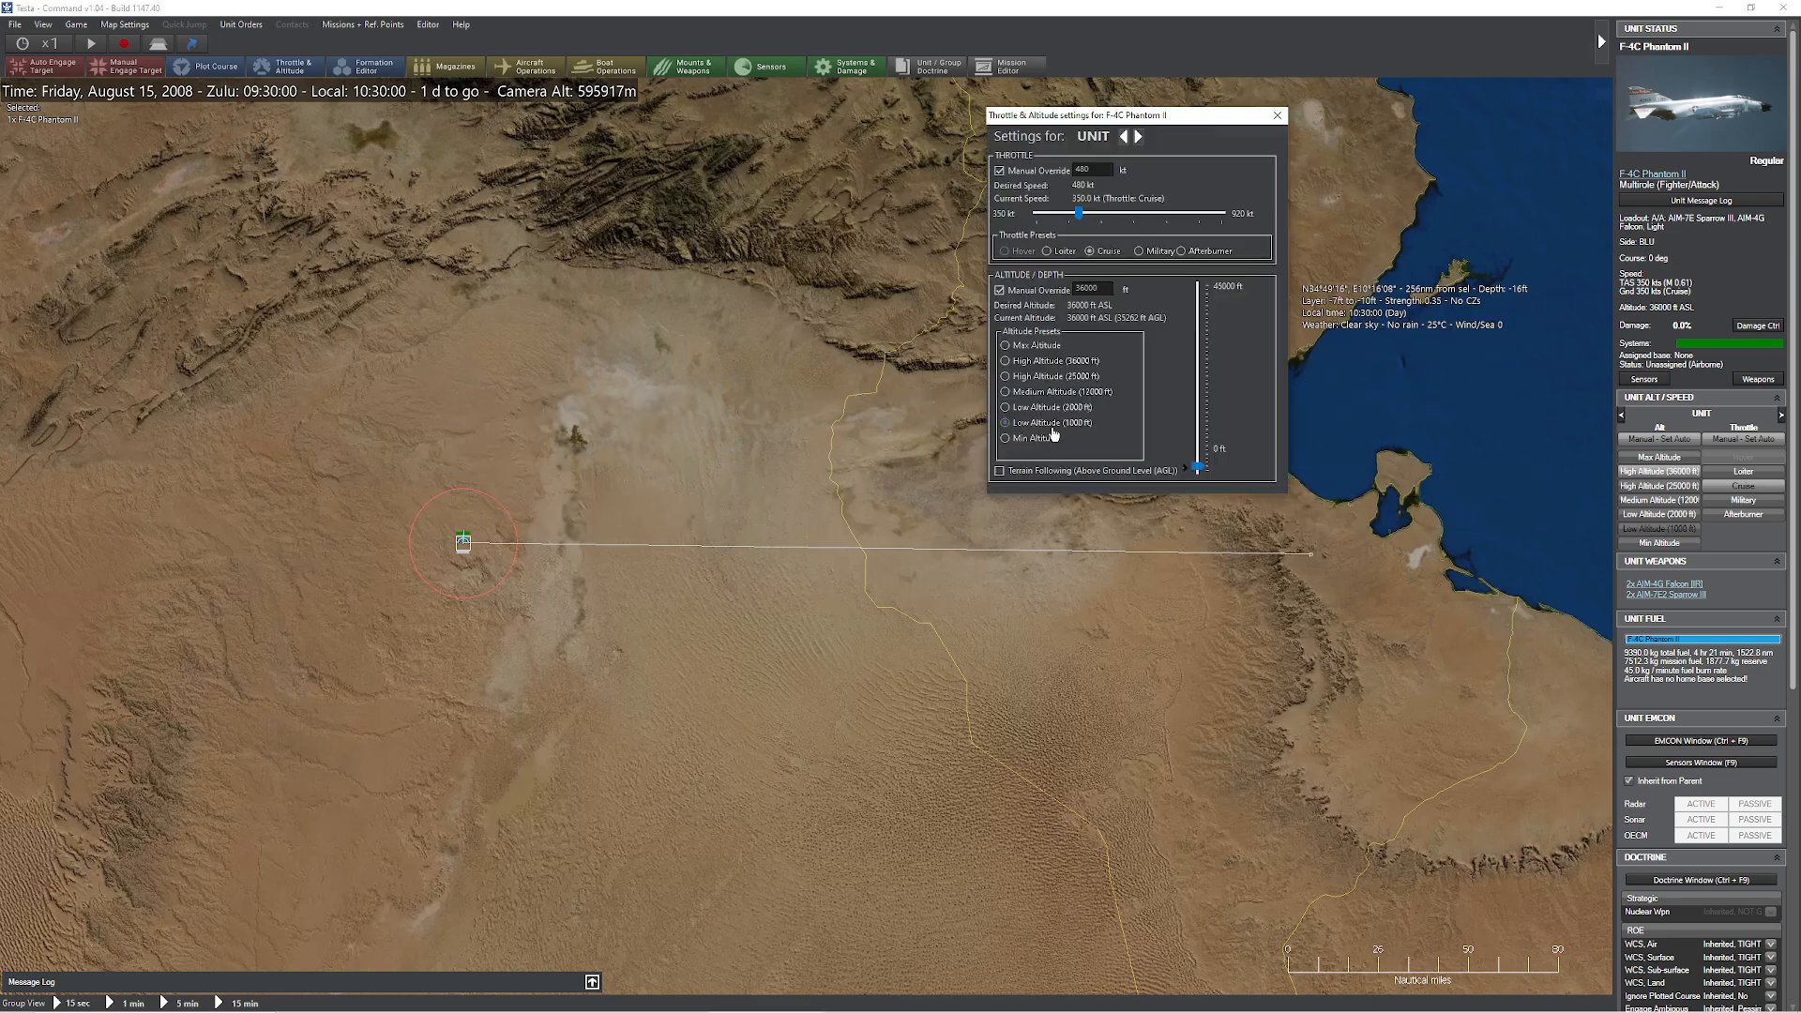
Dismiss the altitude settings and activate the F-4C's Drop Kick radar in Sensors.
{"action": "left_click", "coordinate": [1278, 115]}
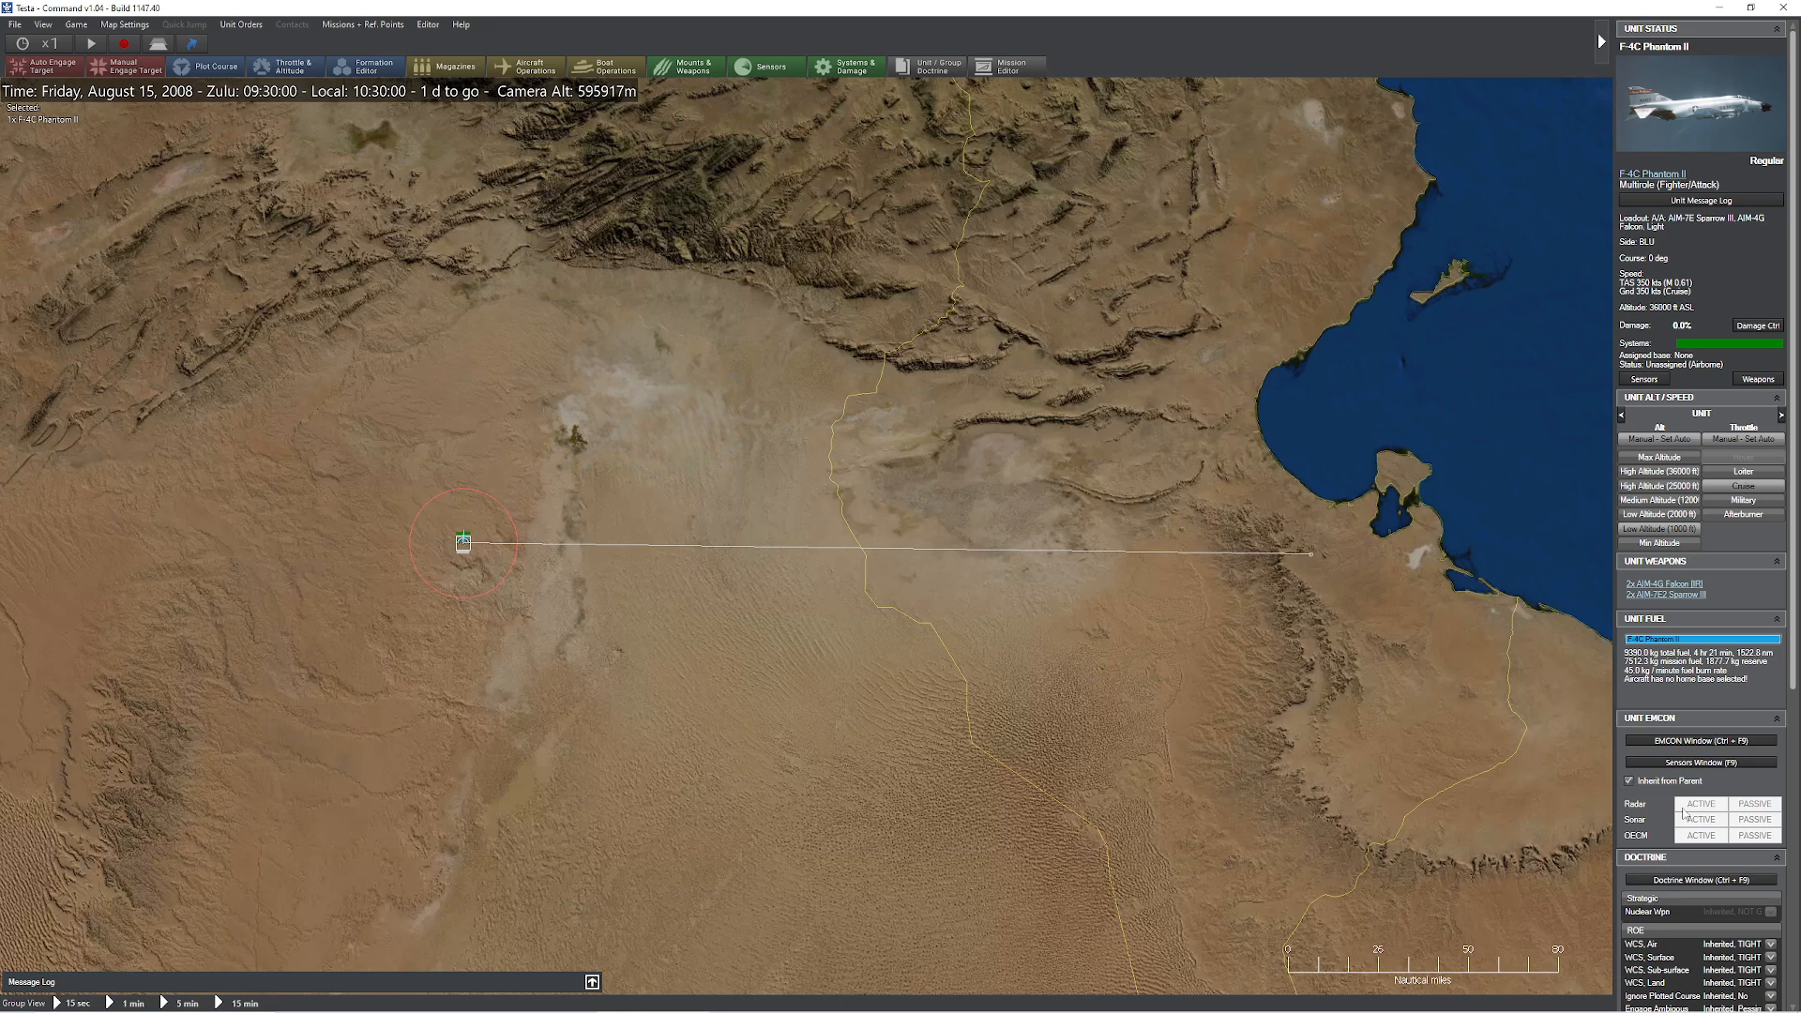
{"action": "left_click", "coordinate": [1700, 761]}
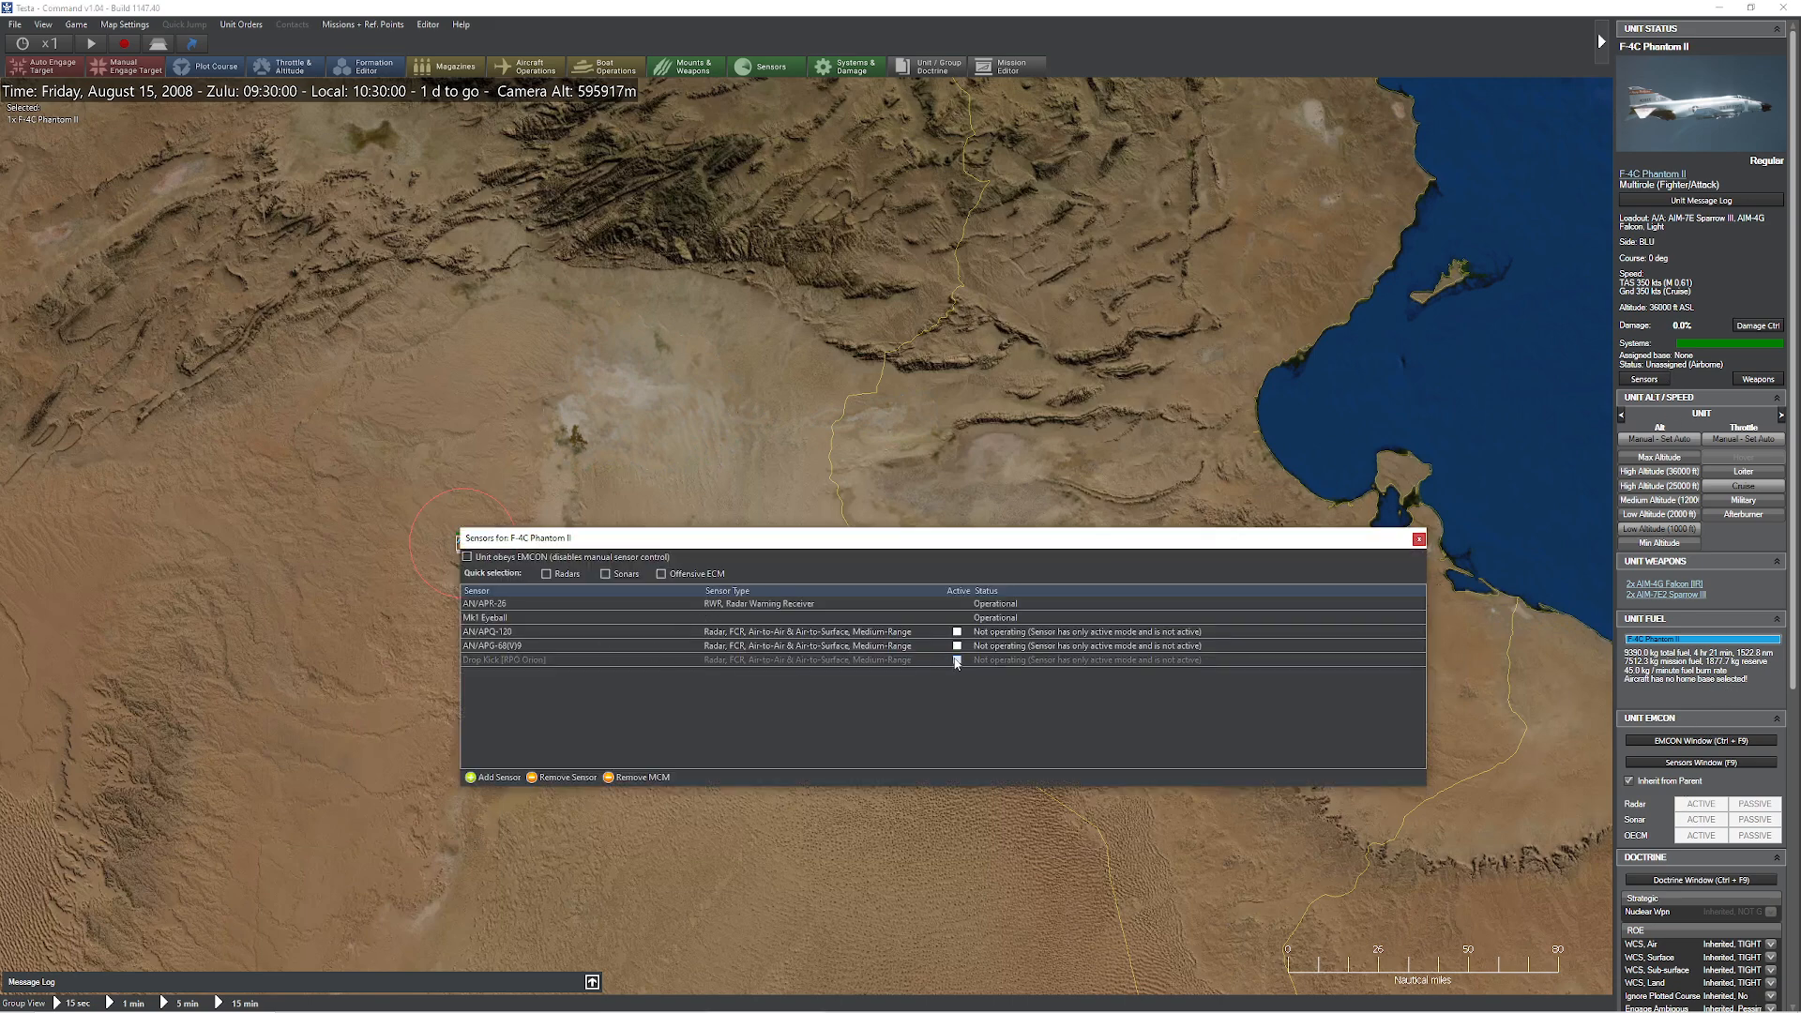
{"action": "left_click", "coordinate": [1418, 539]}
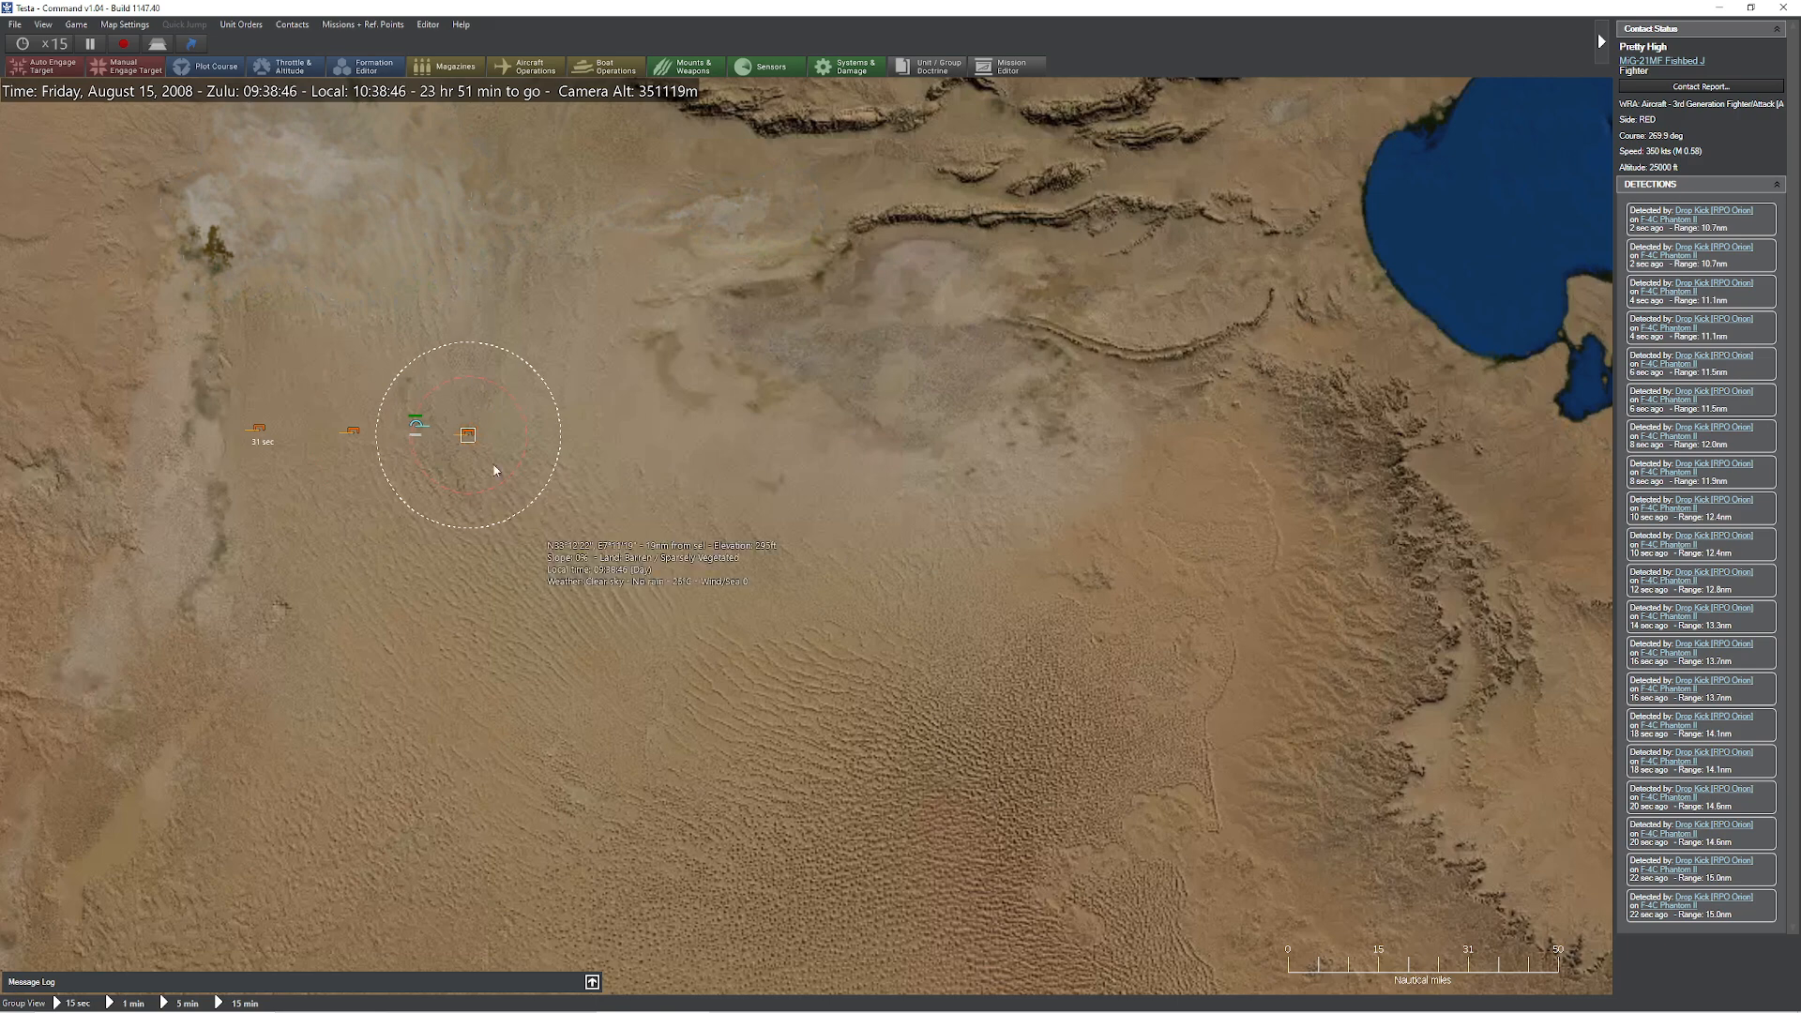
Select the near-ground MiG-21 and scroll through its Detections list.
{"action": "left_click", "coordinate": [465, 435]}
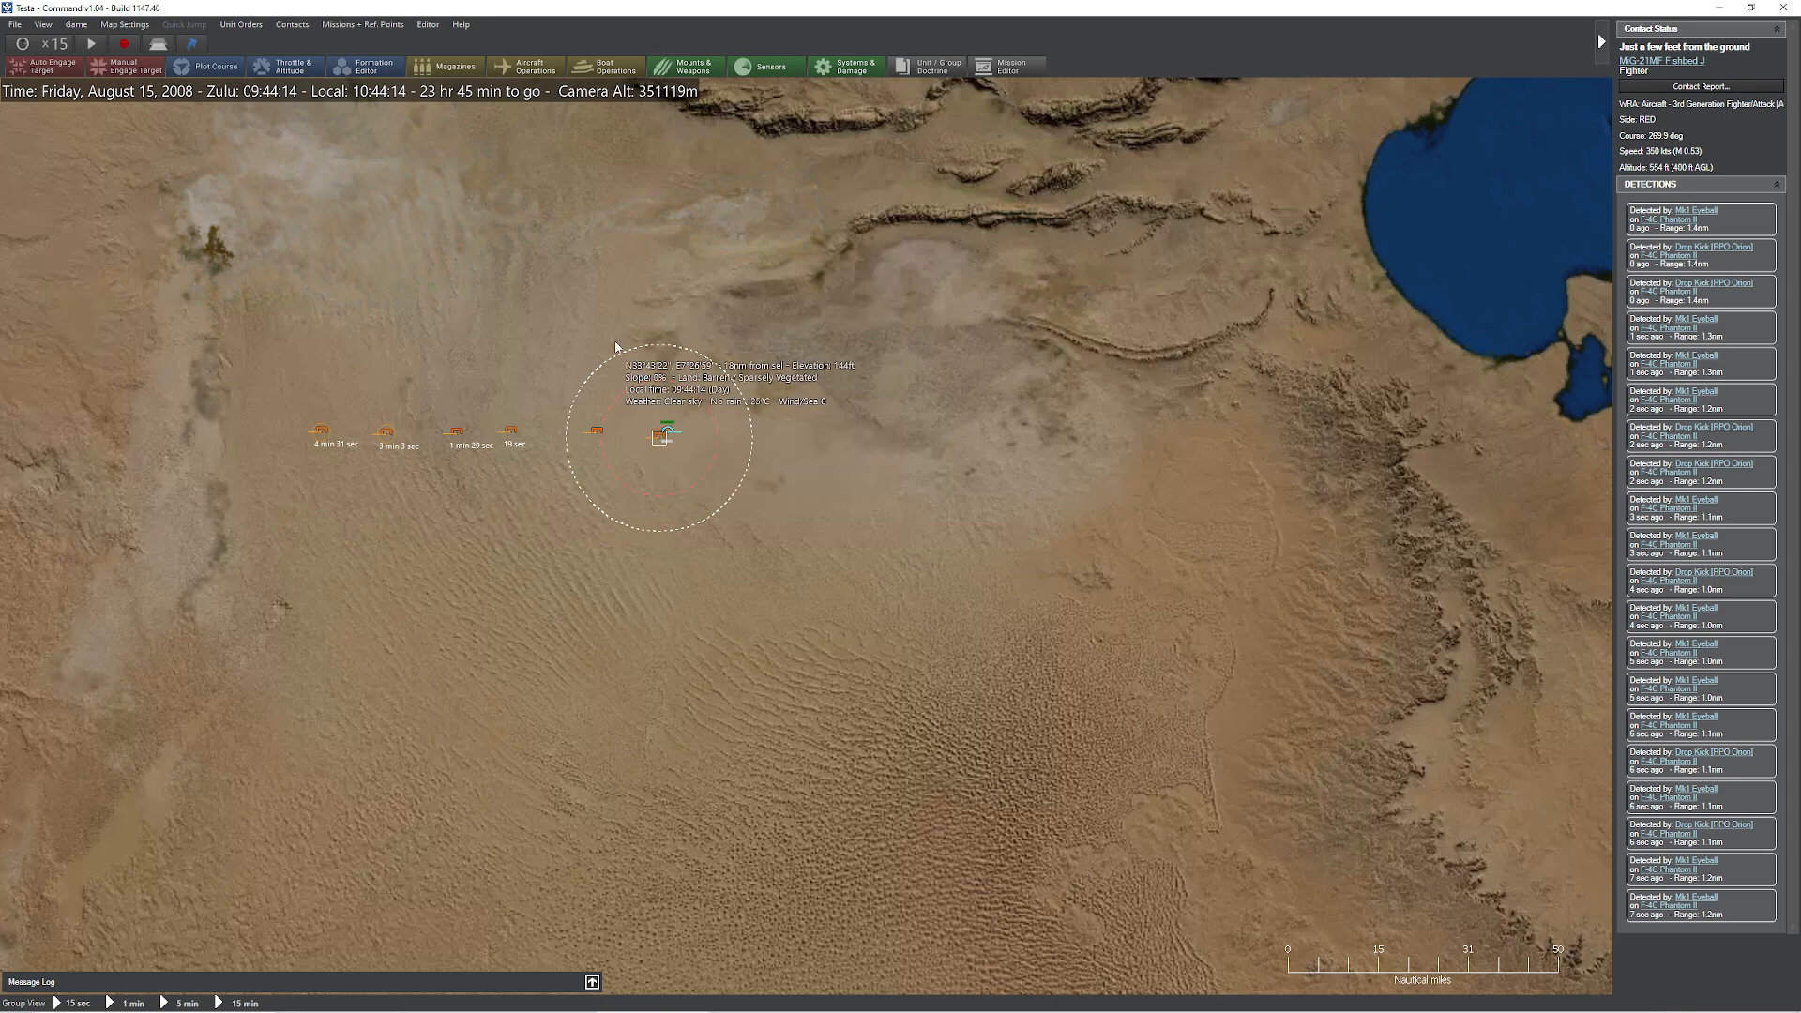
{"action": "scroll", "scroll_direction": "down", "scroll_amount": 3}
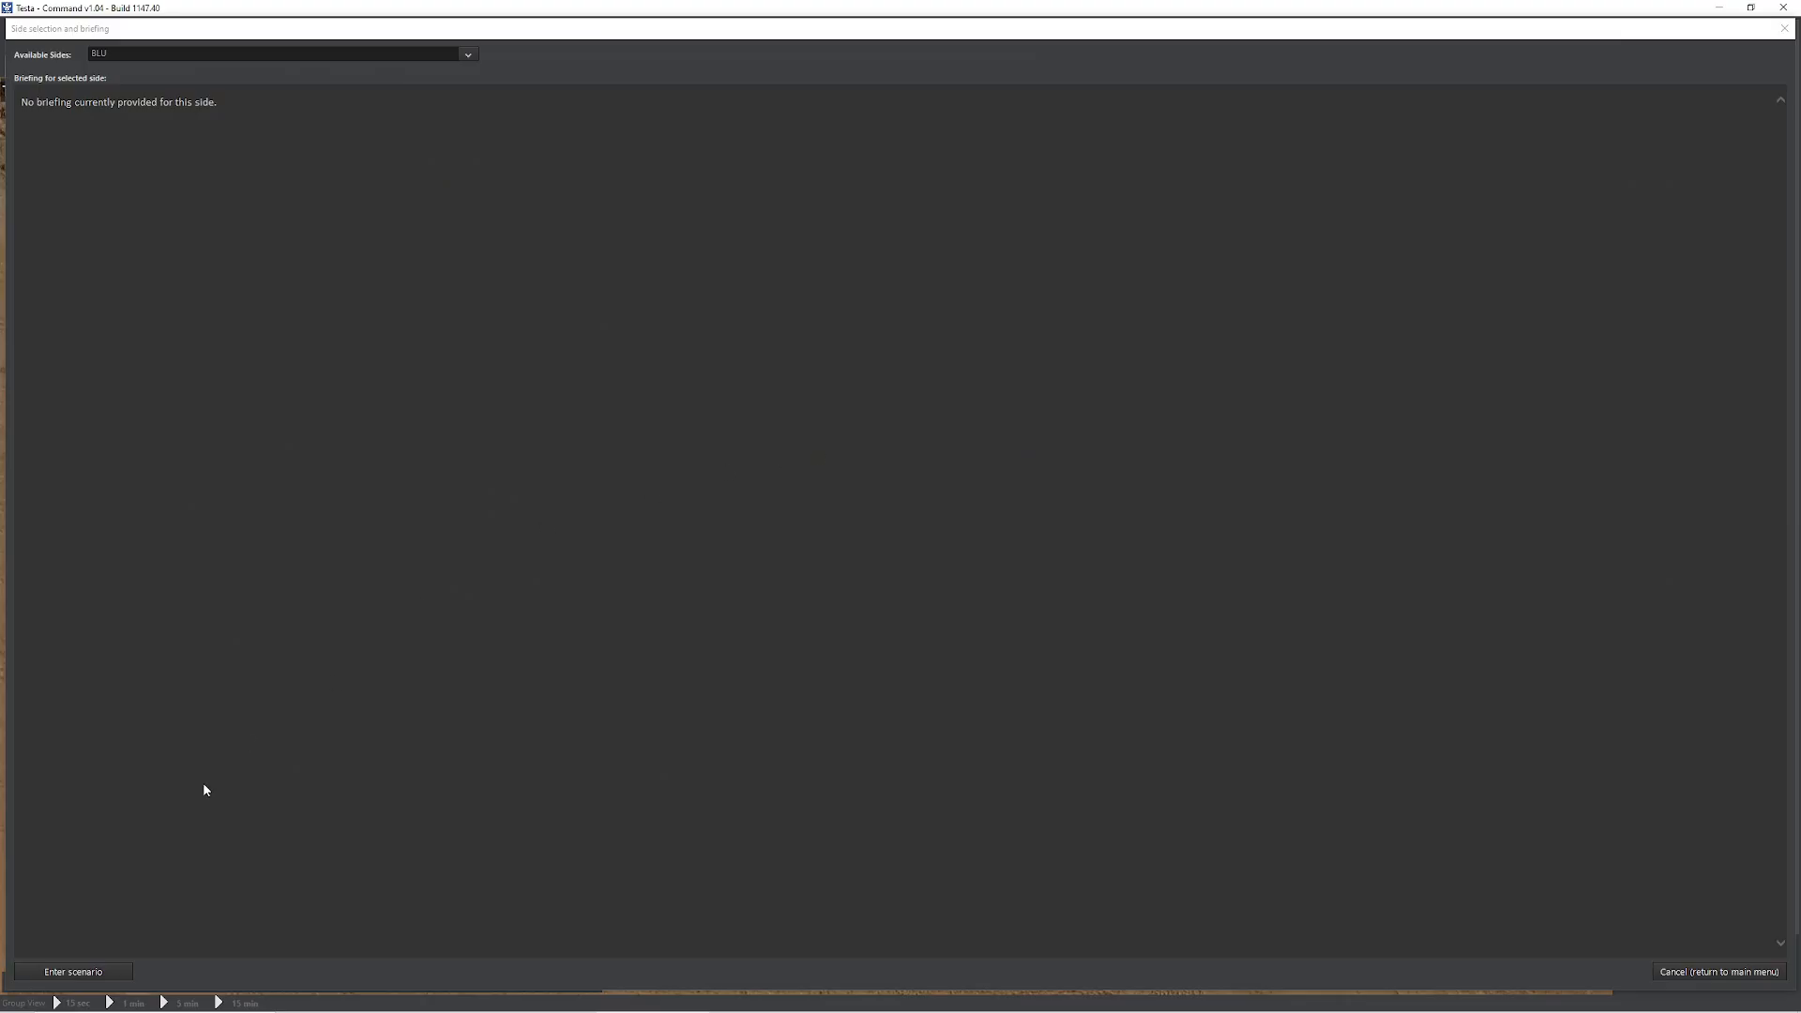
Enter the restarted scenario from the BLU side selection screen.
{"action": "left_click", "coordinate": [72, 971]}
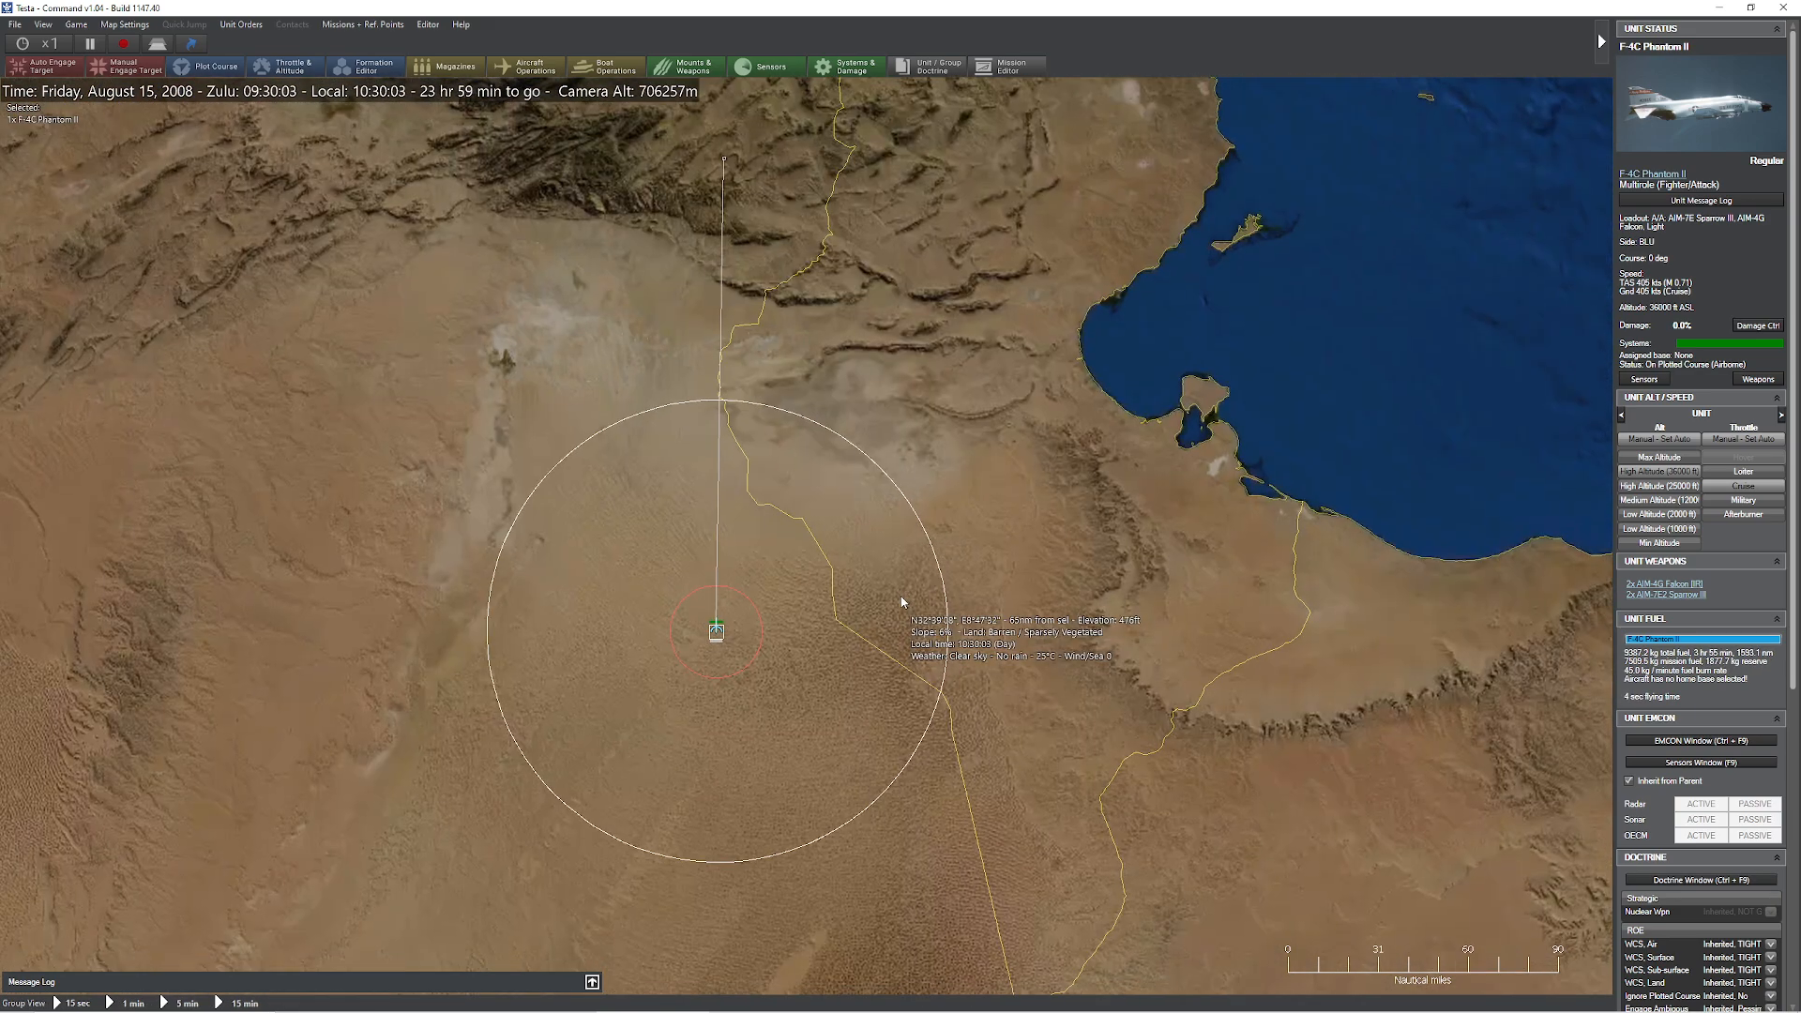
Run the scenario and select the MiG-21 contact at 36000 ft north of the F-4C.
{"action": "left_click", "coordinate": [45, 45]}
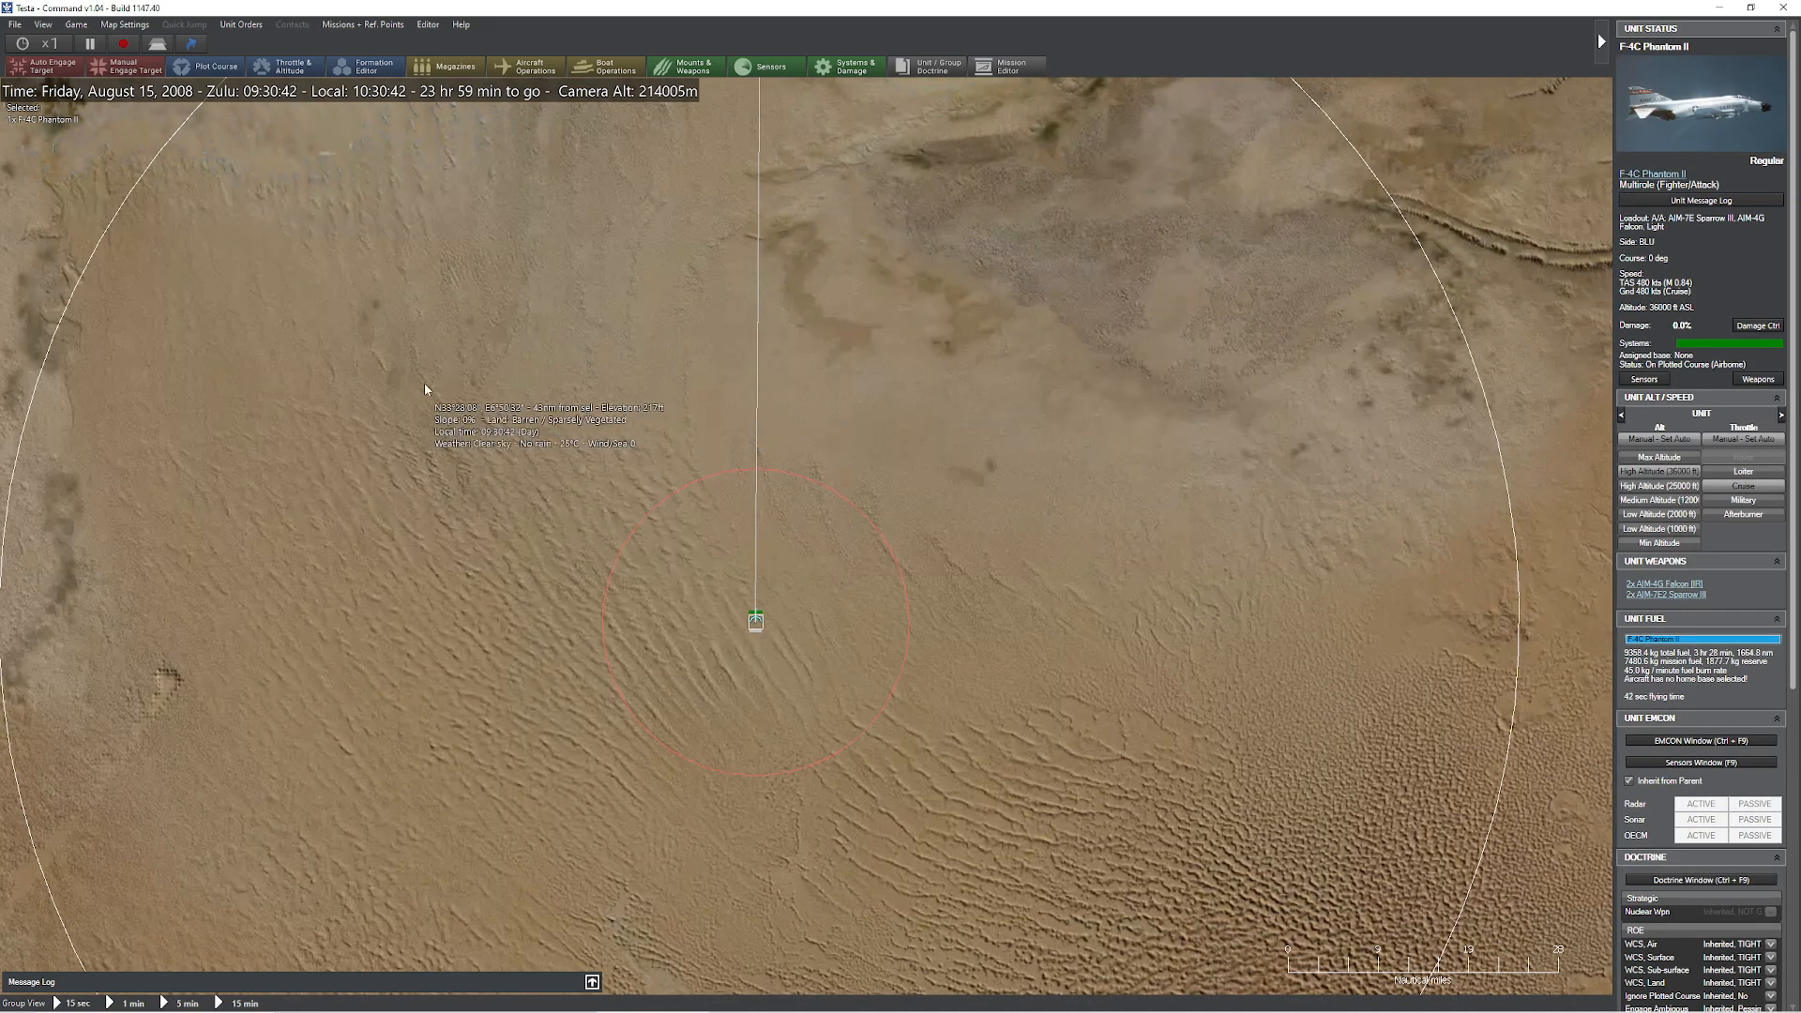
{"action": "mouse_move", "coordinate": [1052, 390]}
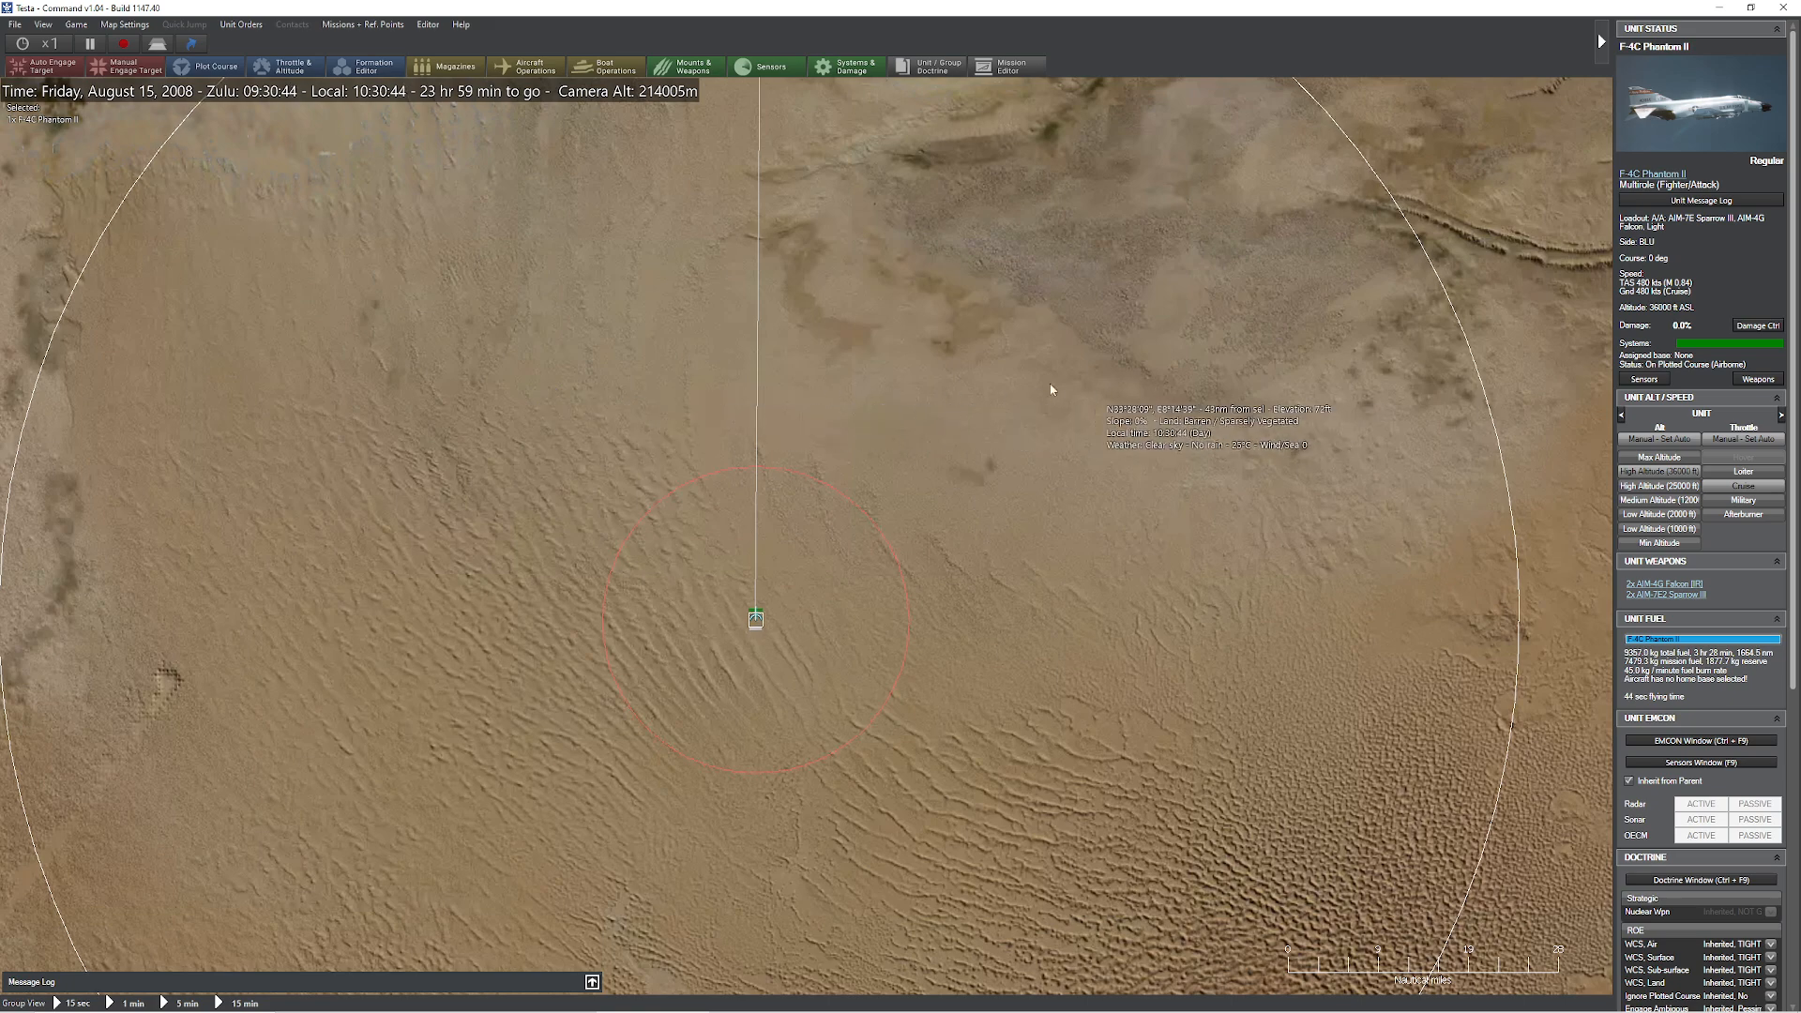
{"action": "mouse_move", "coordinate": [864, 476]}
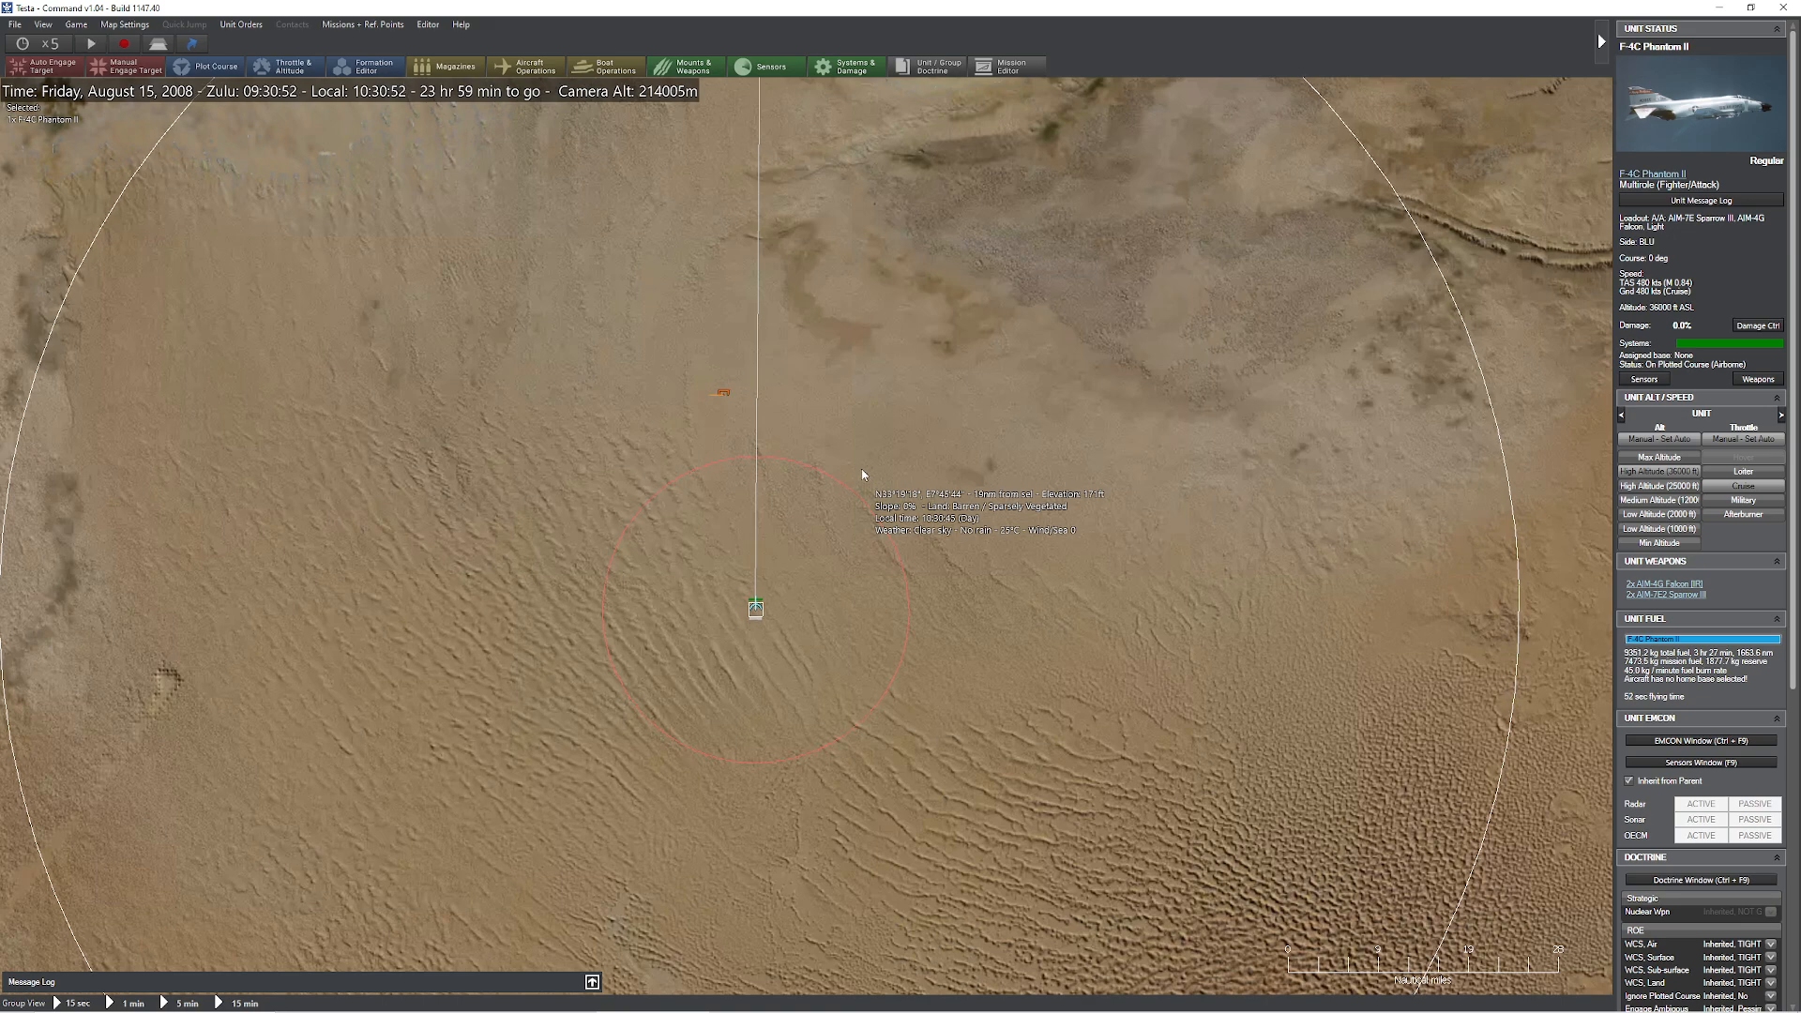
{"action": "left_click", "coordinate": [721, 392]}
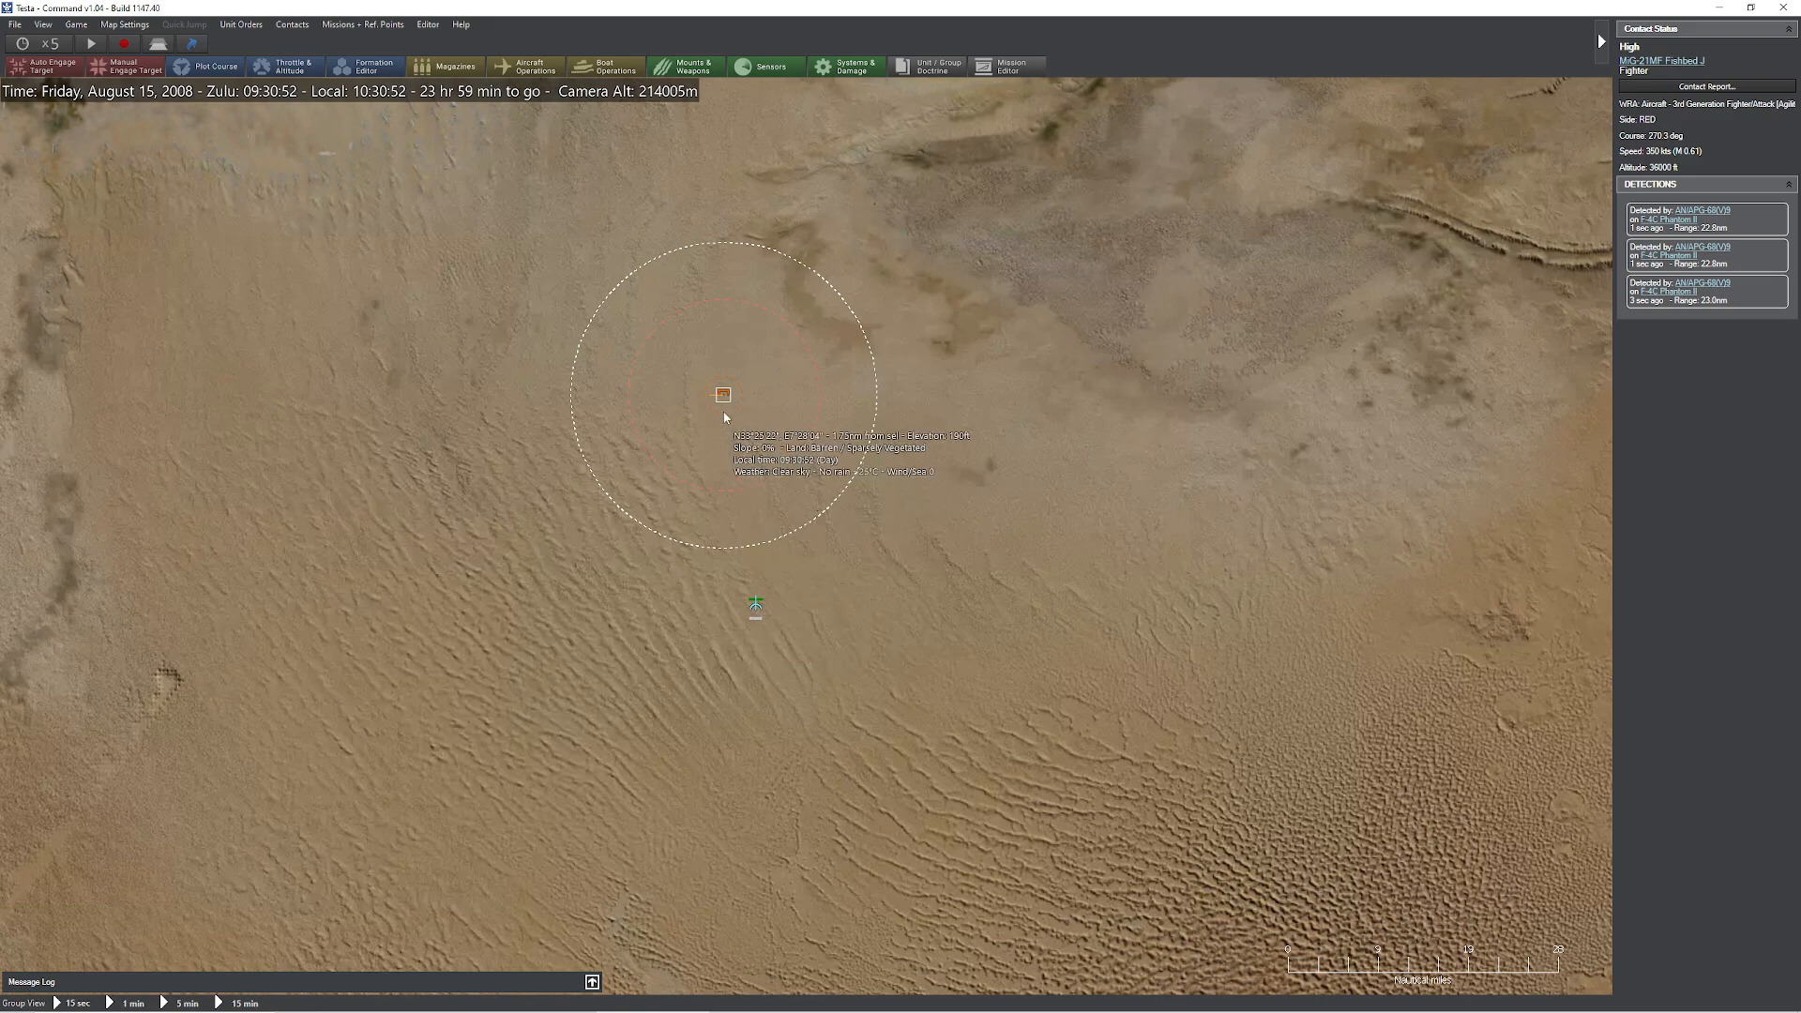
{"action": "mouse_move", "coordinate": [691, 381]}
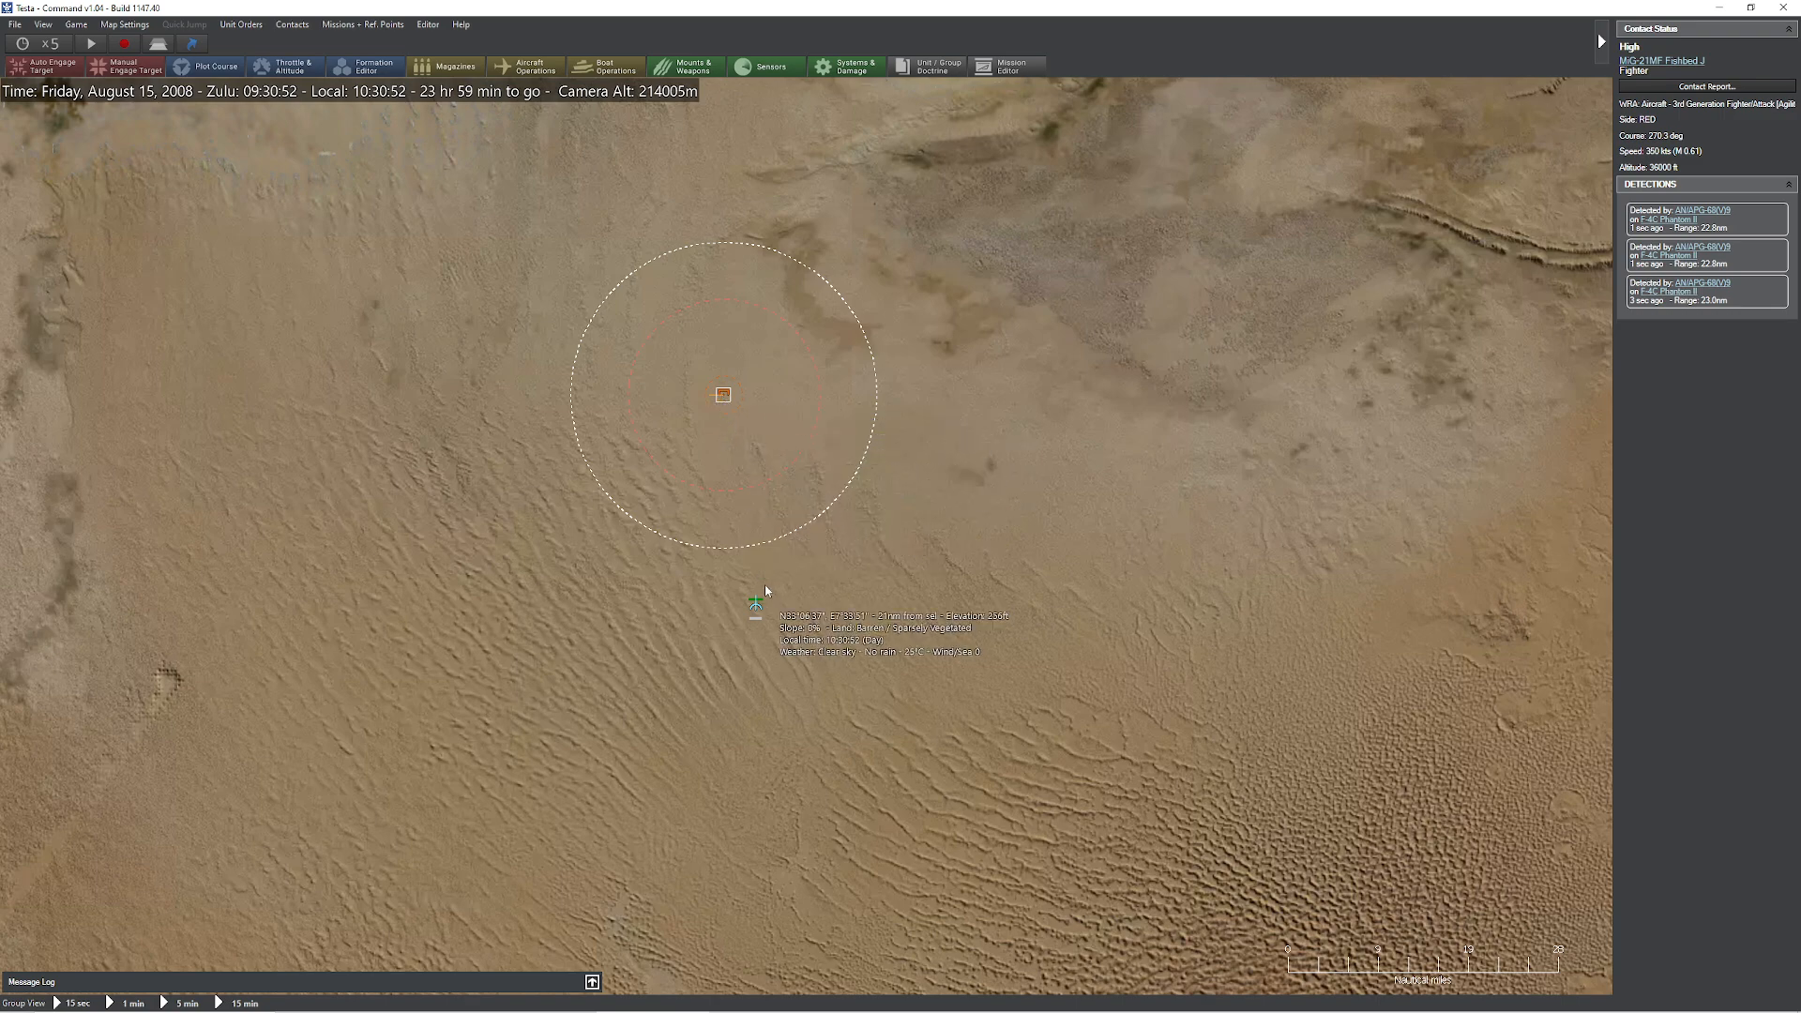
Select the F-4C, then the approaching 25000 ft MiG-21, and scroll its Detections panel.
{"action": "left_click", "coordinate": [754, 603]}
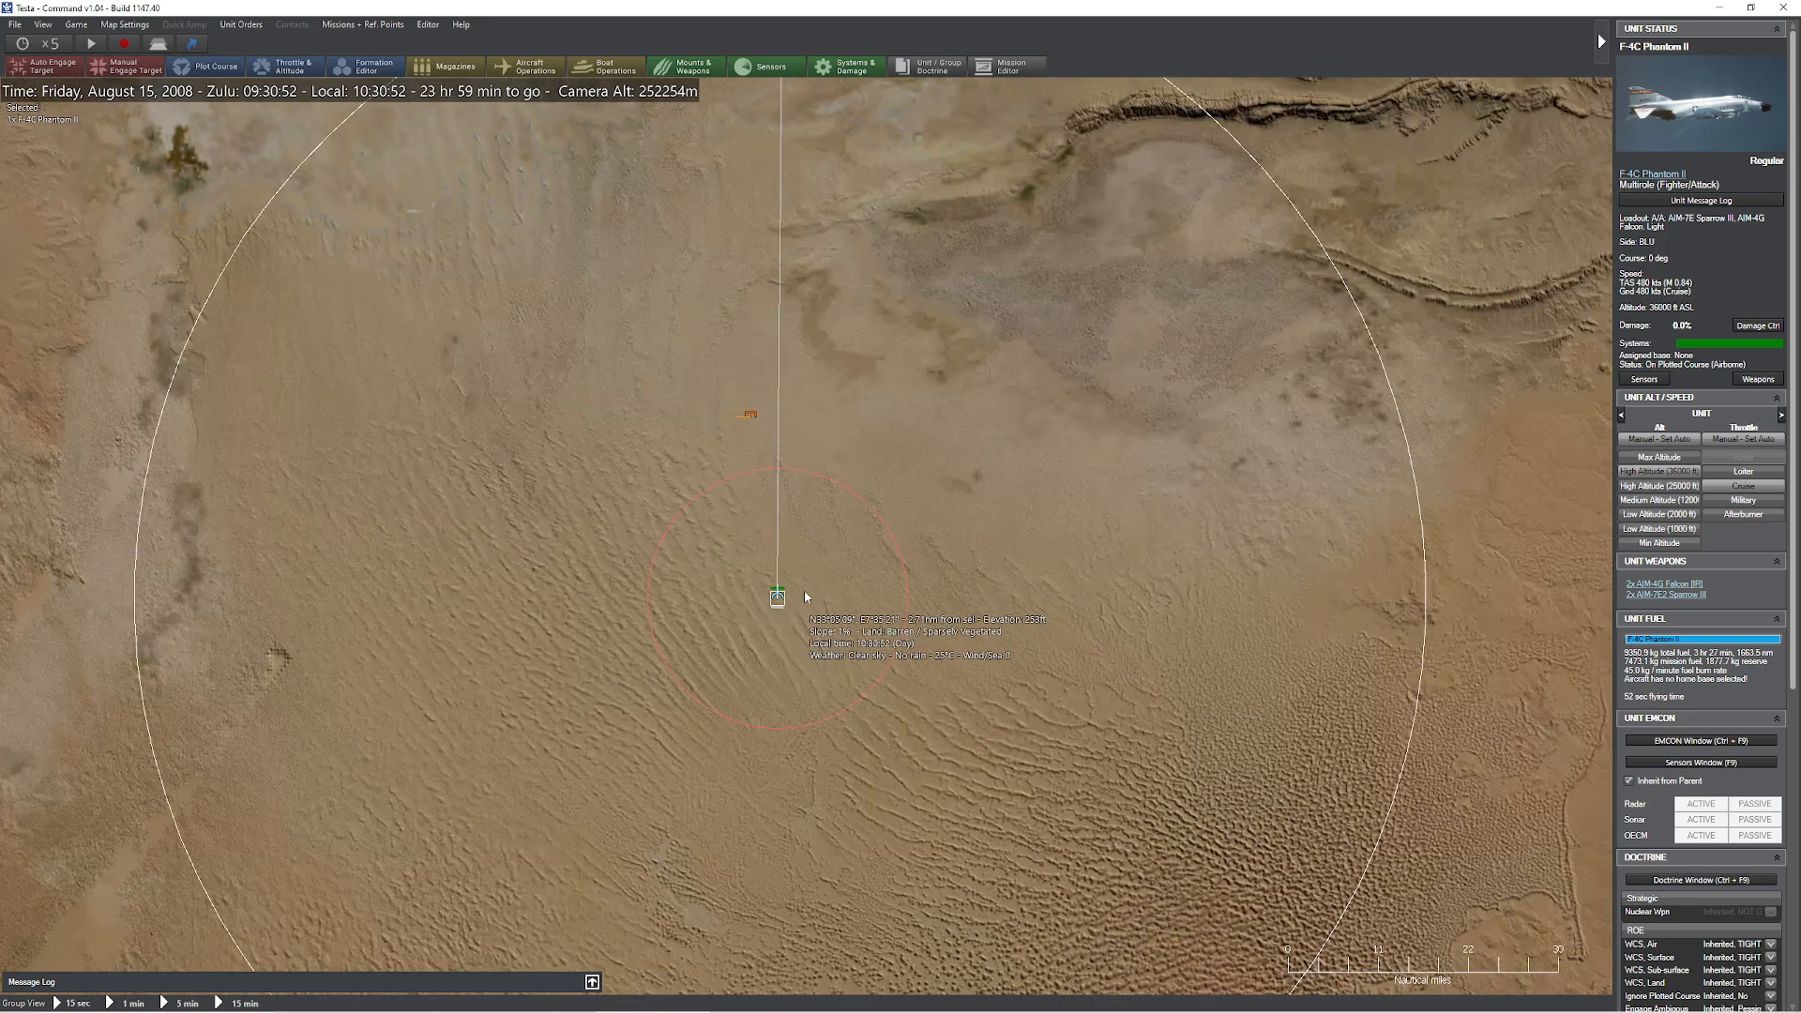
{"action": "left_click", "coordinate": [772, 65]}
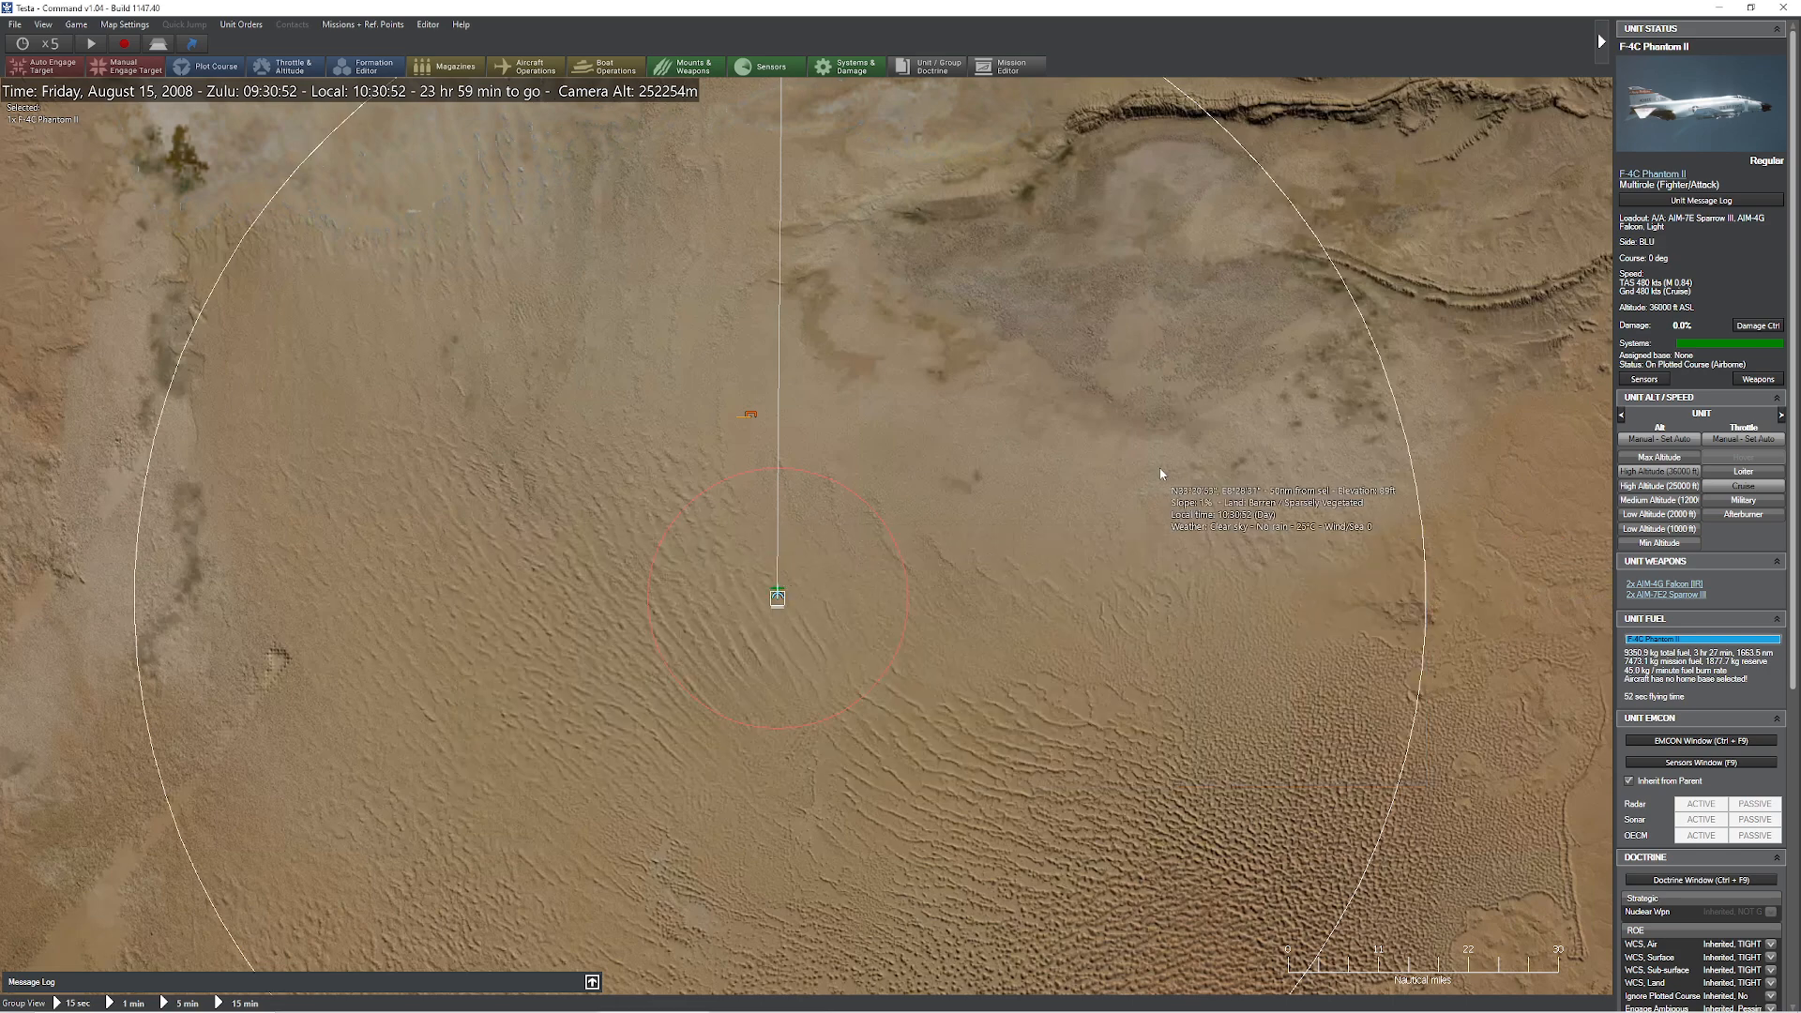
{"action": "left_click", "coordinate": [89, 47]}
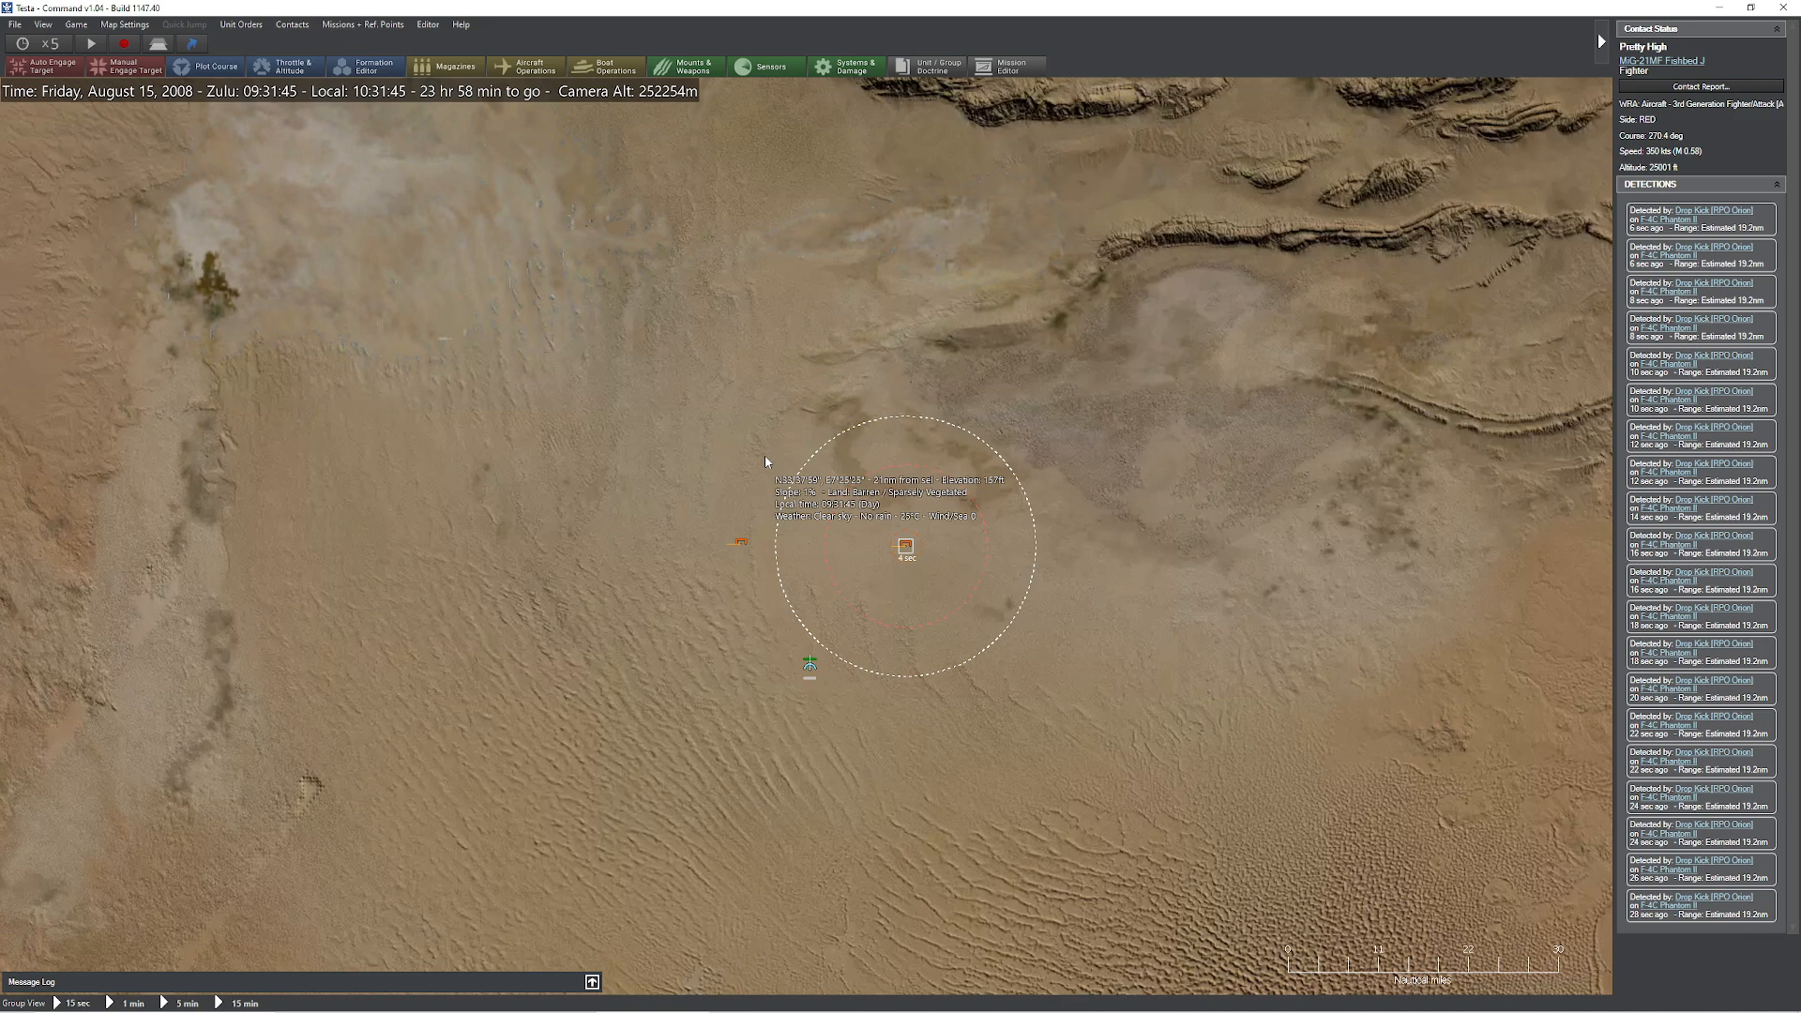
{"action": "scroll", "scroll_direction": "down", "scroll_amount": 3}
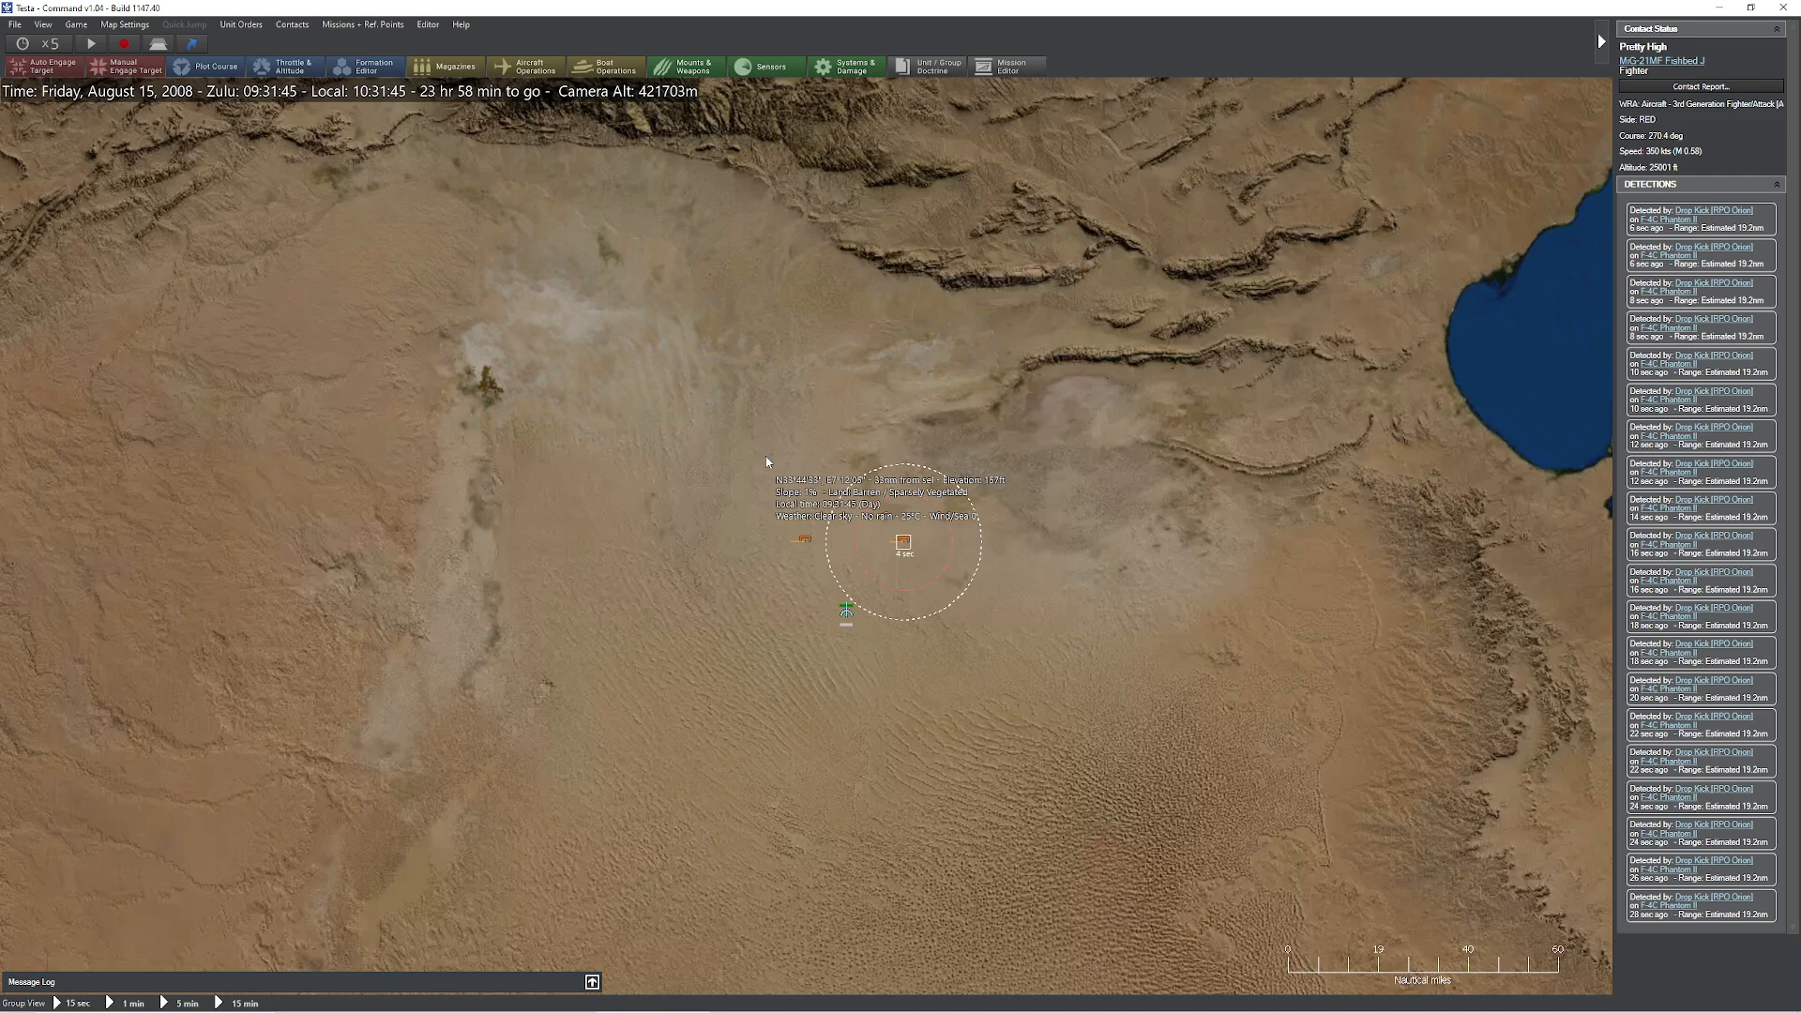
{"action": "mouse_move", "coordinate": [927, 150]}
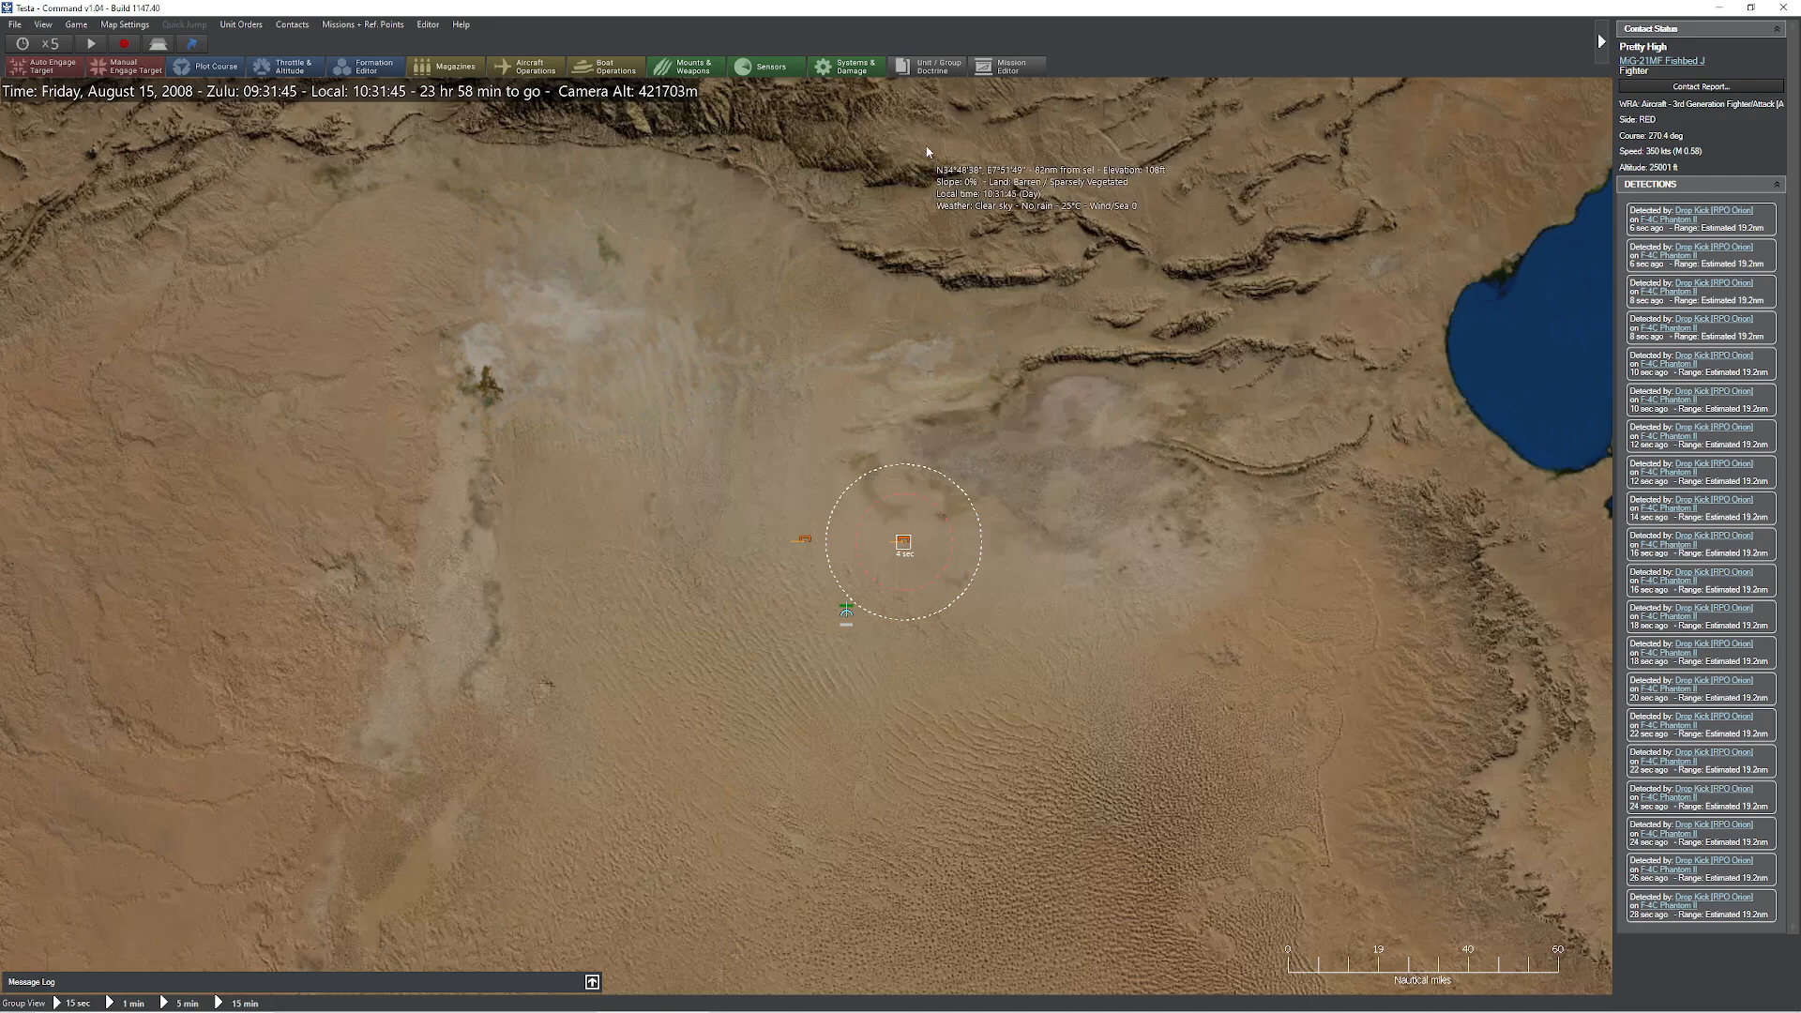